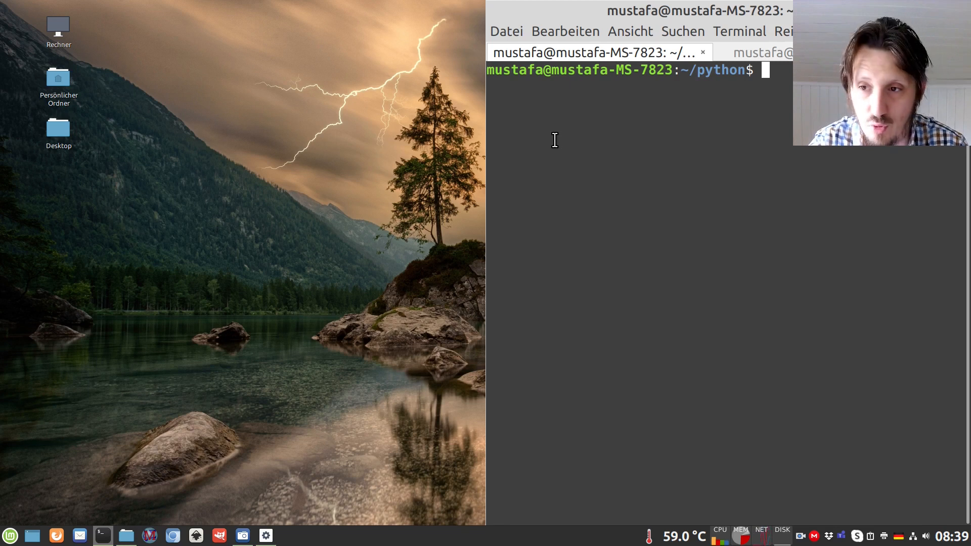
# Launch xed on tutorial4.py from the terminal prompt.
pyautogui.press('Return')
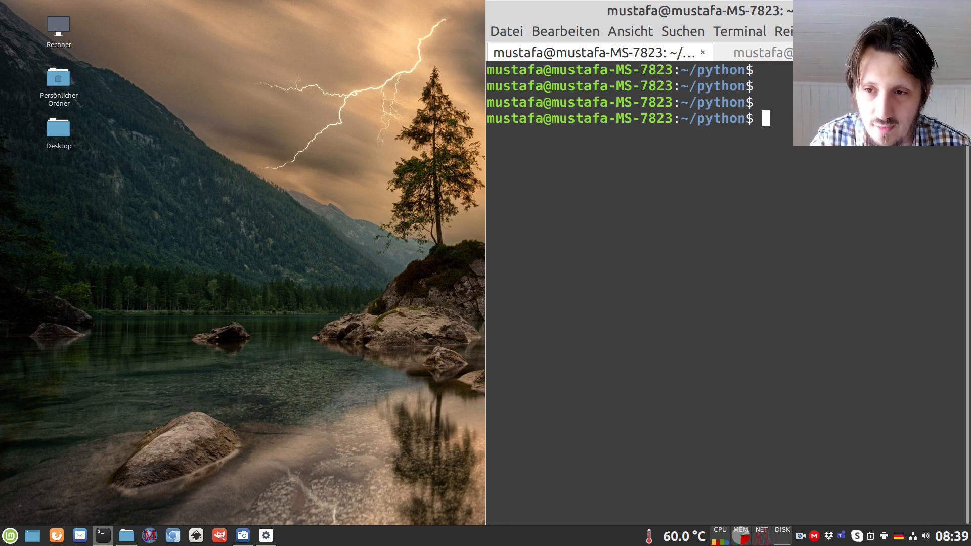
pyautogui.press('Return')
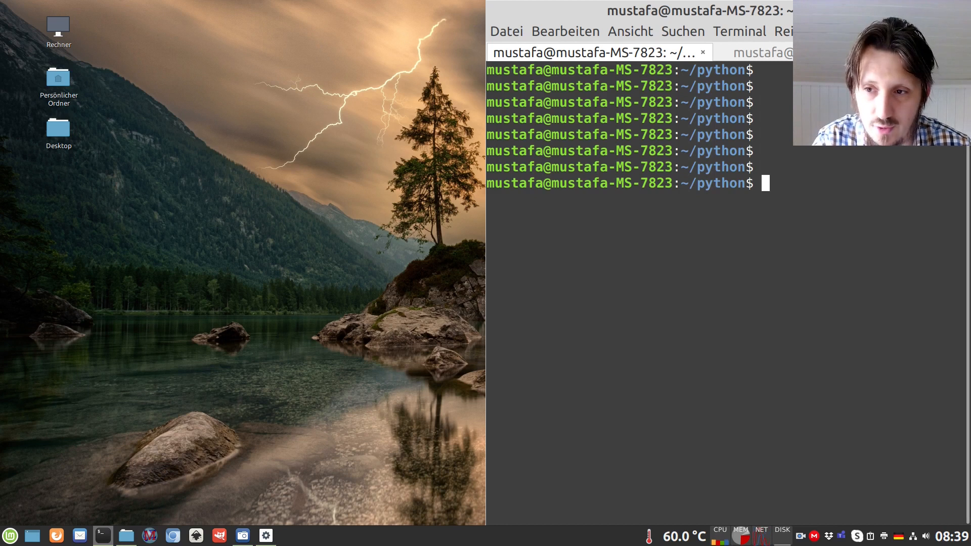
pyautogui.write('xed tutorial')
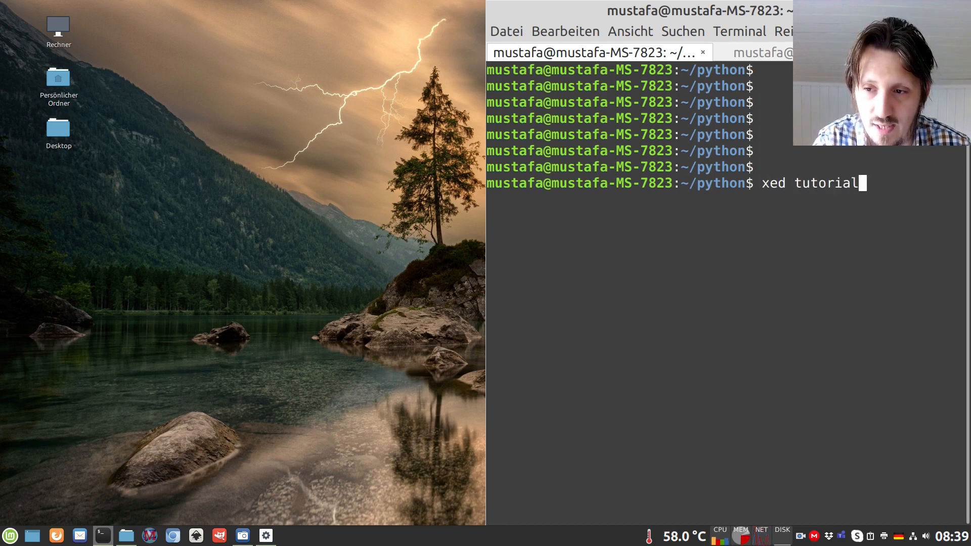
pyautogui.write('4.py')
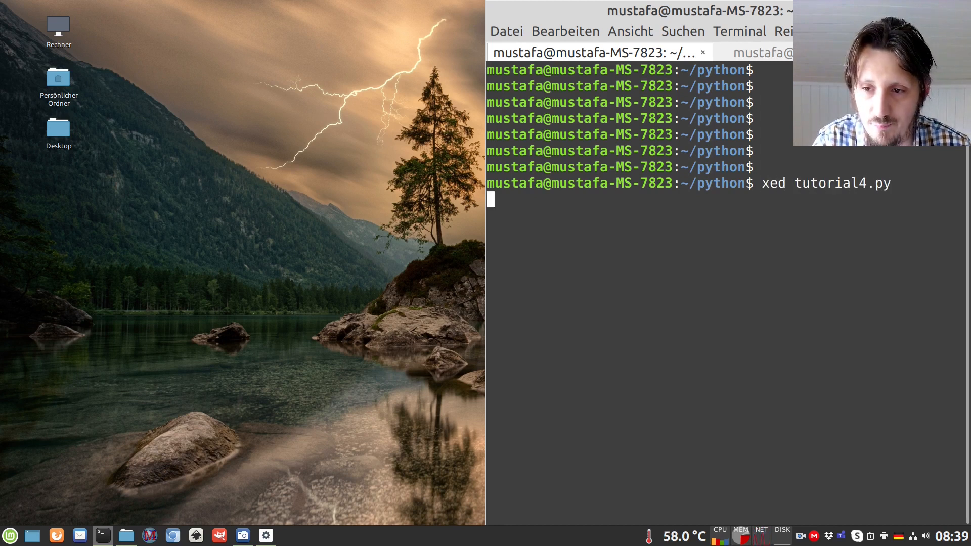
pyautogui.press('Return')
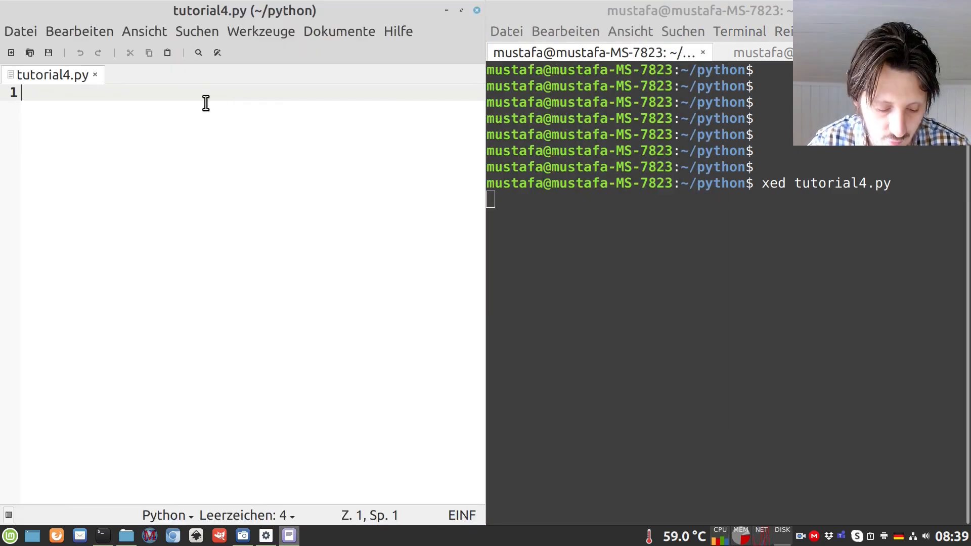
# Write the import of matplotlib.pyplot as plt and x = [1,2,5,10,50,100].
pyautogui.write('impo')
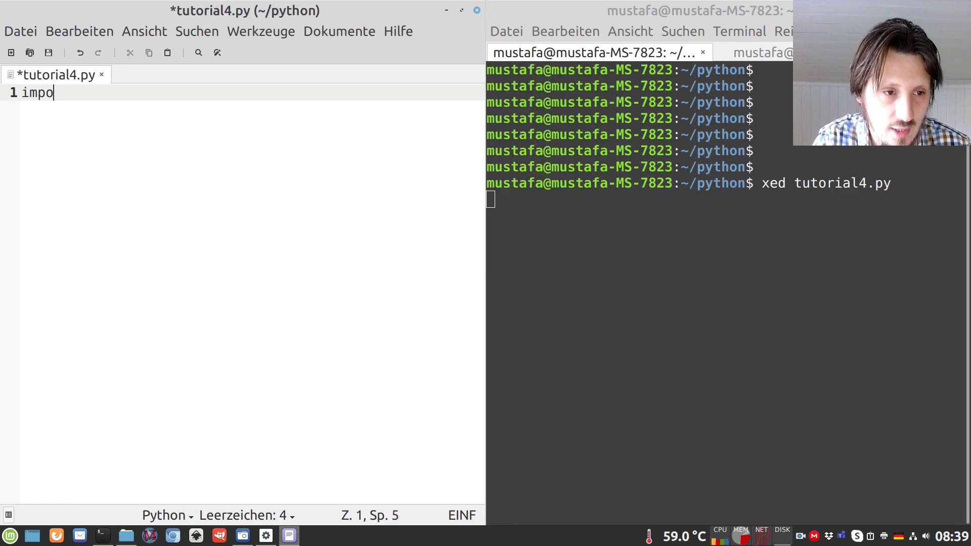
pyautogui.write('rt matp')
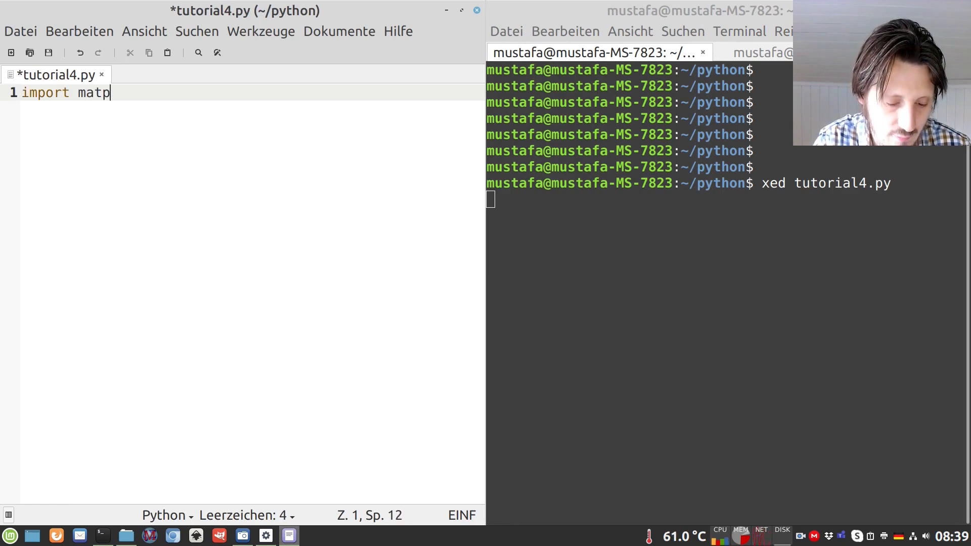
pyautogui.write('lotlib.pyplot')
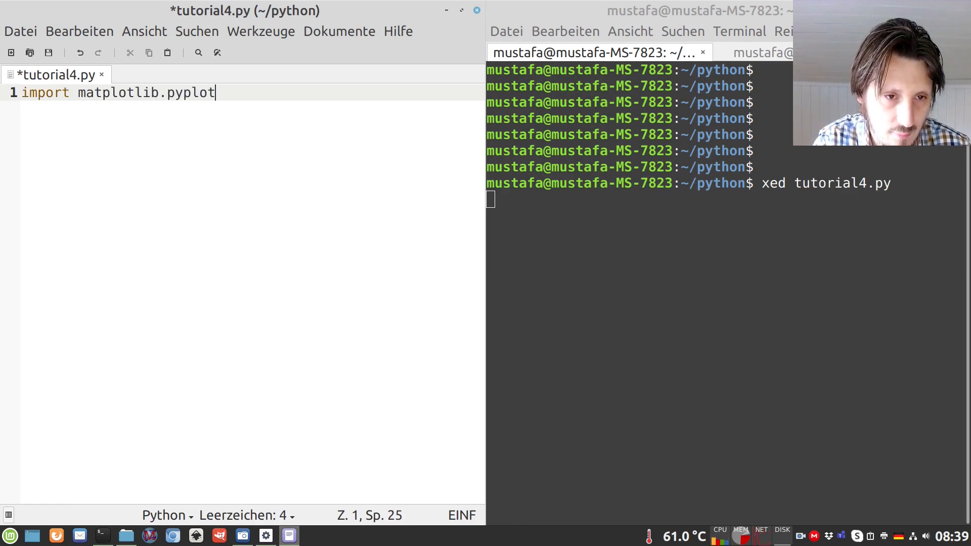
pyautogui.write('as plt')
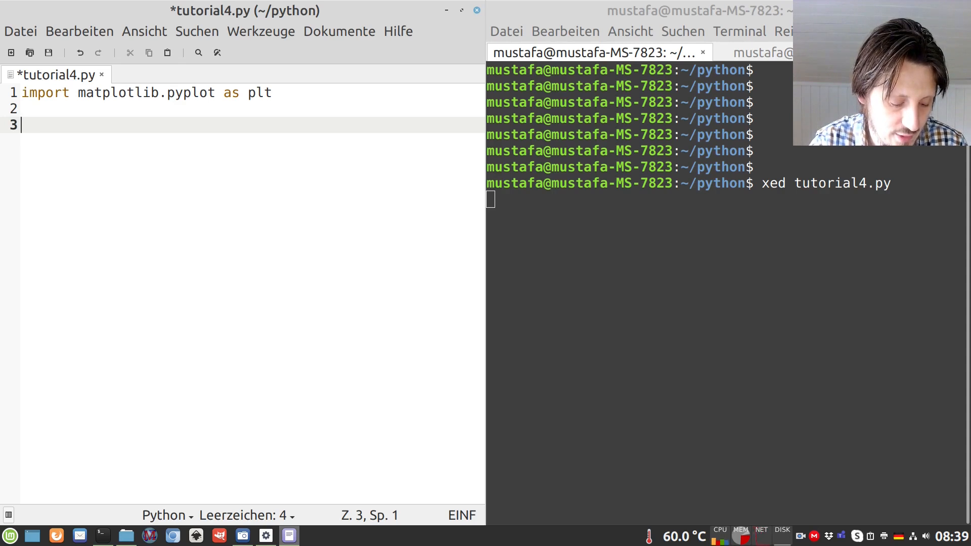
pyautogui.write('x =')
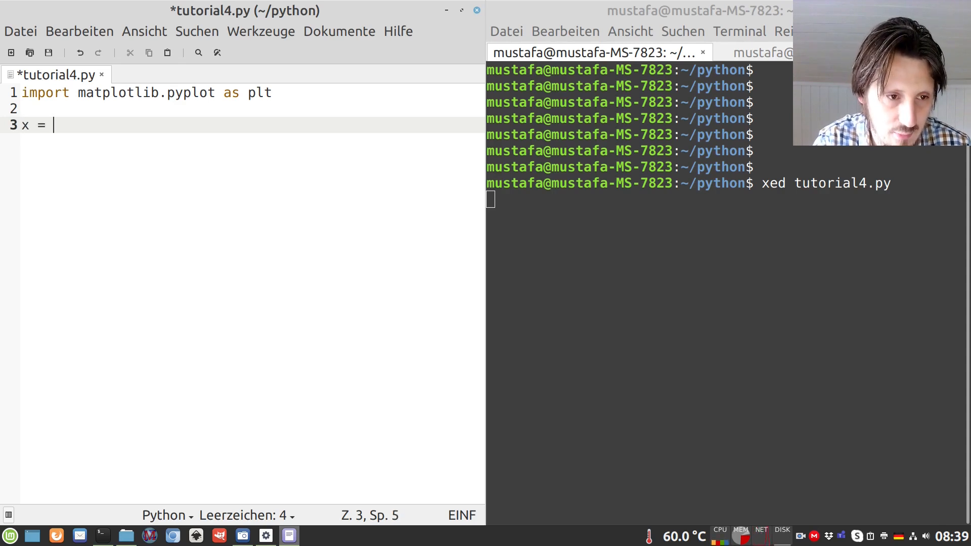
pyautogui.write('[')
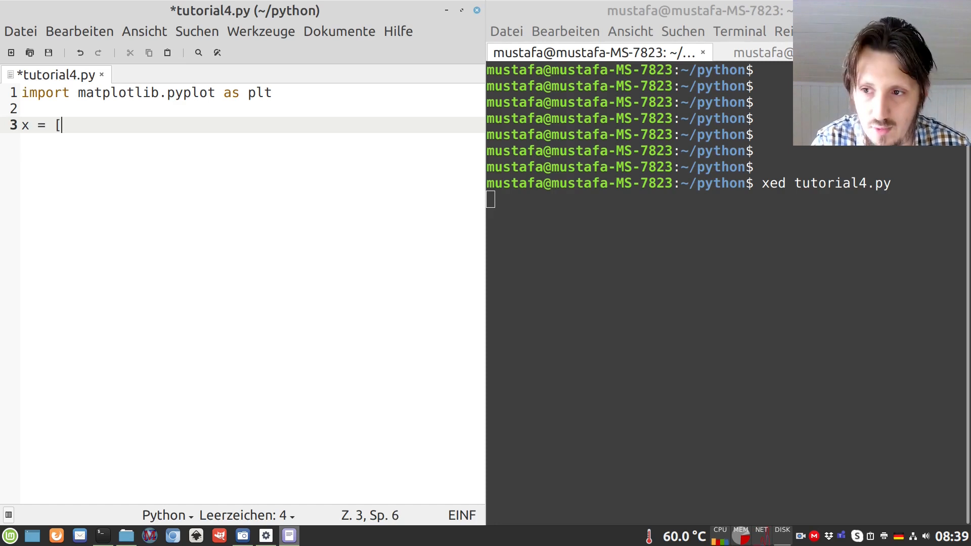
pyautogui.write('1,2')
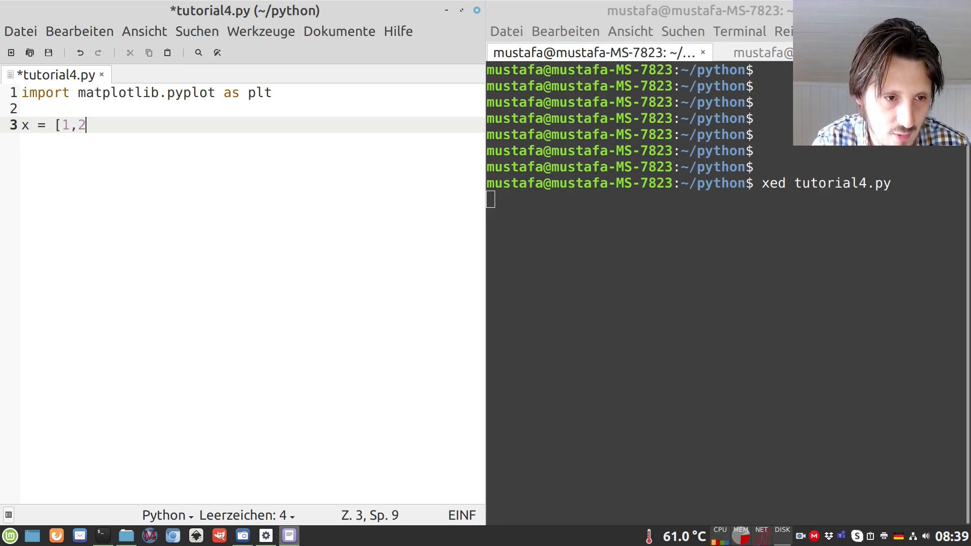
pyautogui.write(',5,10,')
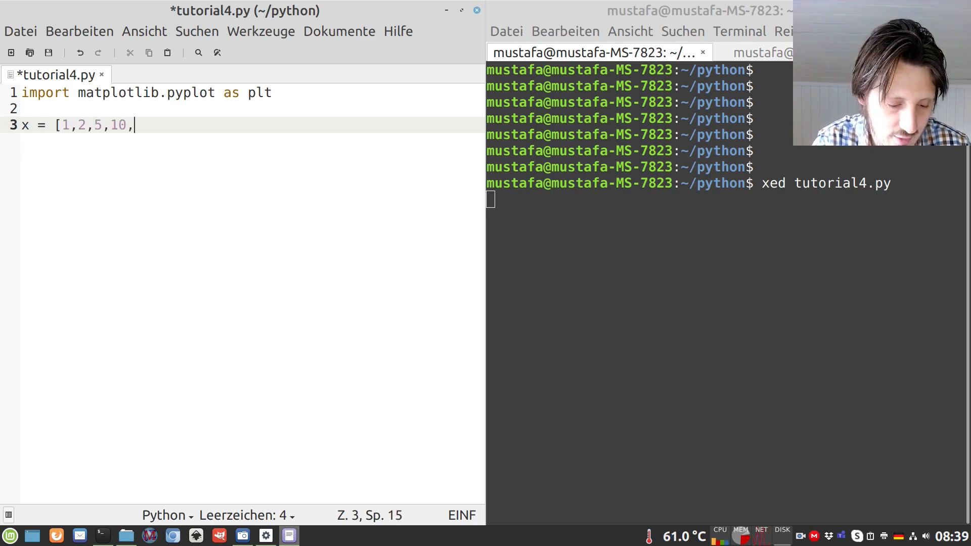
pyautogui.write('50,100]')
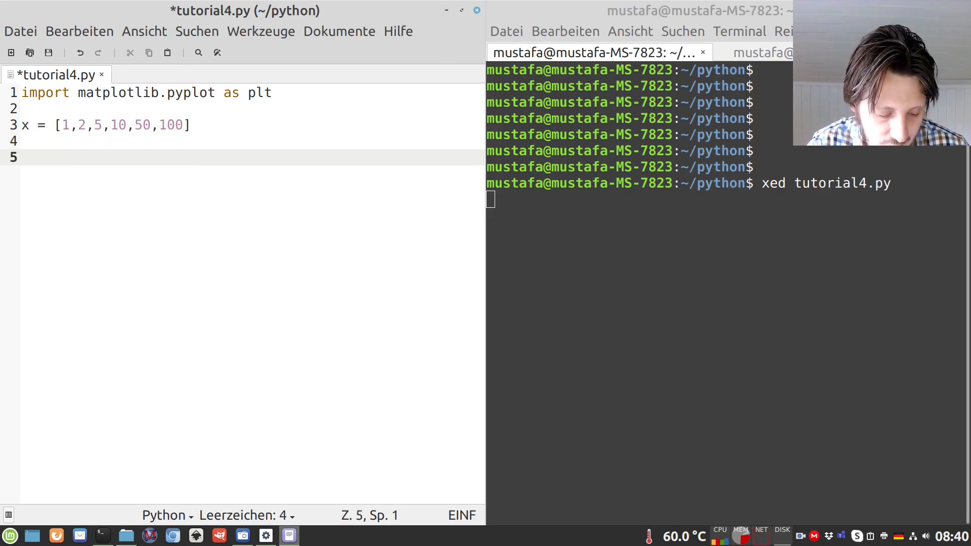
# Add plt.hist(x) and plt.show(), save, and prepare python3 tutorial4 in the terminal.
pyautogui.write('plt')
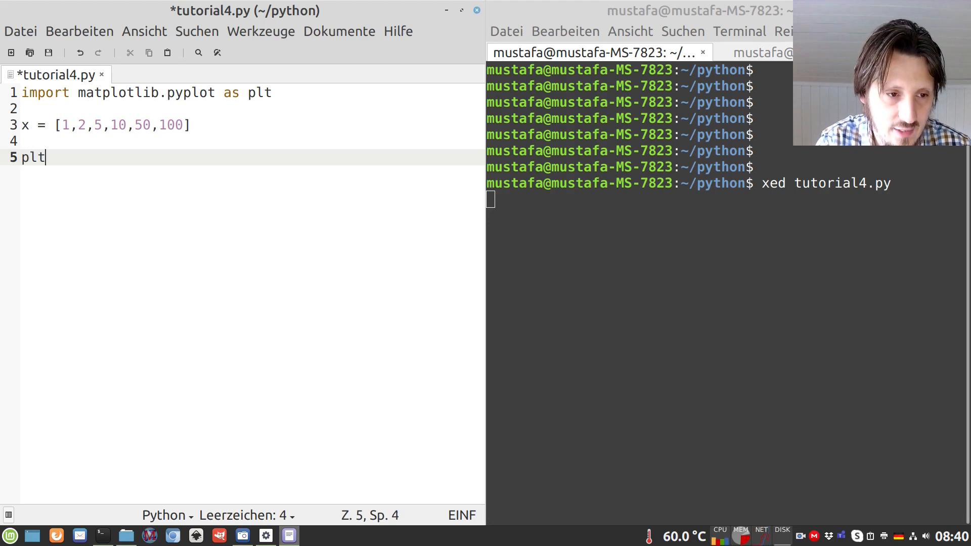
pyautogui.write('.')
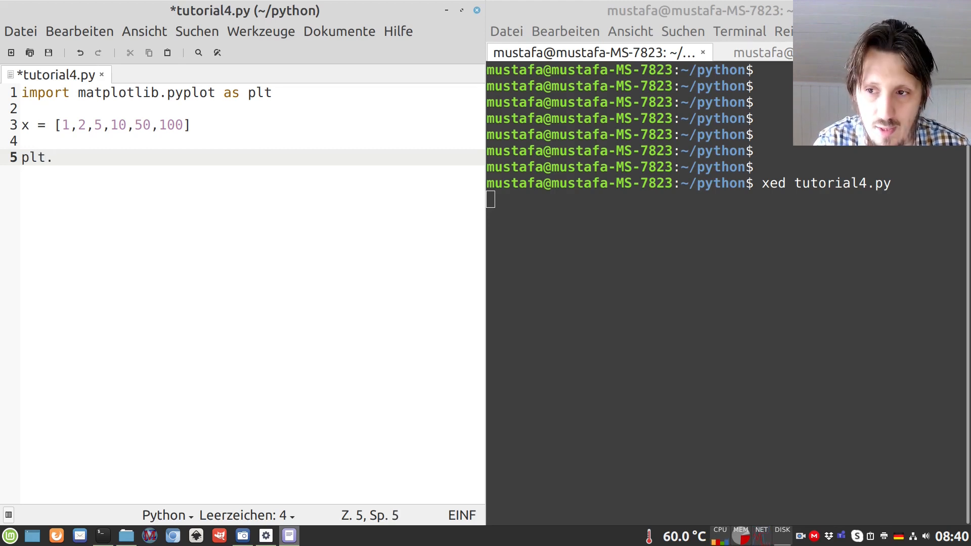
pyautogui.write('hist(x')
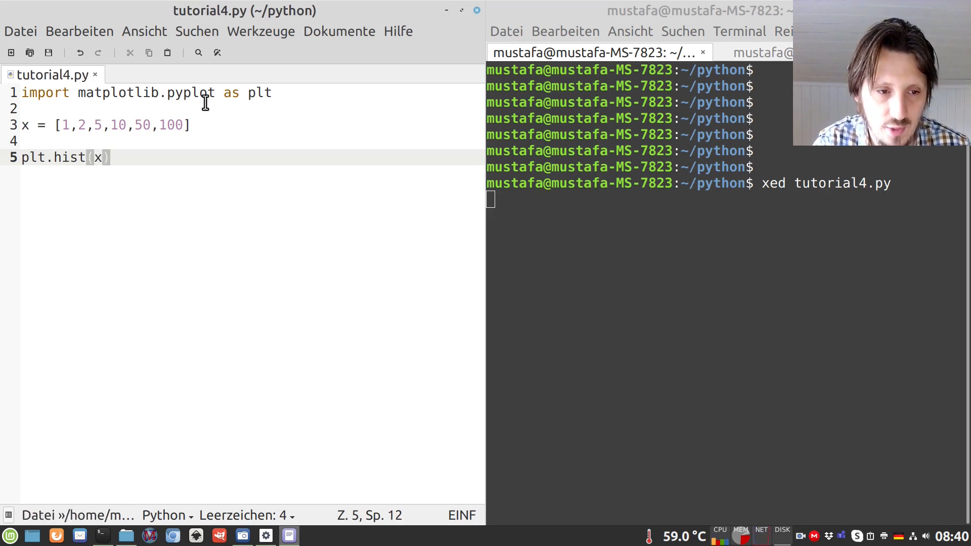
pyautogui.write('#')
pyautogui.write('plt.show(')
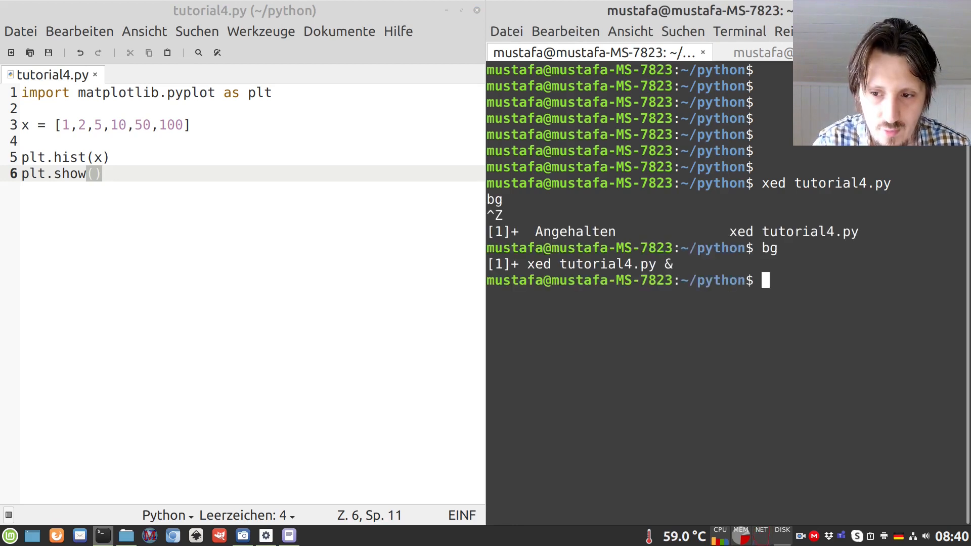
pyautogui.write('pytho')
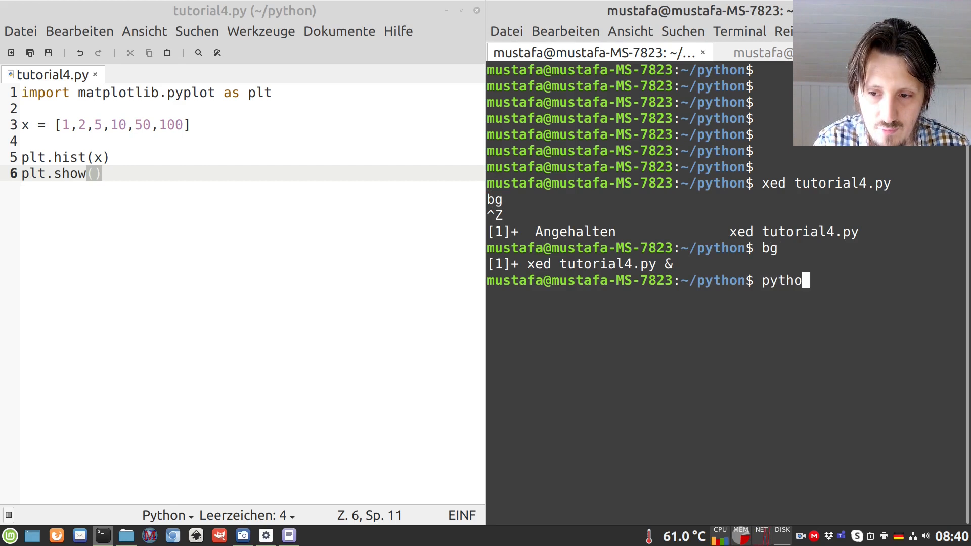
pyautogui.write('n3 tutorial4')
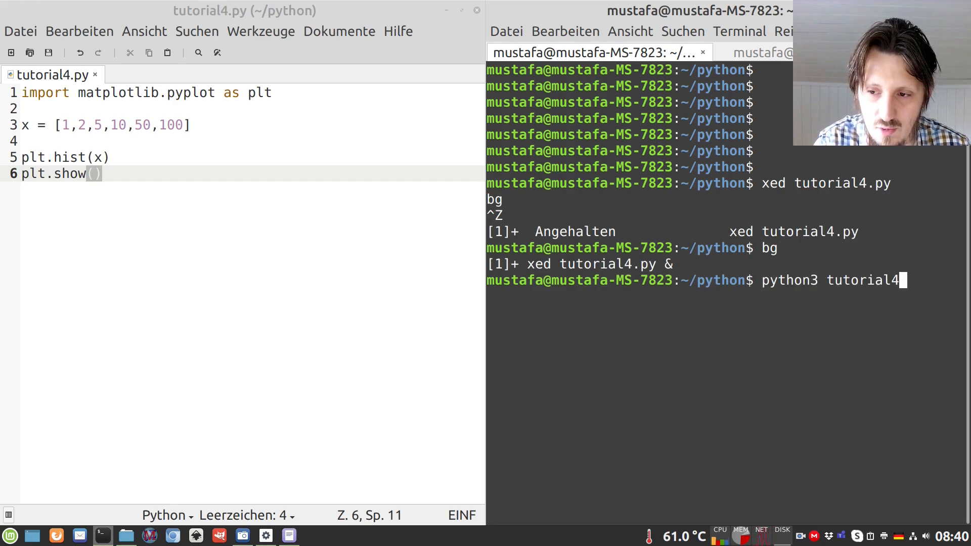
# Run python3 tutorial4.py to display the default-bin histogram of x.
pyautogui.press('Return')
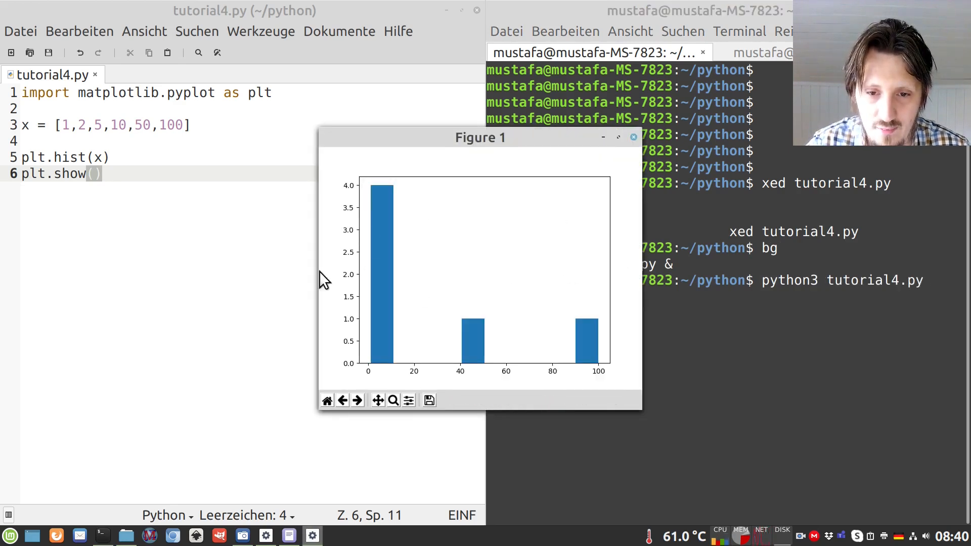
pyautogui.moveTo(414, 279)
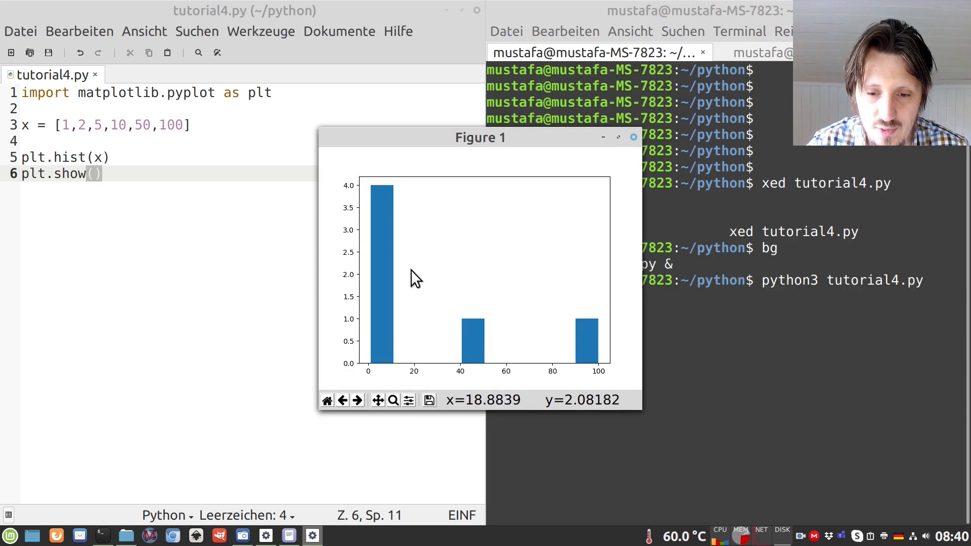
pyautogui.moveTo(583, 344)
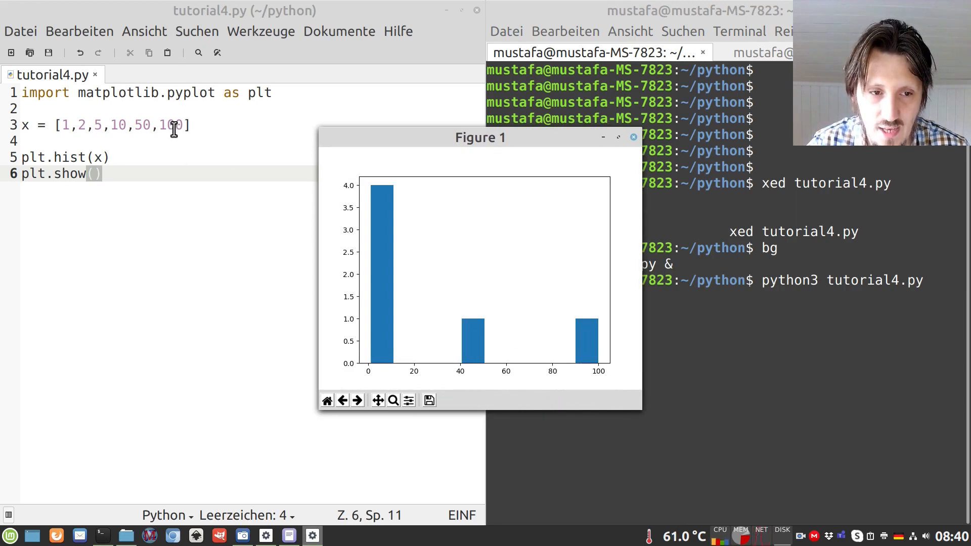
pyautogui.moveTo(499, 326)
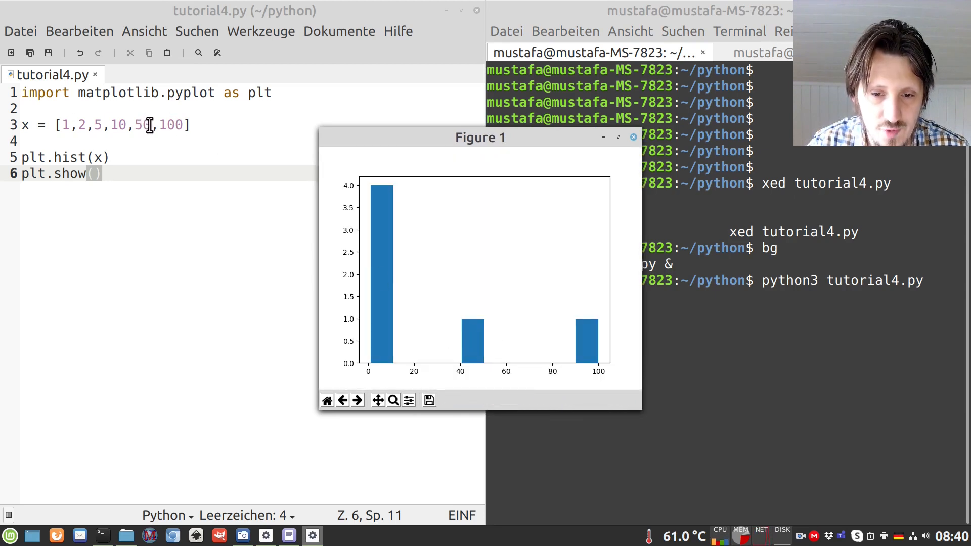
pyautogui.moveTo(362, 173)
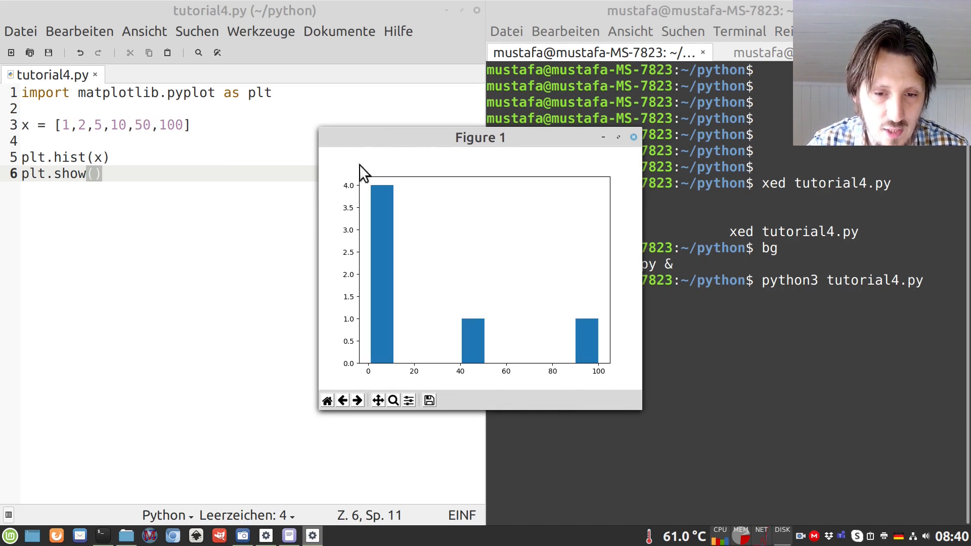
pyautogui.moveTo(381, 199)
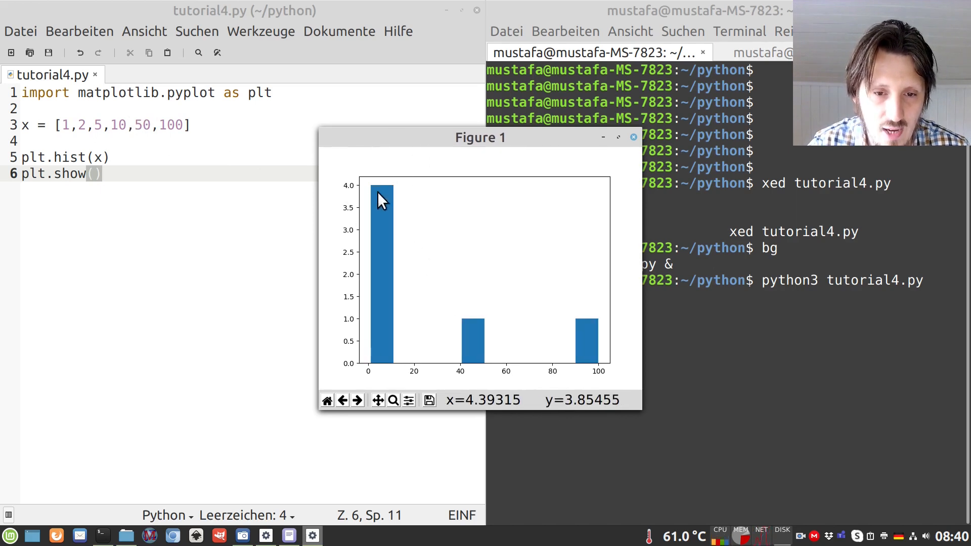
pyautogui.moveTo(5, 151)
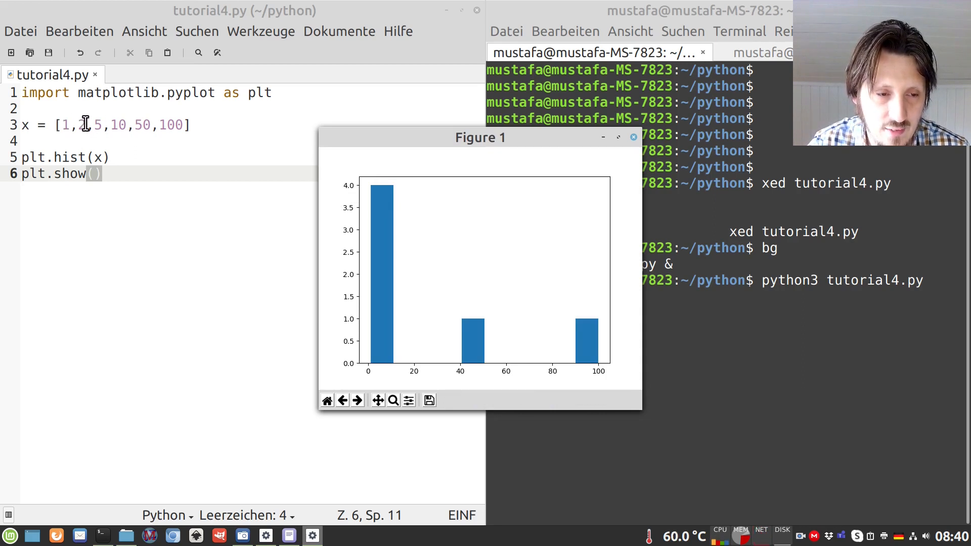
pyautogui.moveTo(431, 288)
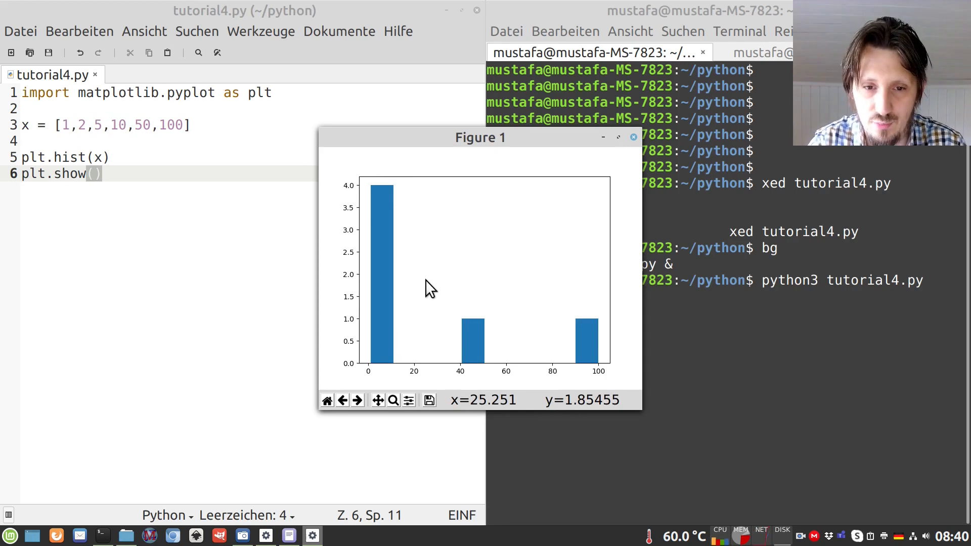
pyautogui.moveTo(431, 289)
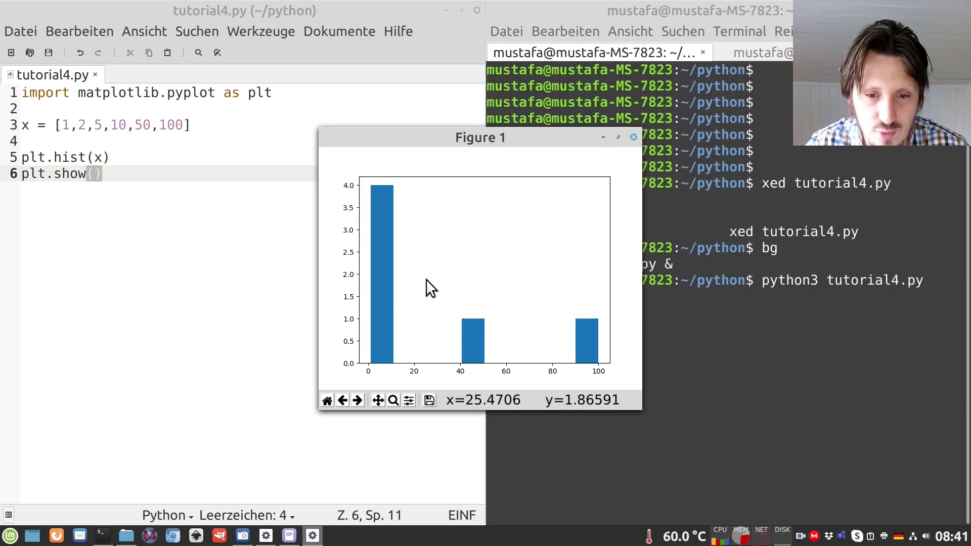
pyautogui.moveTo(512, 355)
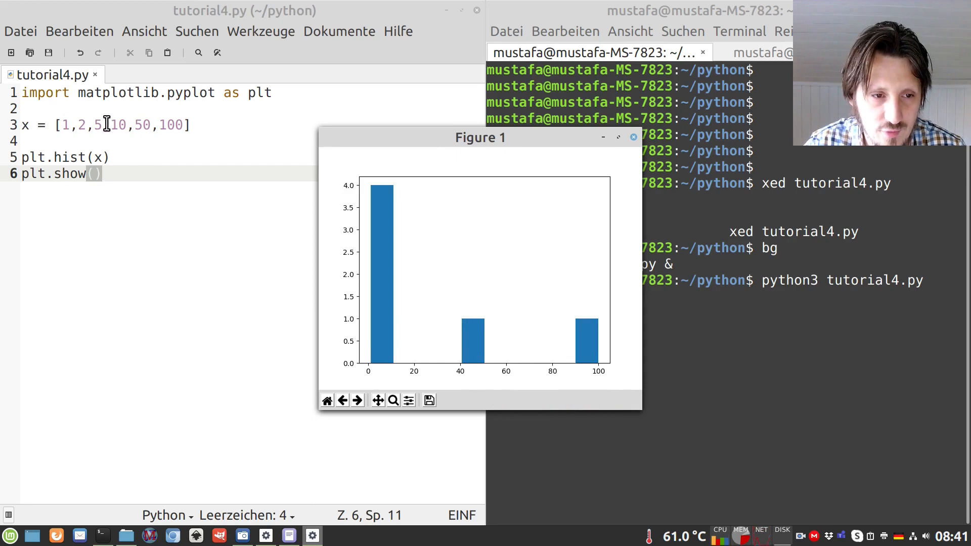
pyautogui.moveTo(382, 274)
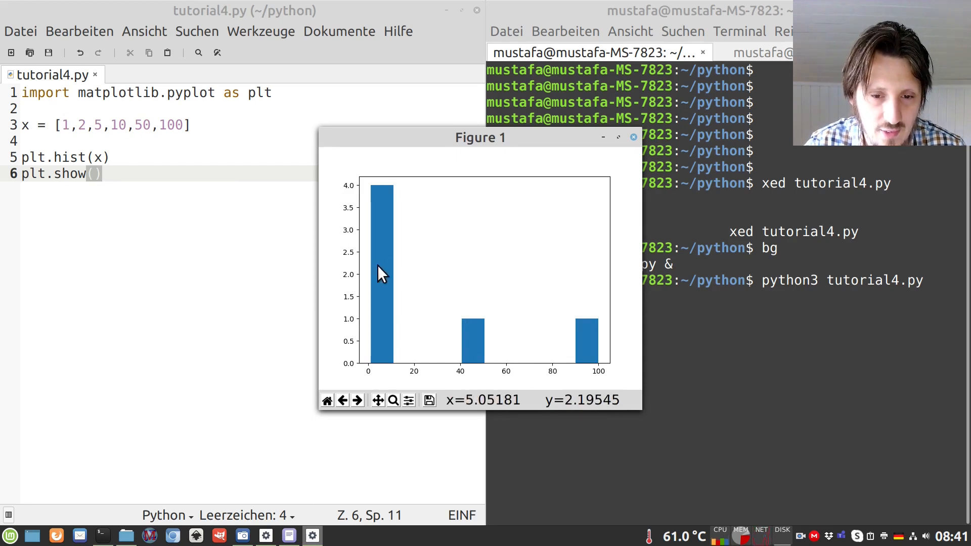
pyautogui.moveTo(381, 275)
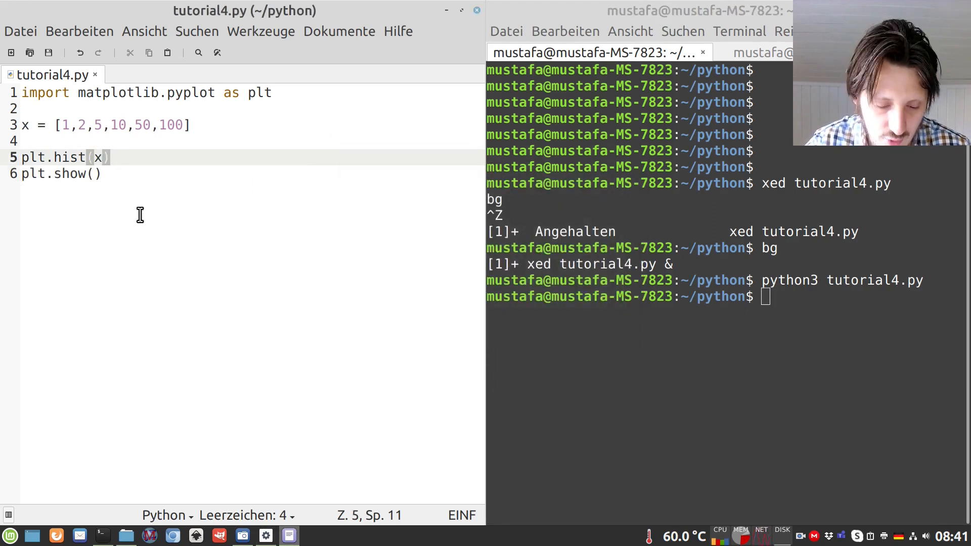
# Add bins=100 to plt.hist, save, and recall the run command.
pyautogui.write(',')
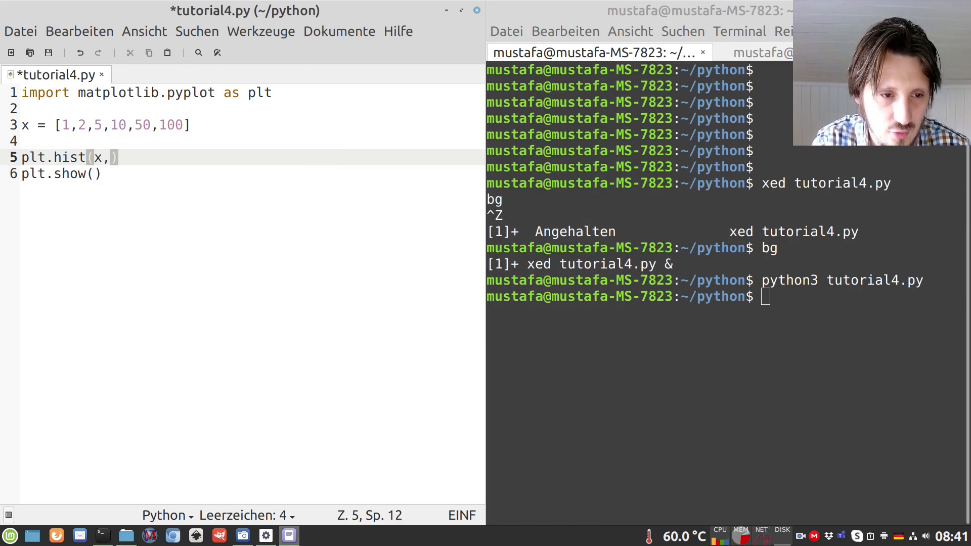
pyautogui.write('bins=')
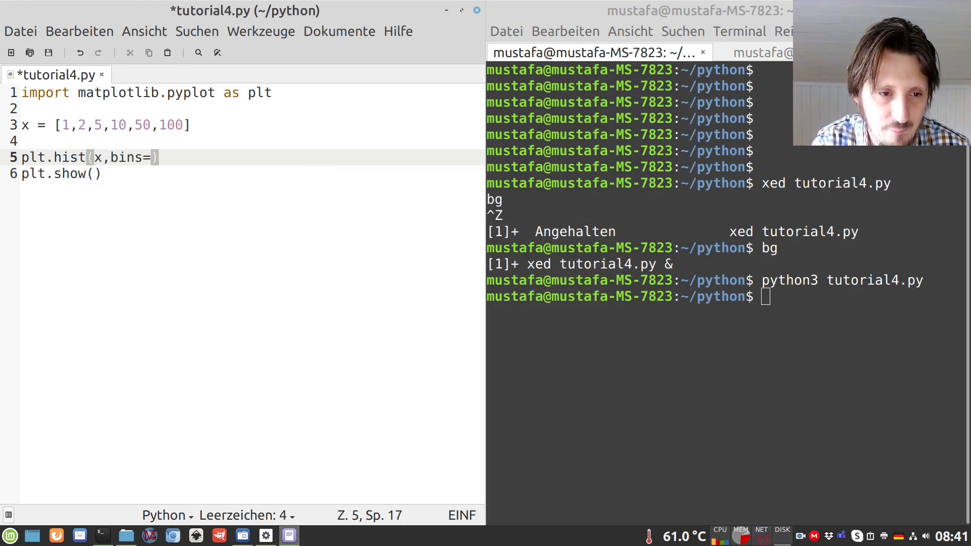
pyautogui.write('100')
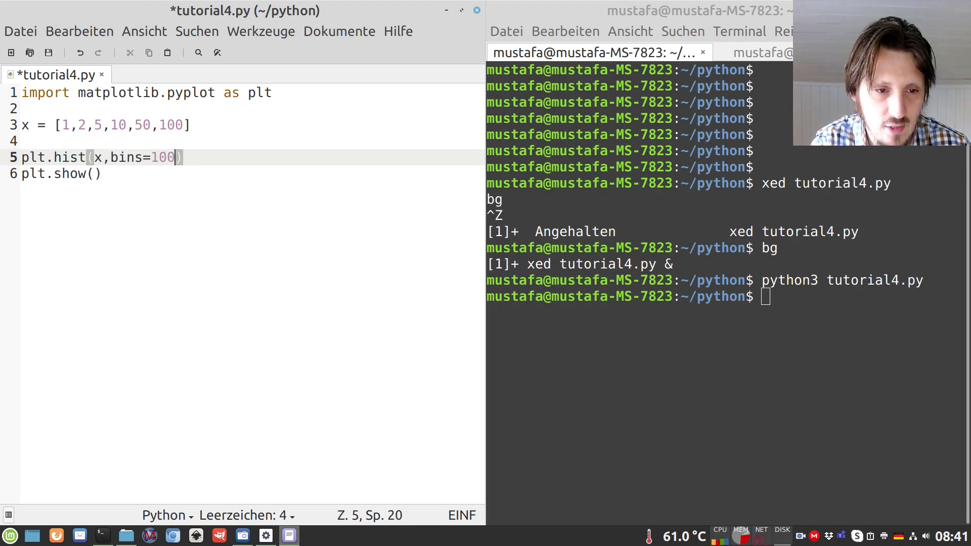
pyautogui.press('ctrl+s')
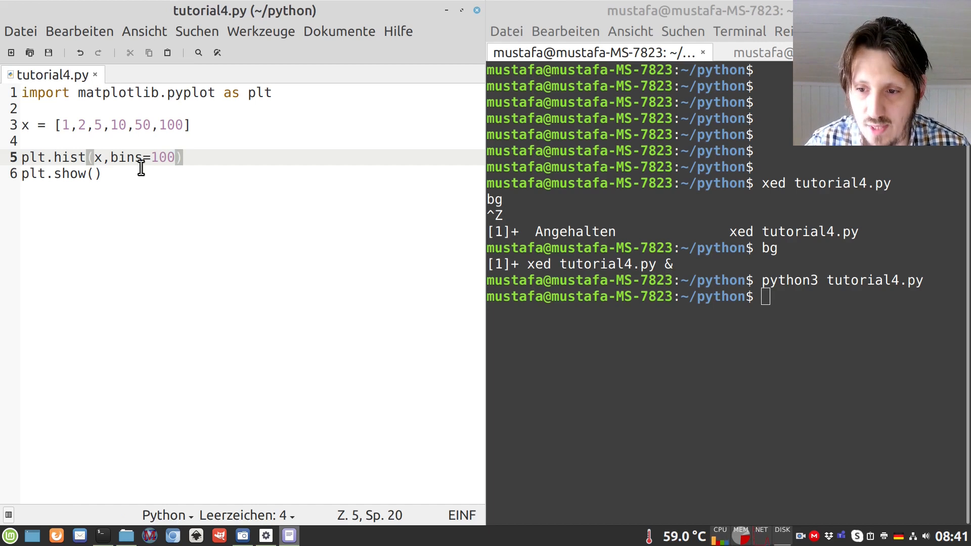
pyautogui.press('Return')
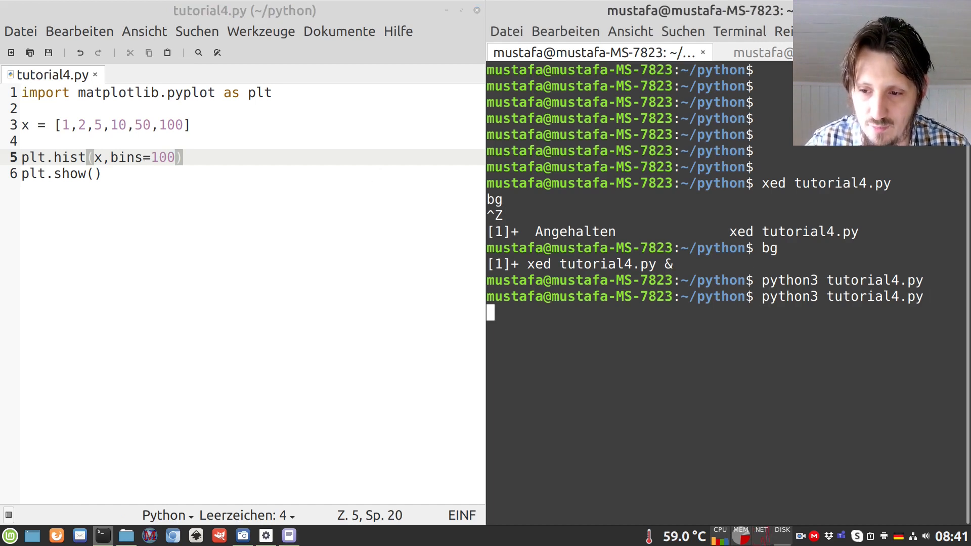
pyautogui.press('Return')
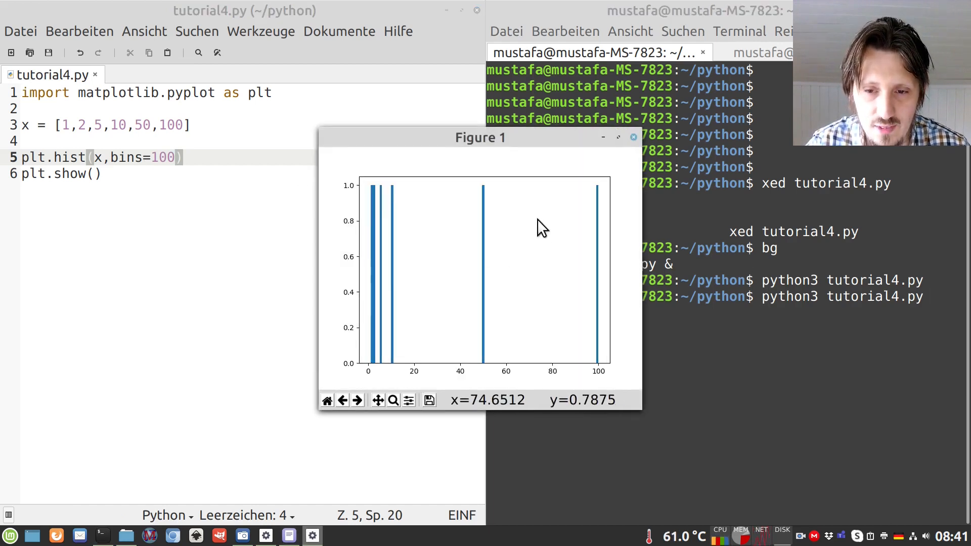
pyautogui.moveTo(387, 199)
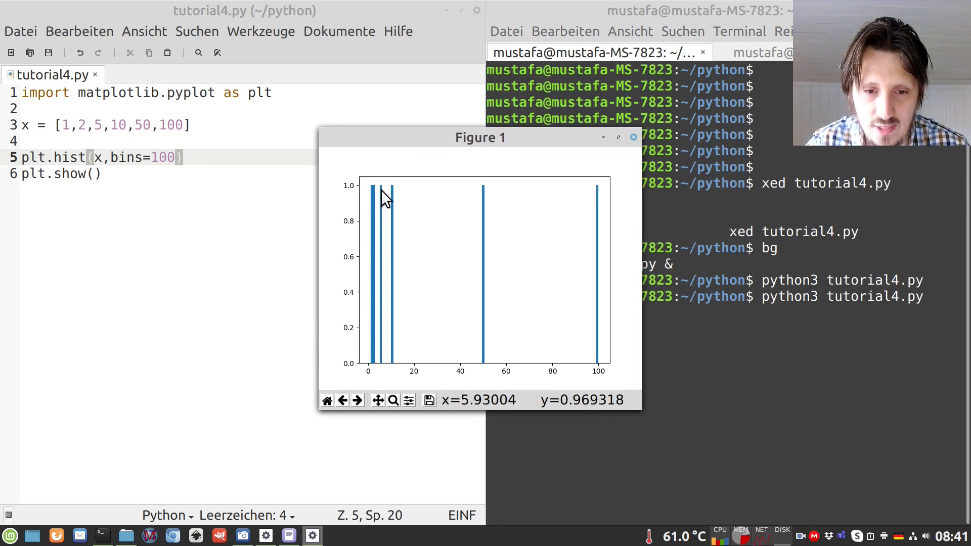
pyautogui.moveTo(588, 269)
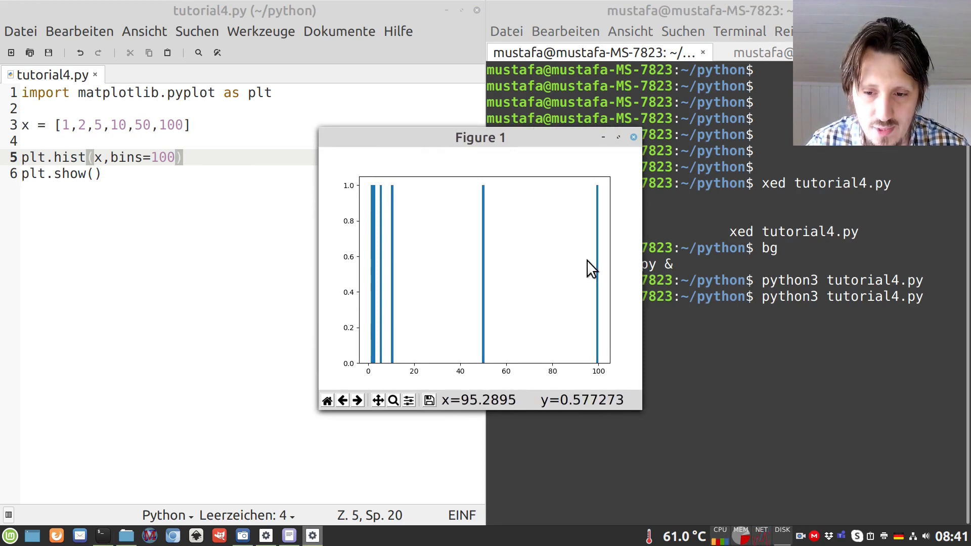
pyautogui.moveTo(396, 325)
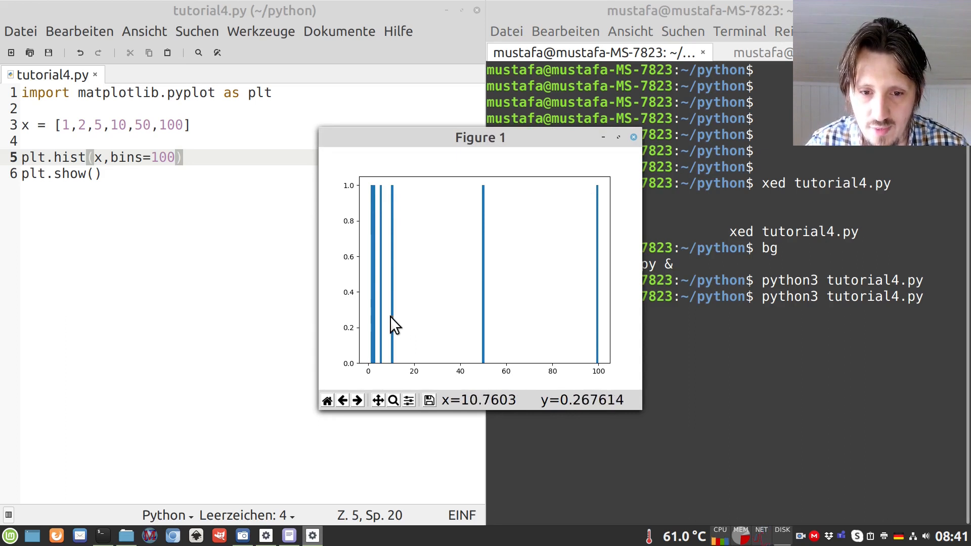
pyautogui.moveTo(377, 192)
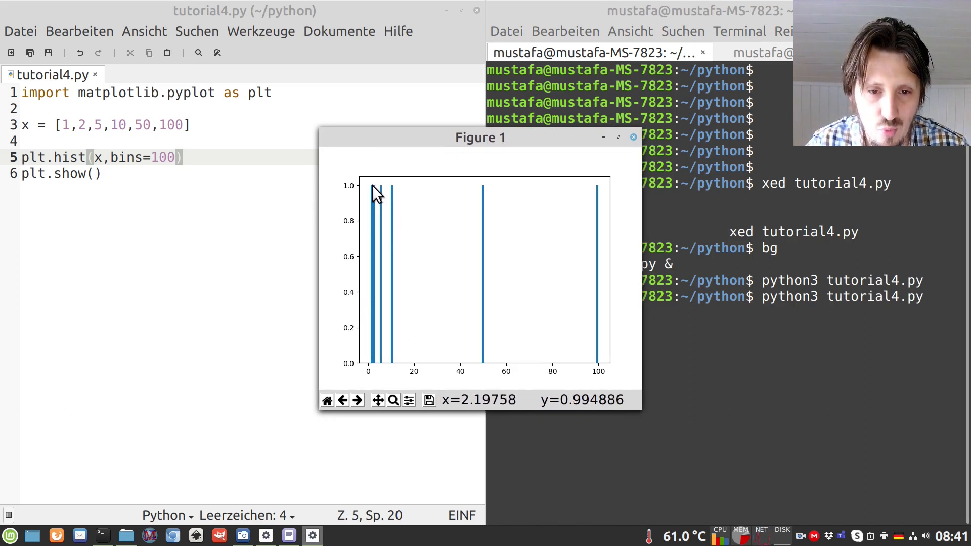
pyautogui.moveTo(73, 131)
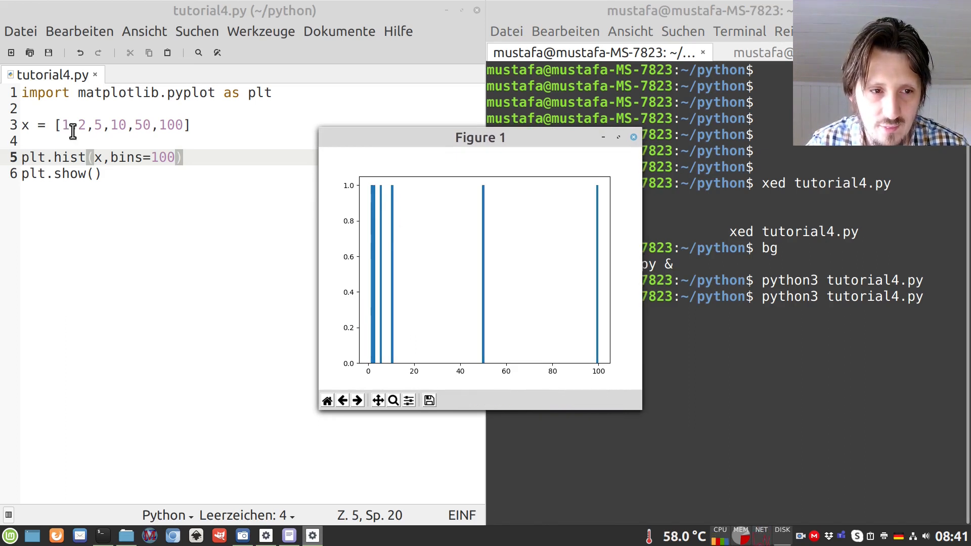
pyautogui.moveTo(380, 205)
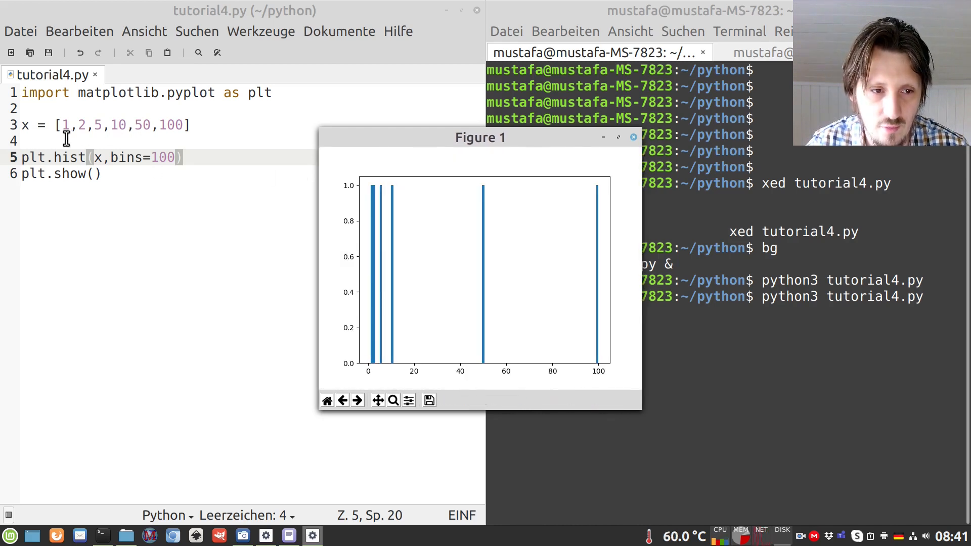
pyautogui.moveTo(636, 297)
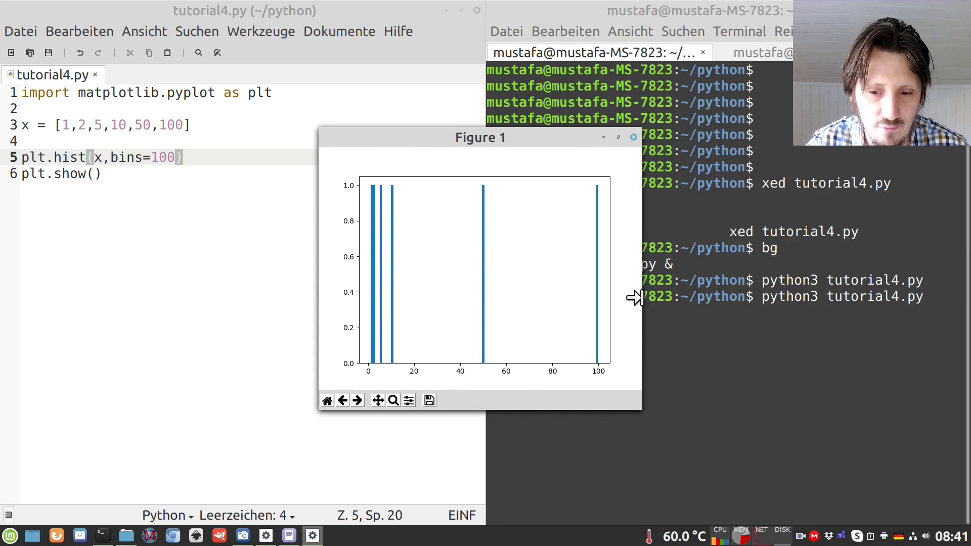
pyautogui.moveTo(589, 324)
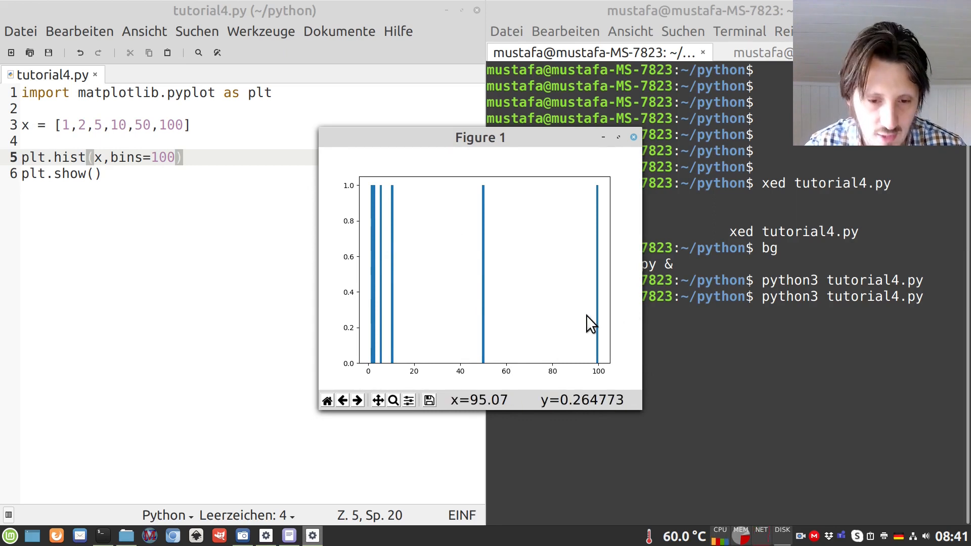
pyautogui.moveTo(451, 263)
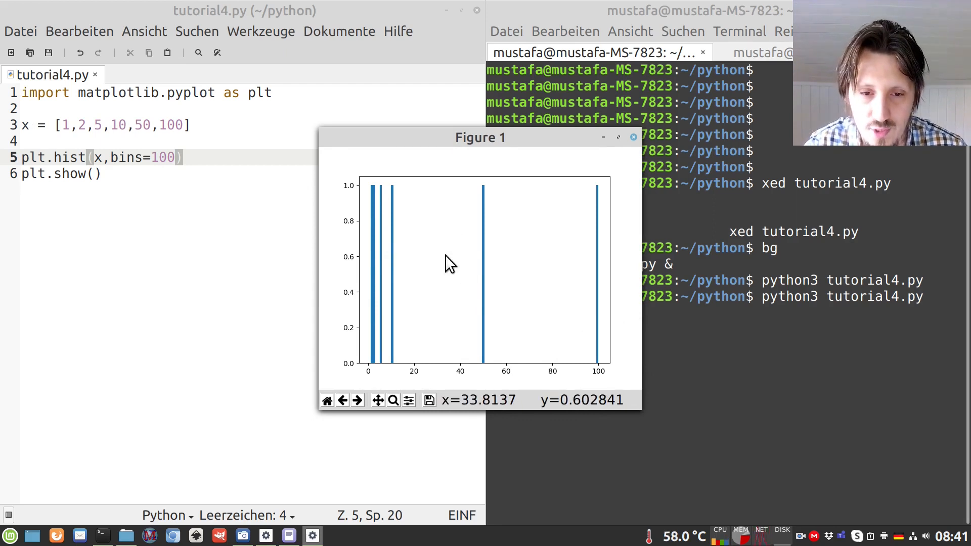
pyautogui.moveTo(414, 204)
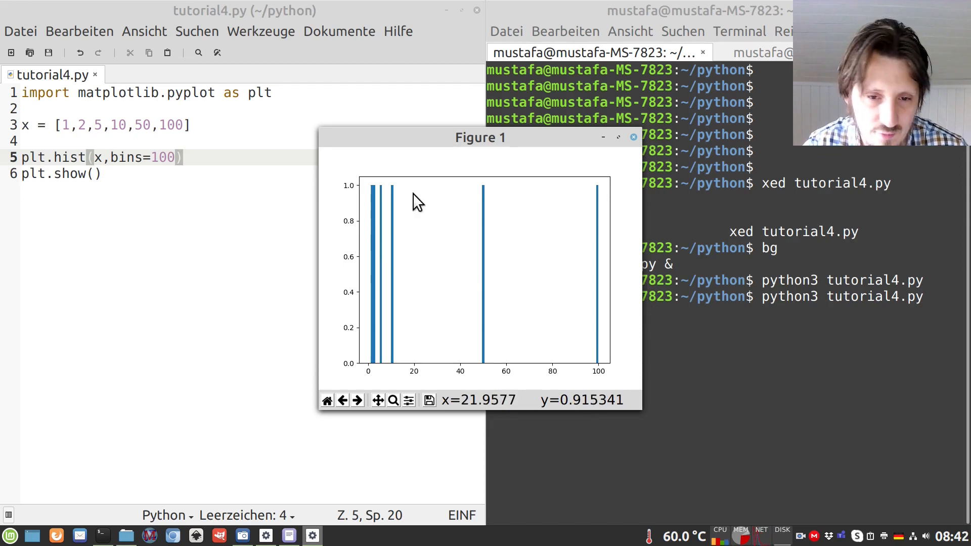
pyautogui.moveTo(496, 253)
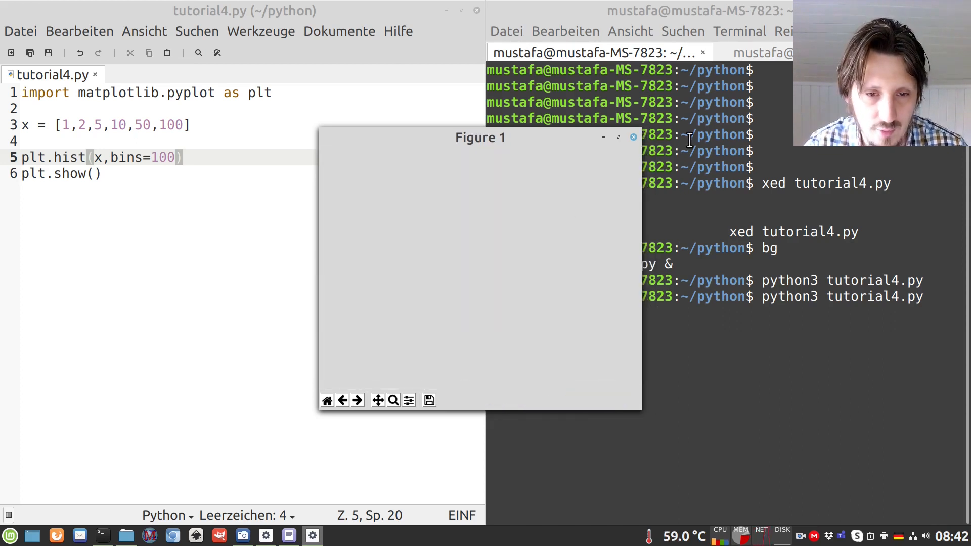
pyautogui.moveTo(493, 271)
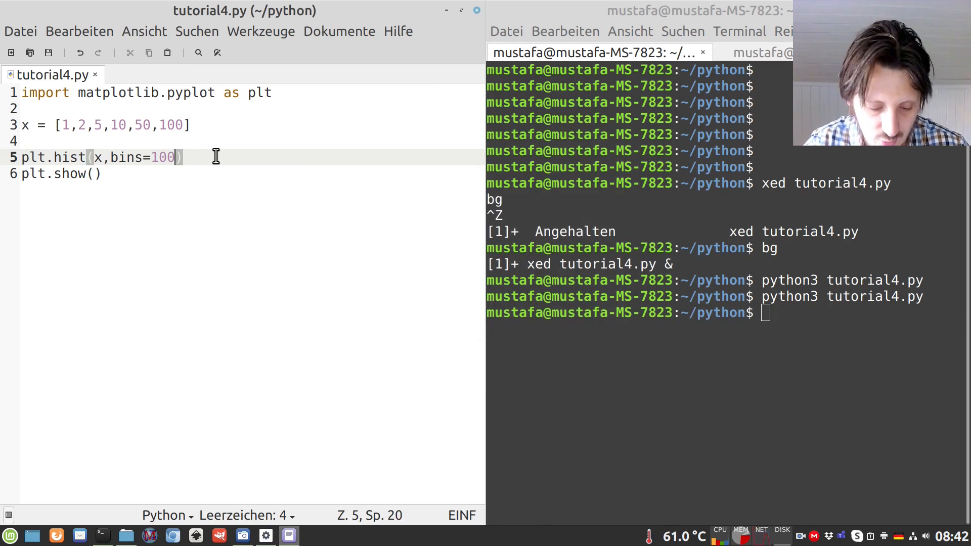
# Add facecolor='r' to plt.hist and rerun to show red bars.
pyautogui.write(',face')
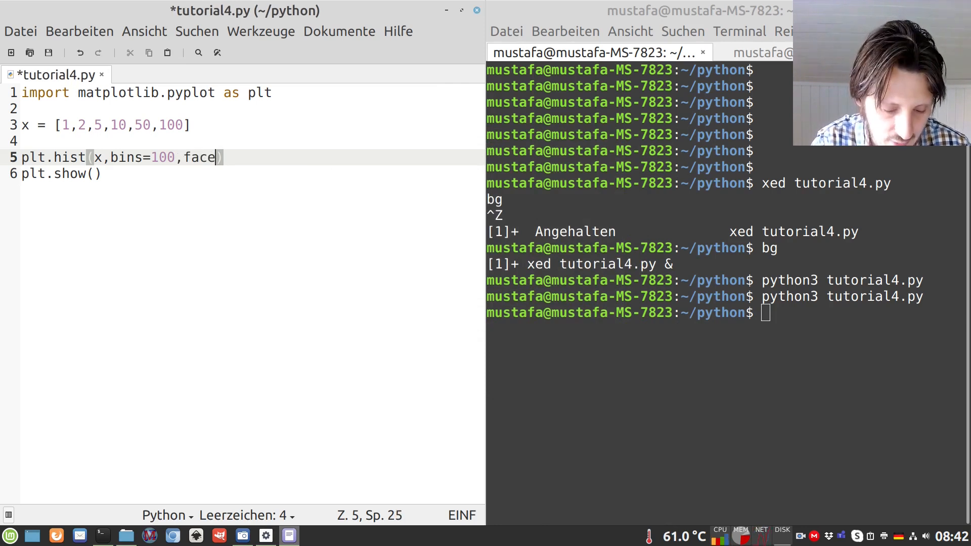
pyautogui.write('color=')
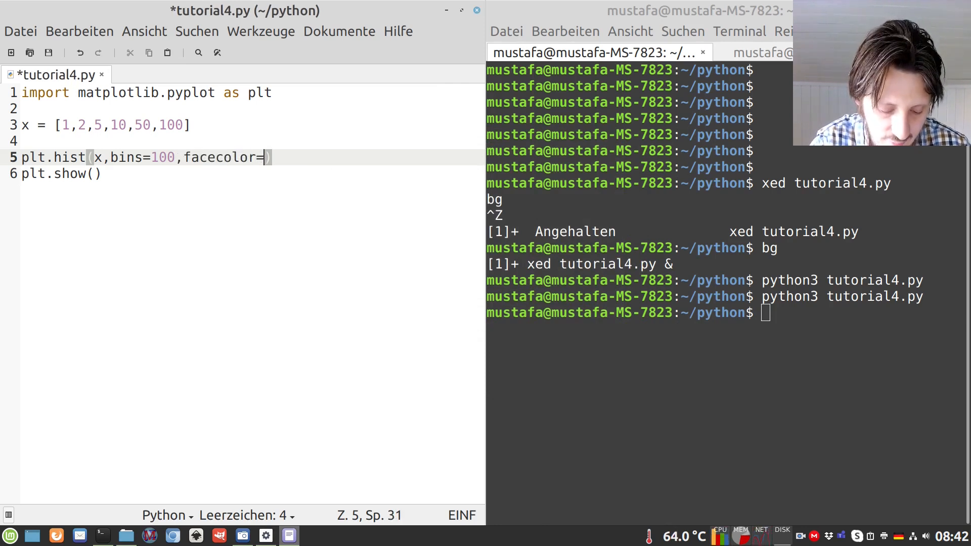
pyautogui.write("'r'")
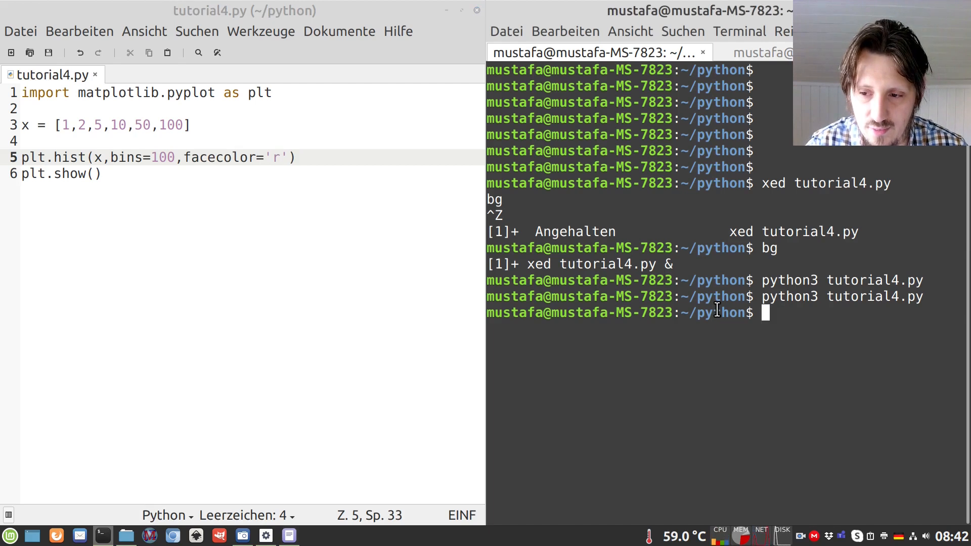
pyautogui.press('Return')
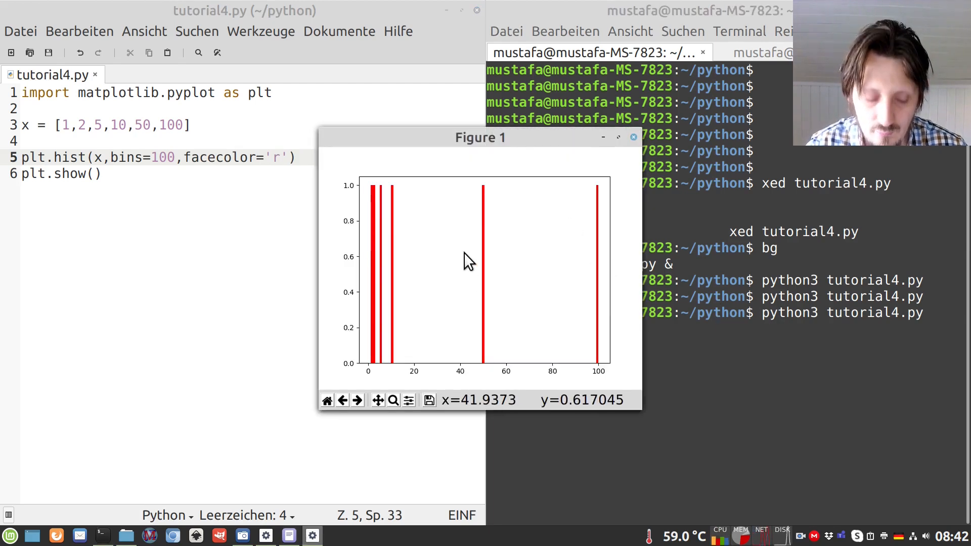
pyautogui.moveTo(402, 257)
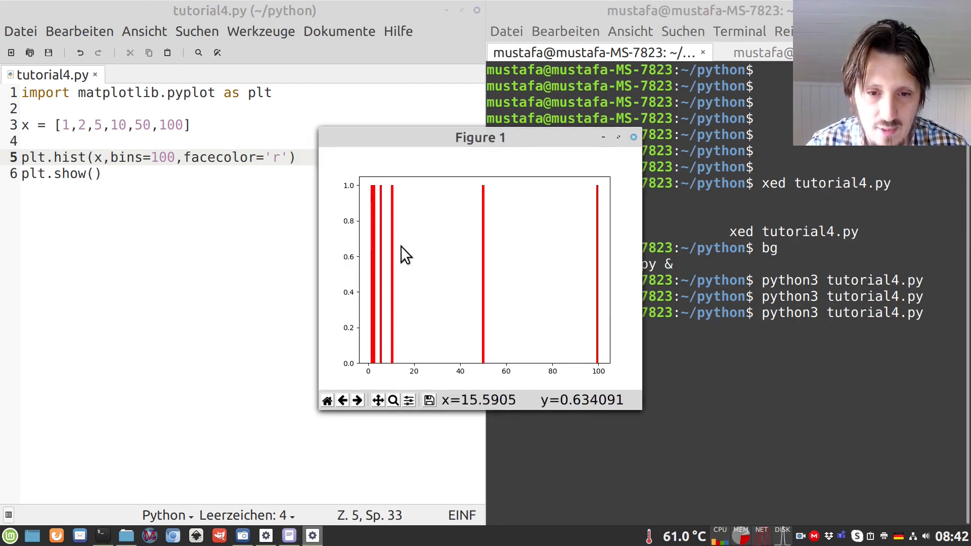
pyautogui.moveTo(434, 269)
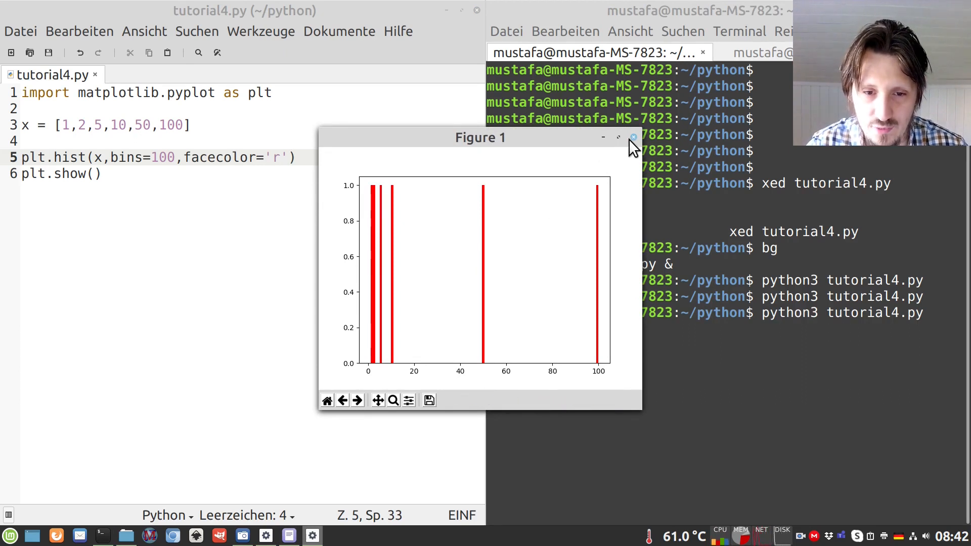
# Close the figure and add an alpha argument (initially 0) to plt.hist.
pyautogui.click(633, 137)
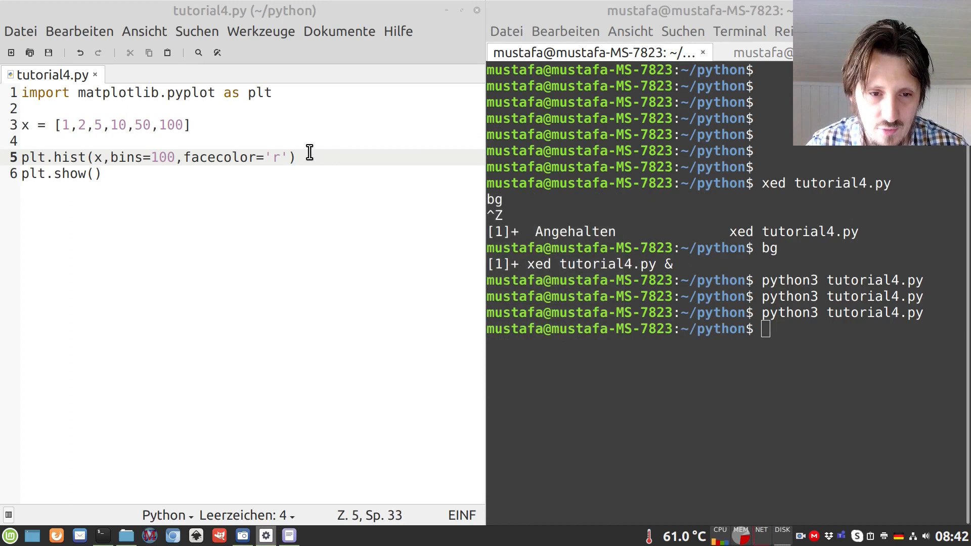
pyautogui.write(',alpha')
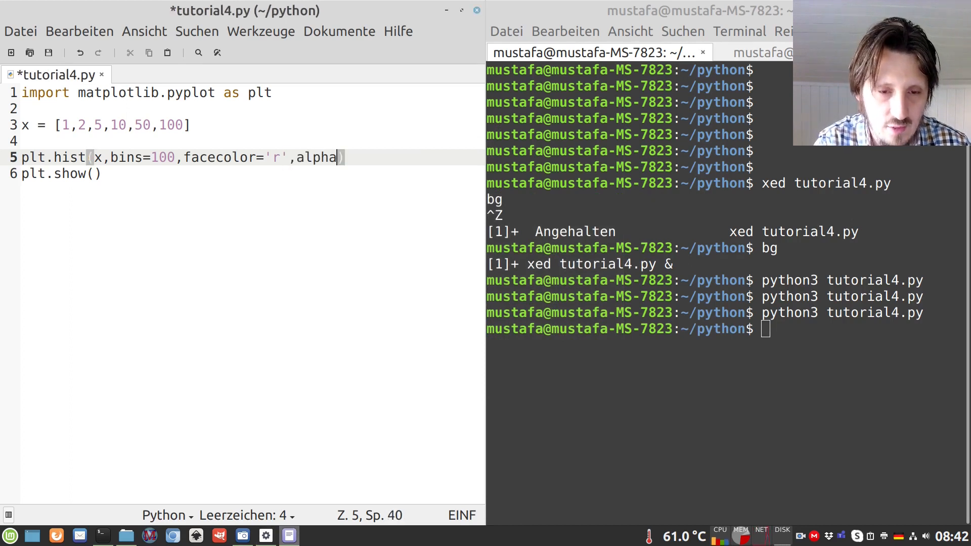
pyautogui.write('=')
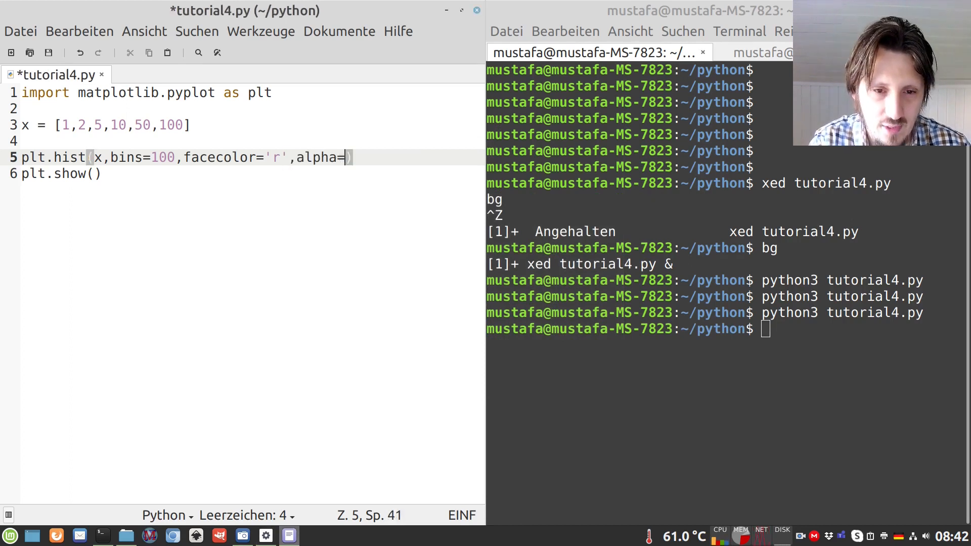
pyautogui.write('0')
pyautogui.click(729, 329)
pyautogui.write('python3 tutorial4.py')
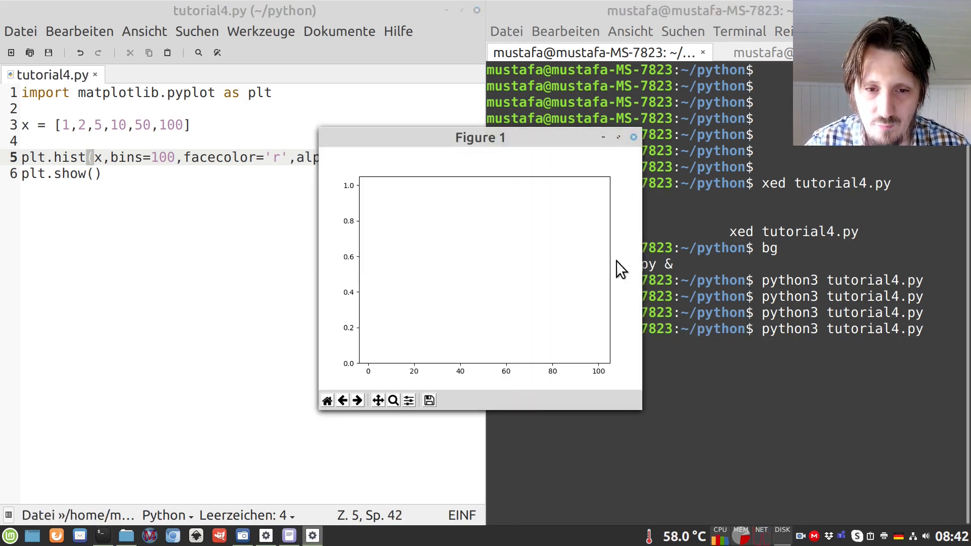
pyautogui.moveTo(447, 238)
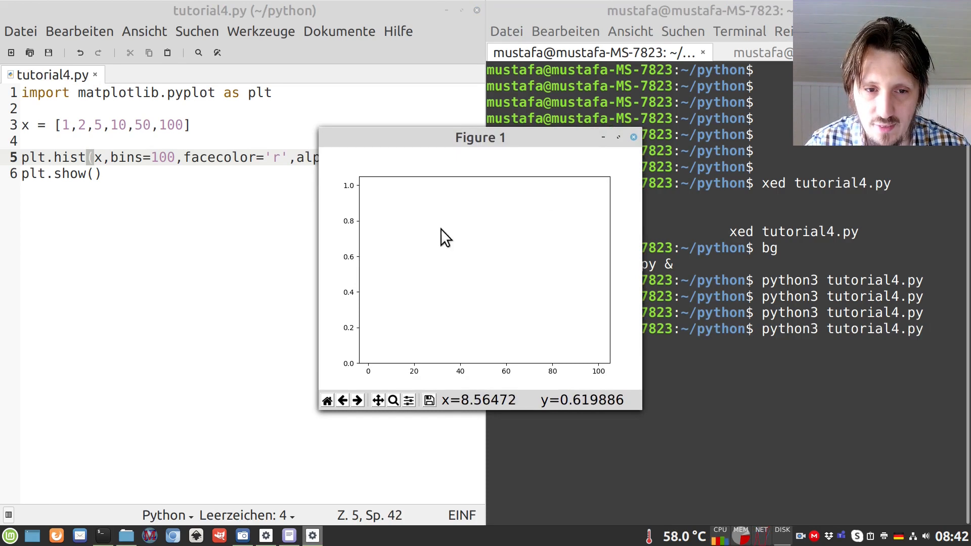
pyautogui.moveTo(551, 200)
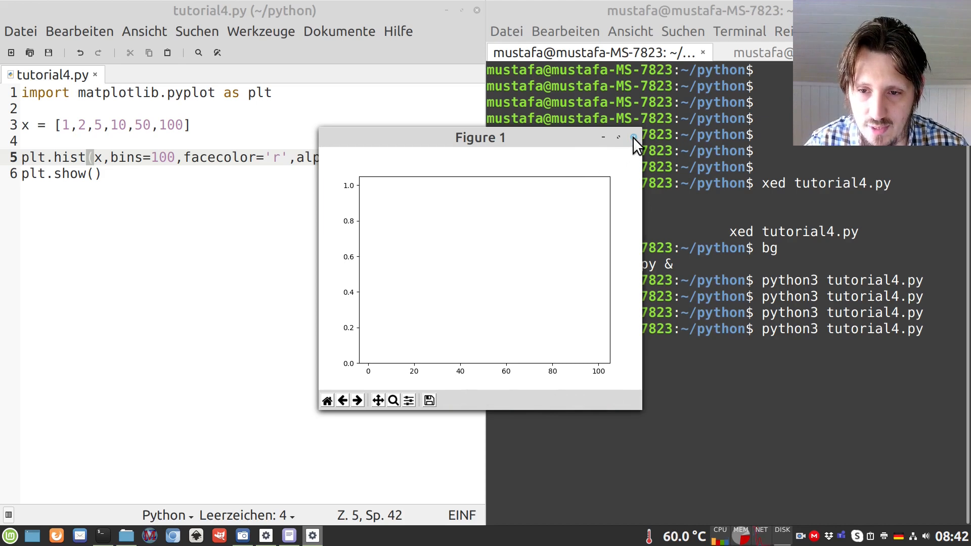
# Rerun after the blank plot and set alpha to 0.5 for half-transparent bars.
pyautogui.click(633, 136)
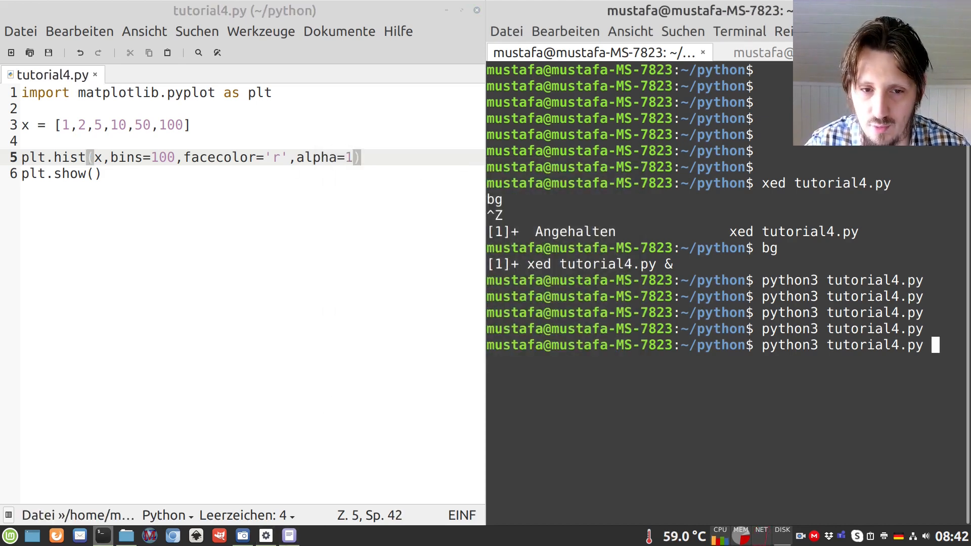
pyautogui.press('Return')
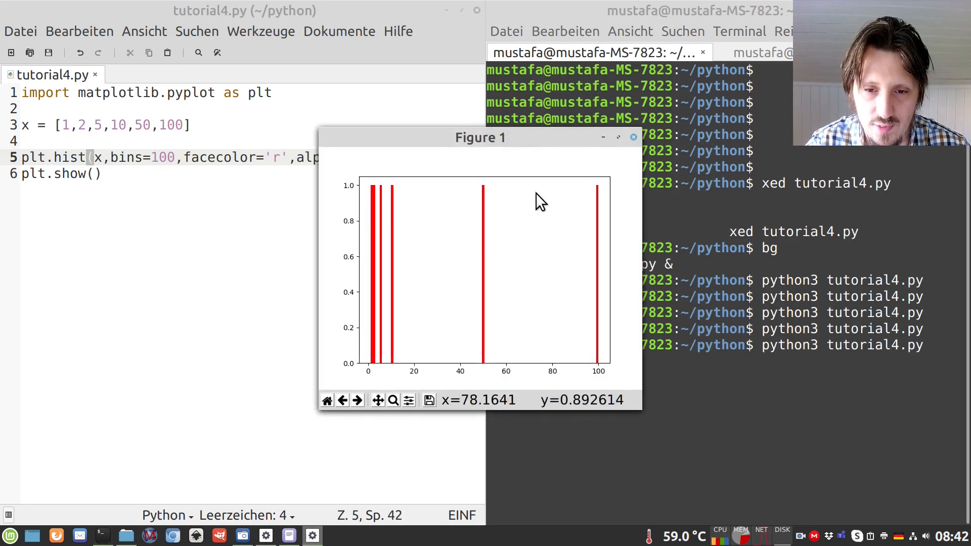
pyautogui.moveTo(486, 220)
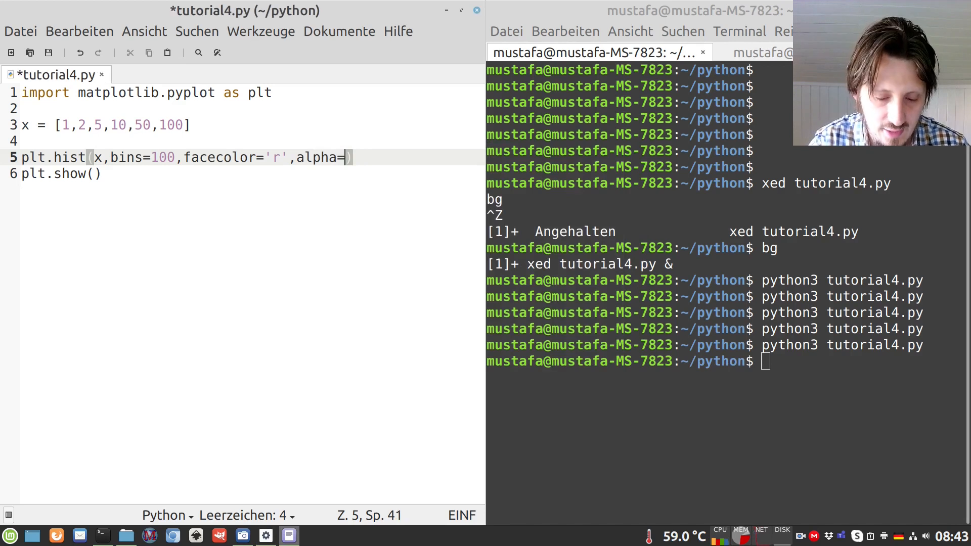
pyautogui.write('0.5')
pyautogui.click(729, 361)
pyautogui.write('python3 tutorial4.py')
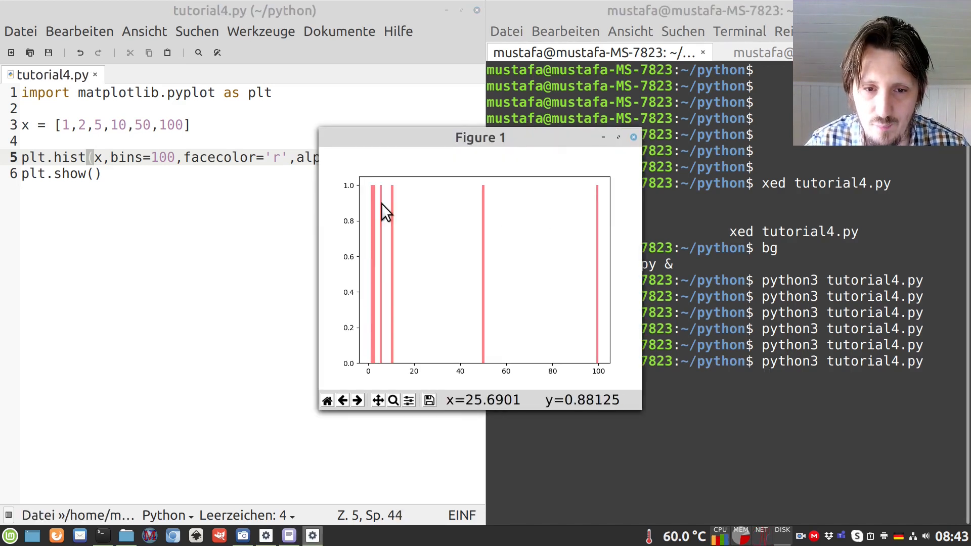
pyautogui.moveTo(413, 252)
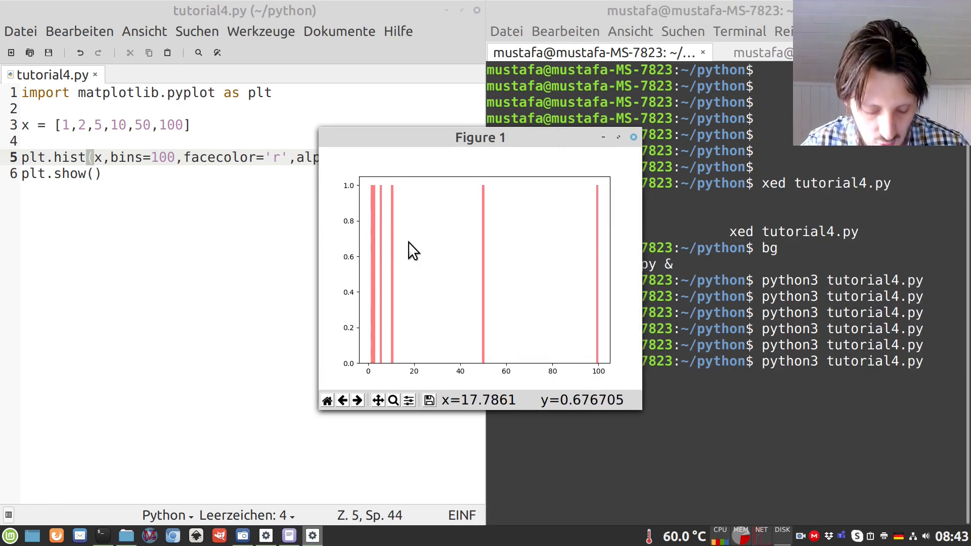
pyautogui.moveTo(523, 249)
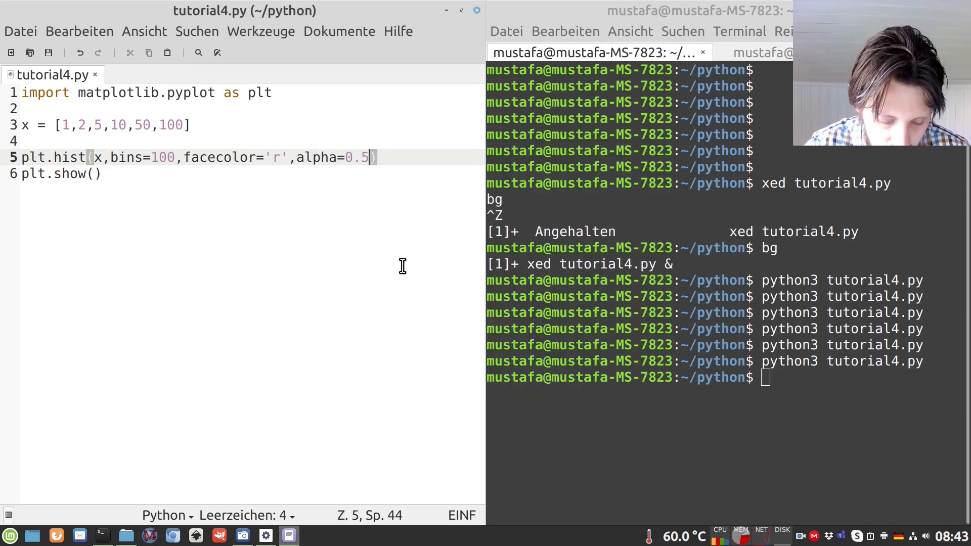
# Add normed=1 to plt.hist, rerun to see bars near 0.17, and close the figure.
pyautogui.write(',')
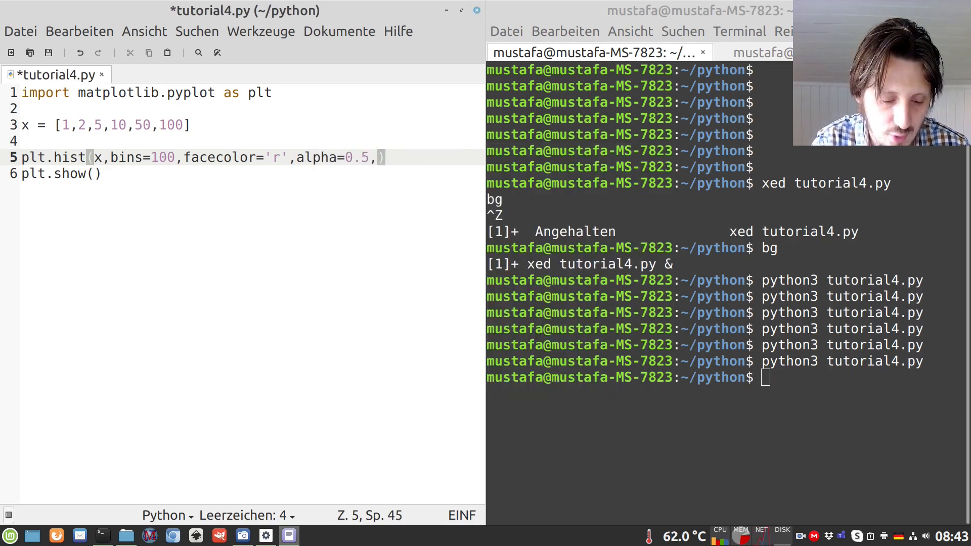
pyautogui.write('normed=1')
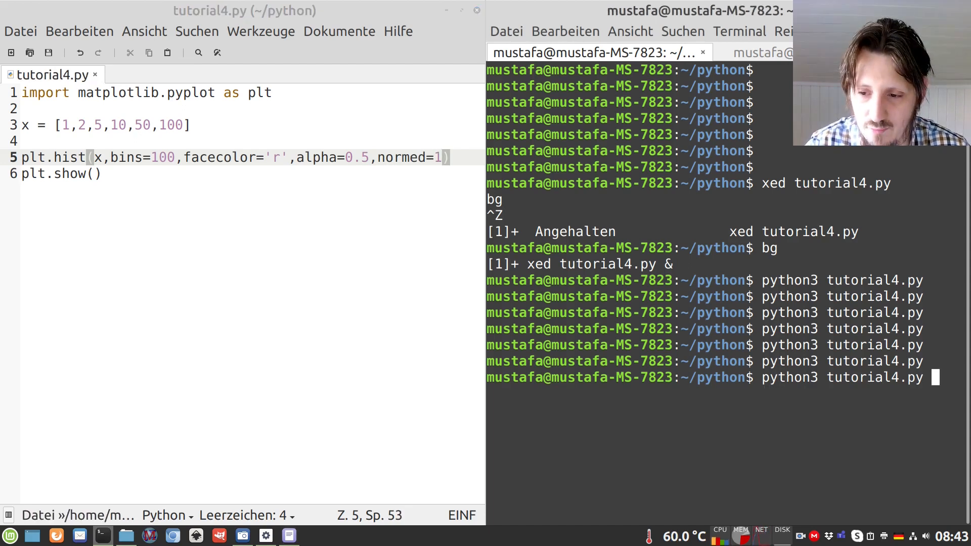
pyautogui.press('Return')
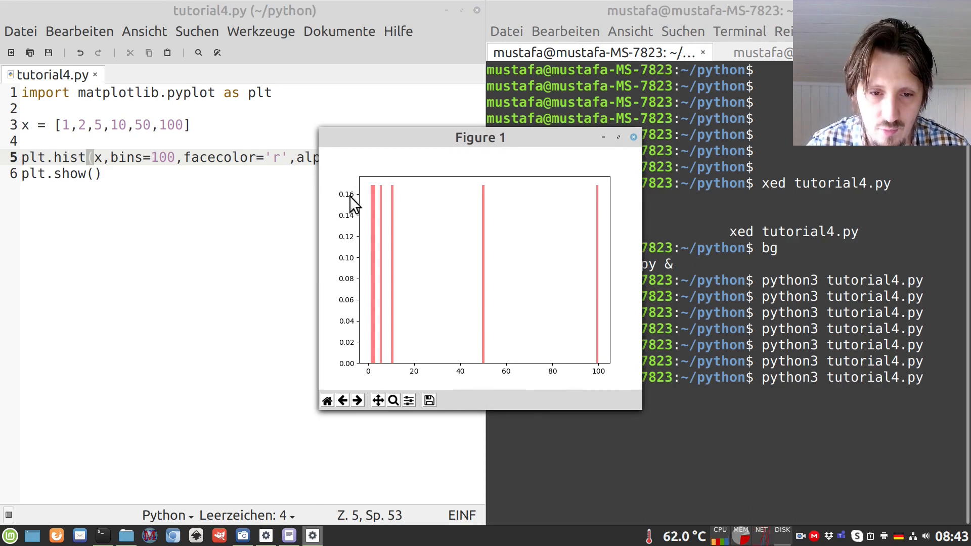
pyautogui.moveTo(610, 204)
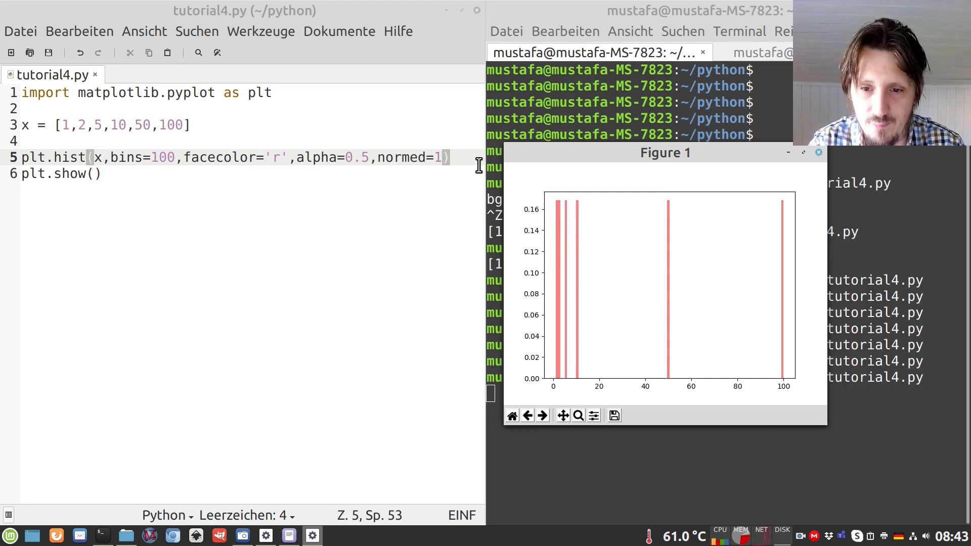
pyautogui.moveTo(569, 210)
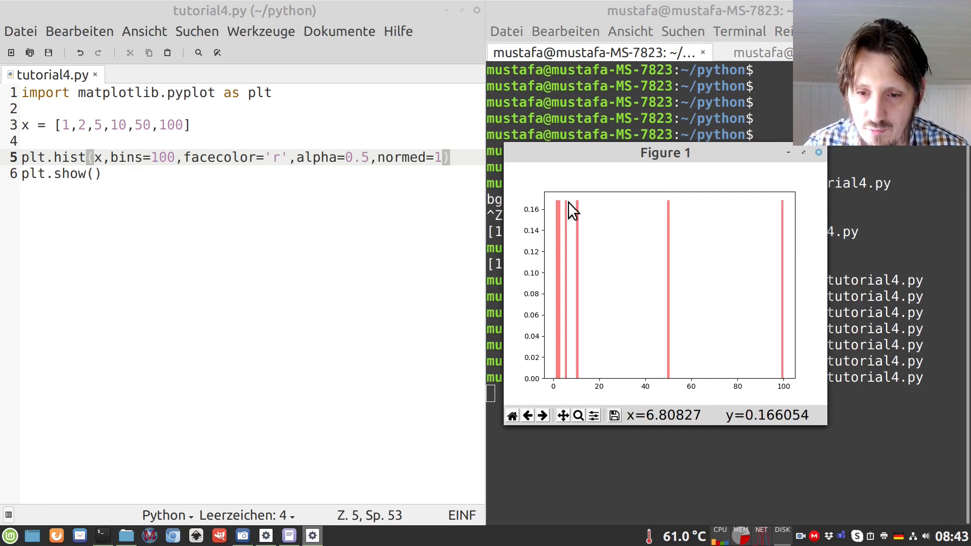
pyautogui.moveTo(560, 217)
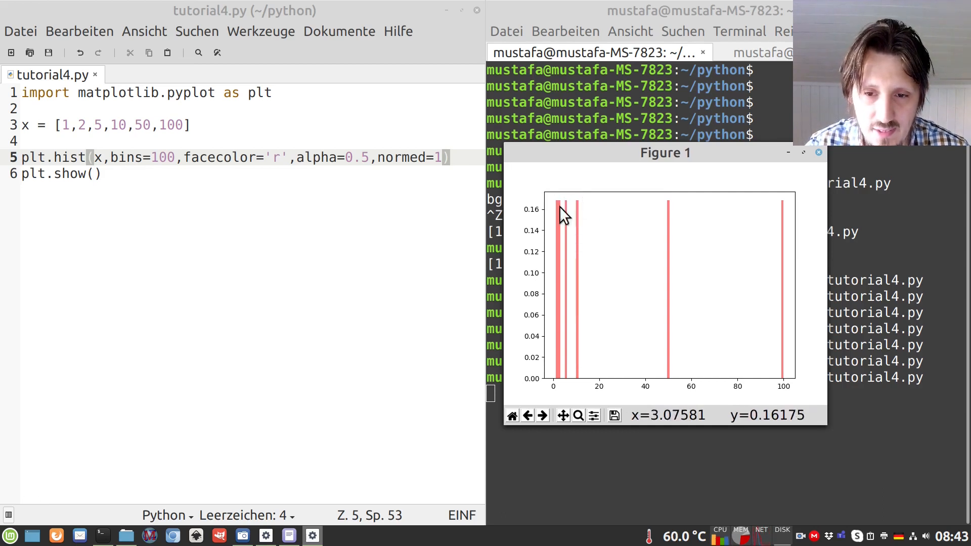
pyautogui.moveTo(399, 151)
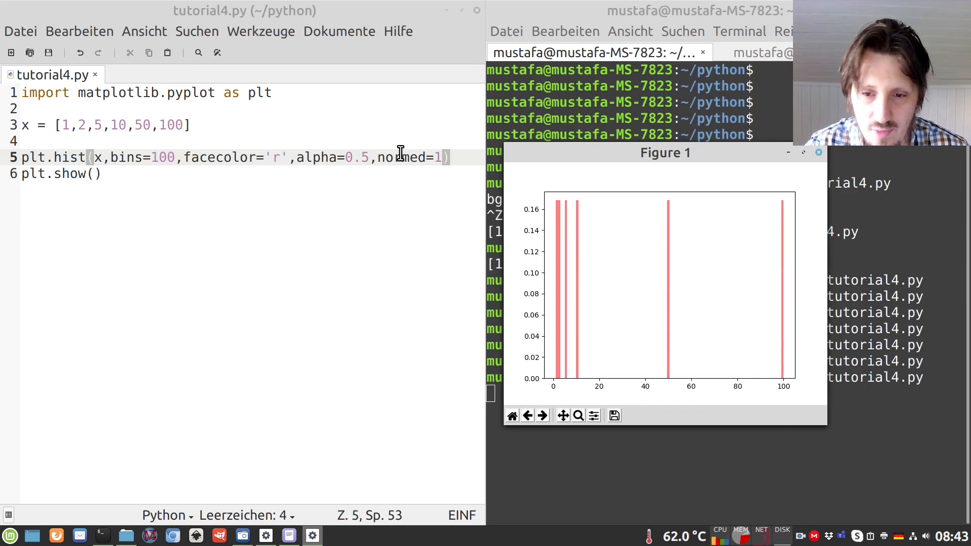
pyautogui.moveTo(548, 248)
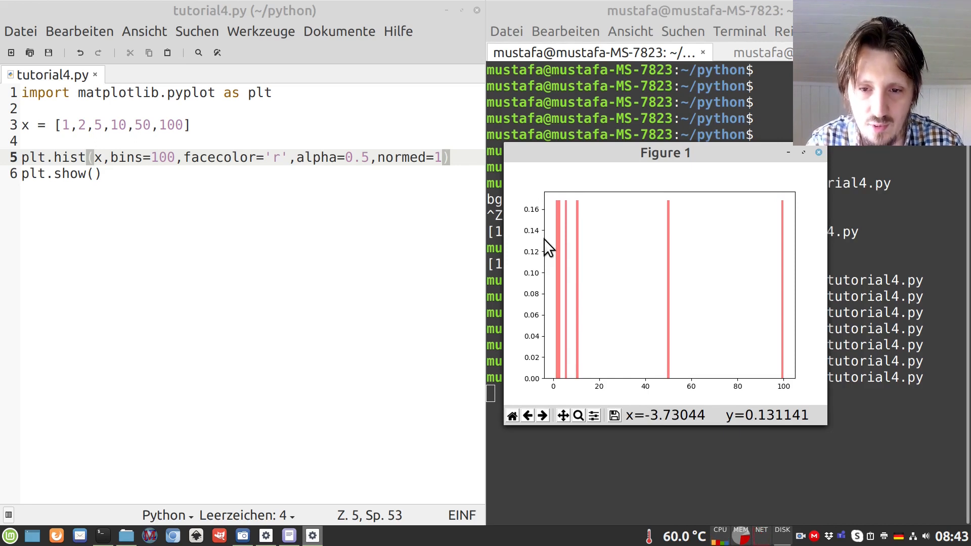
pyautogui.moveTo(570, 226)
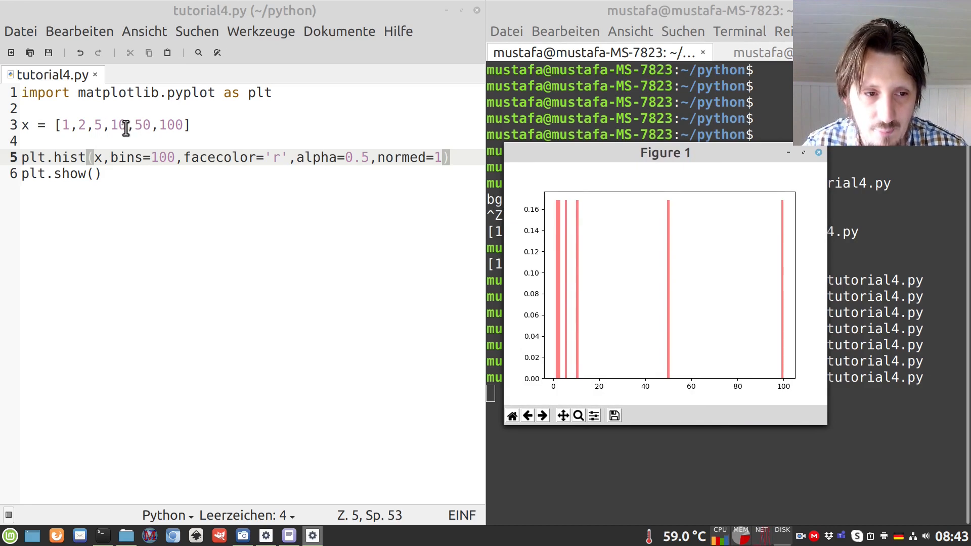
pyautogui.moveTo(562, 206)
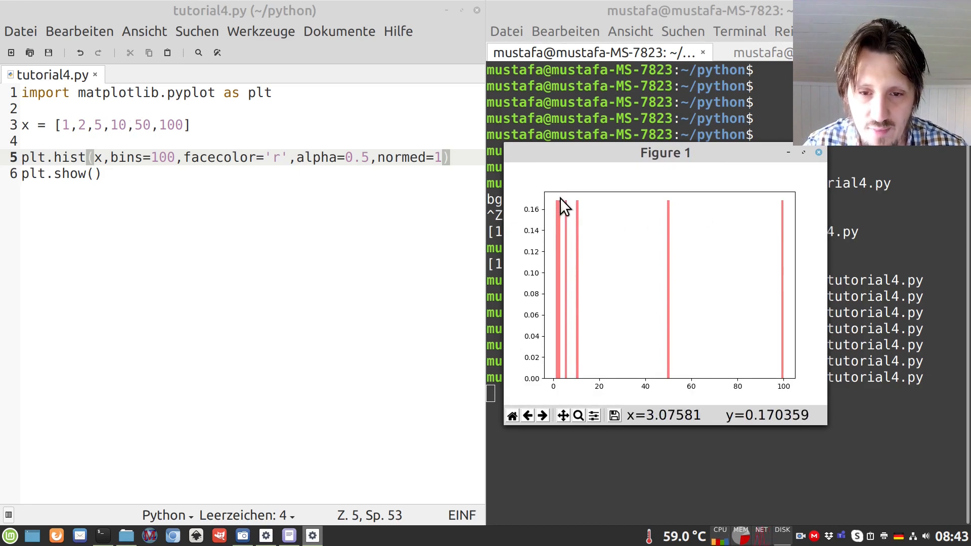
pyautogui.moveTo(565, 214)
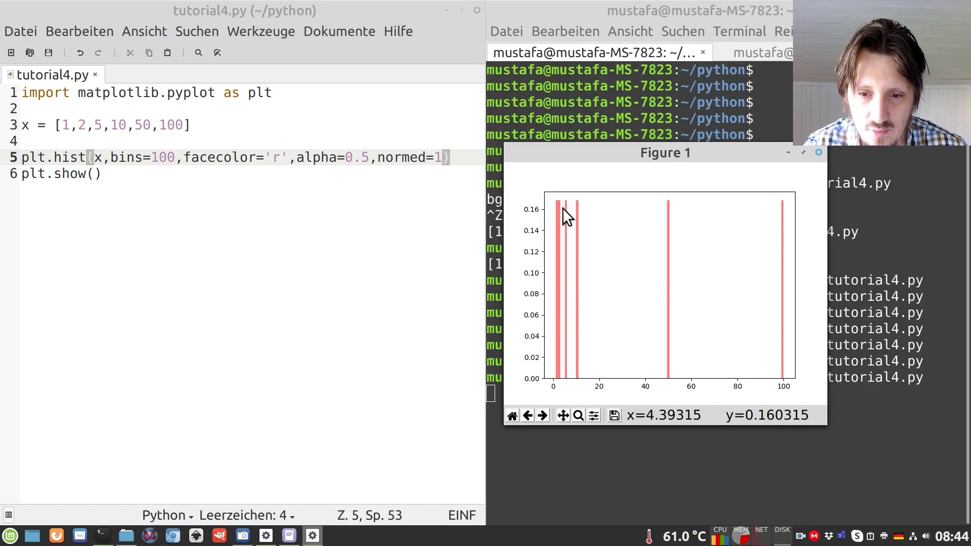
pyautogui.moveTo(564, 209)
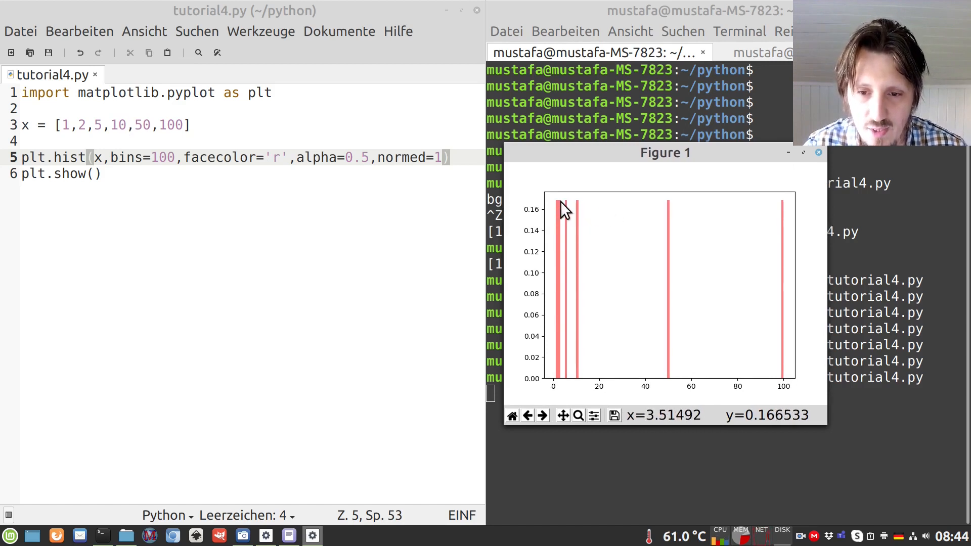
pyautogui.moveTo(604, 209)
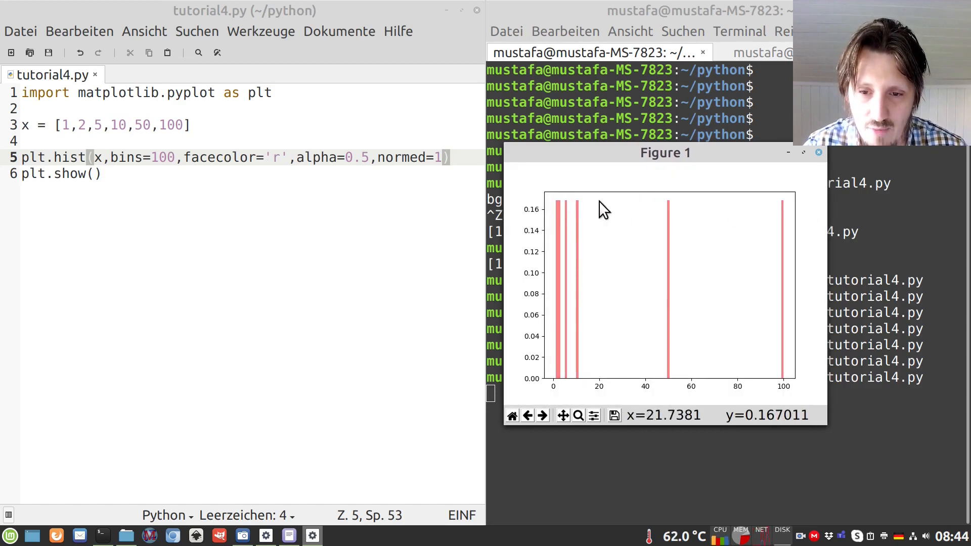
pyautogui.moveTo(705, 237)
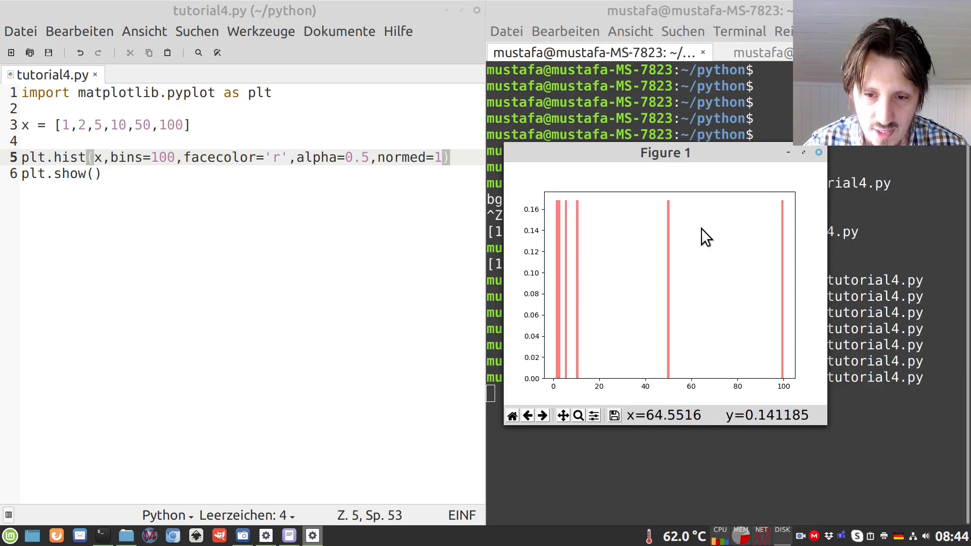
pyautogui.moveTo(546, 220)
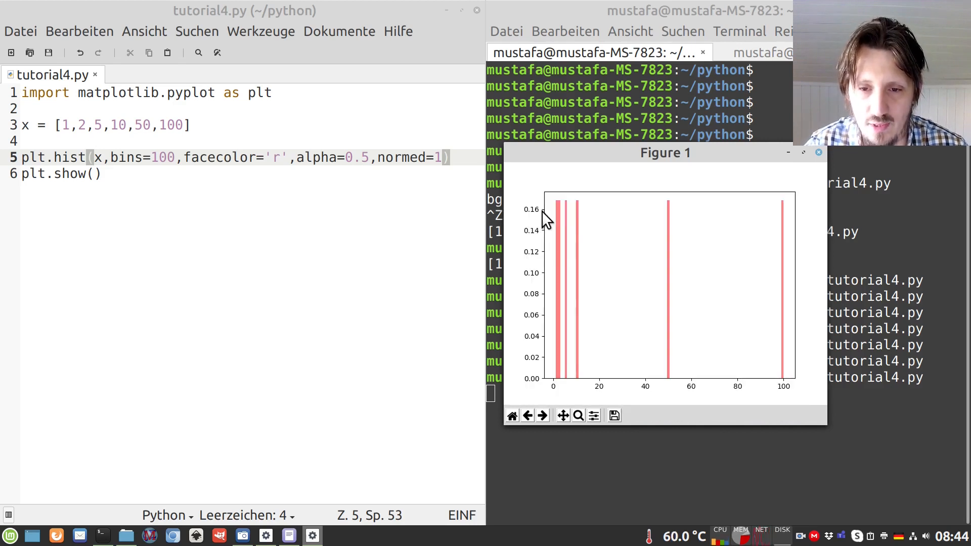
pyautogui.moveTo(565, 231)
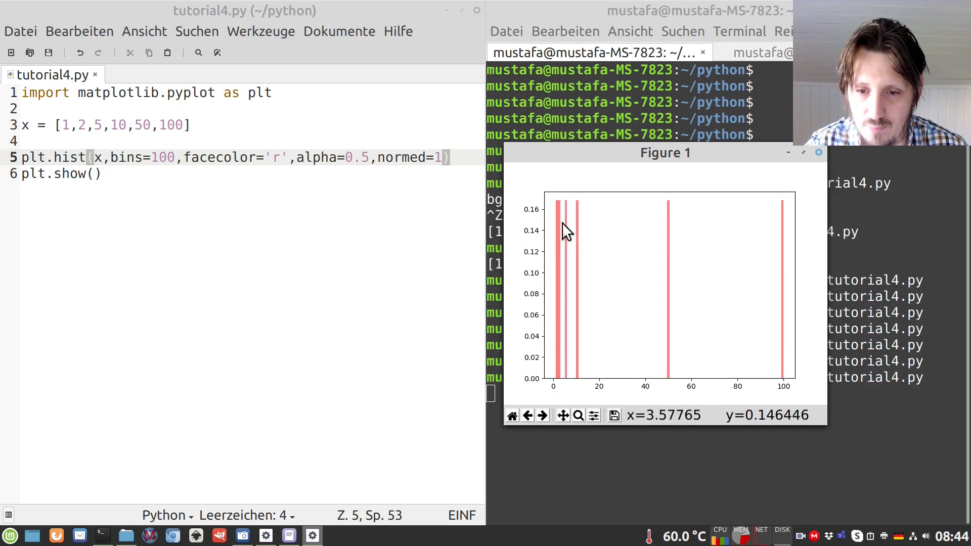
pyautogui.moveTo(534, 220)
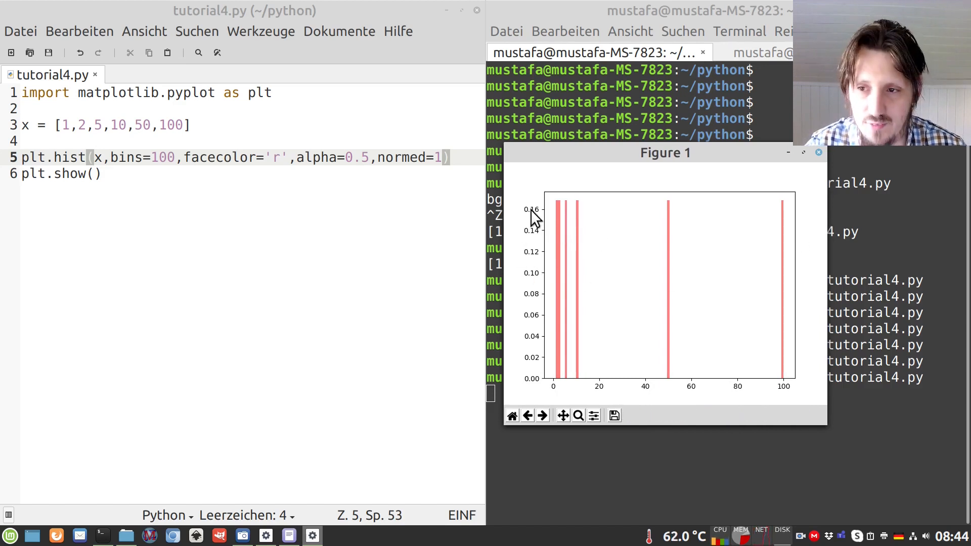
pyautogui.moveTo(712, 164)
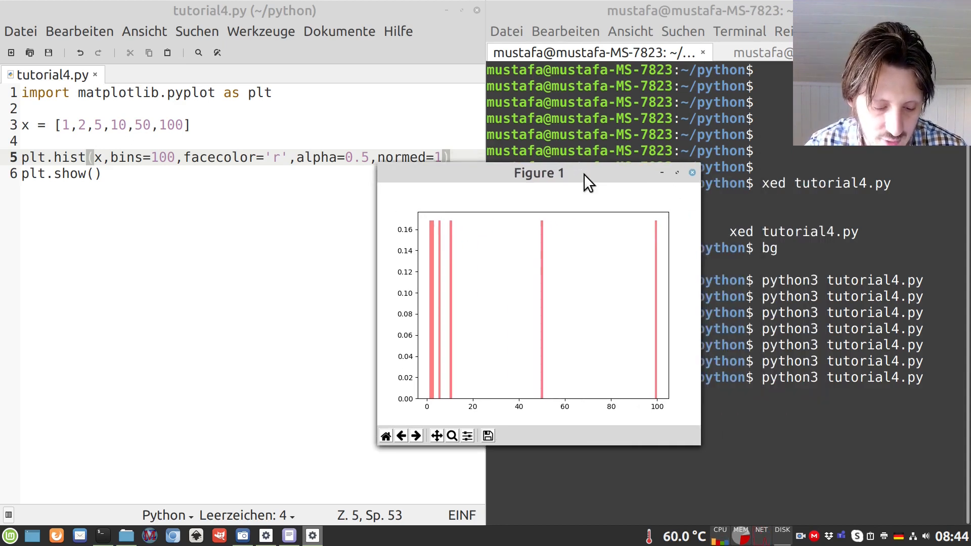
pyautogui.moveTo(680, 176)
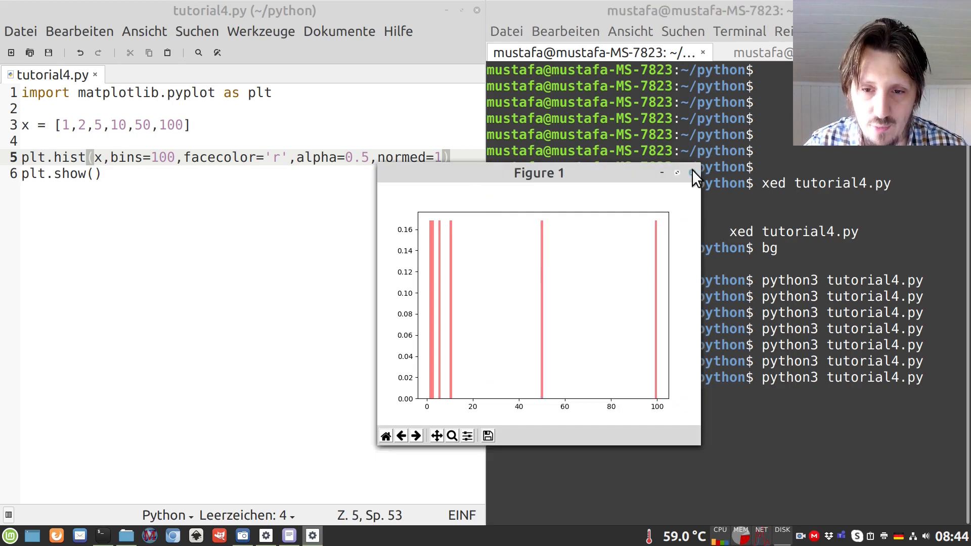
pyautogui.click(677, 173)
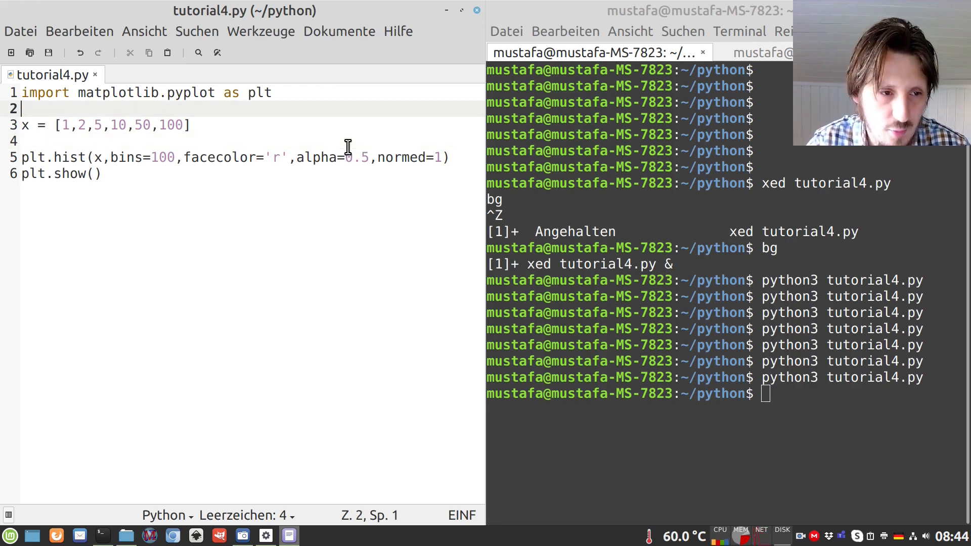
# Insert import numpy as np below the first import and save.
pyautogui.press('Return')
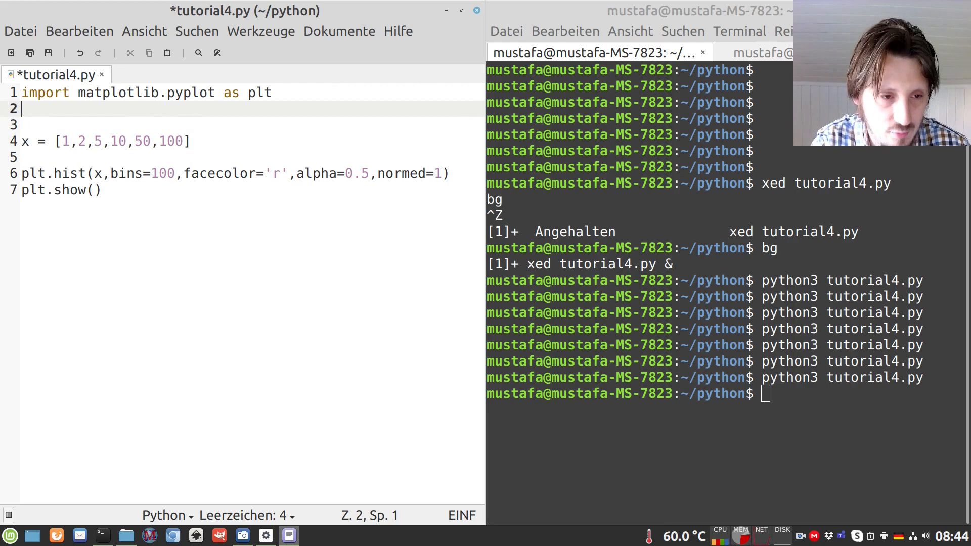
pyautogui.write('import')
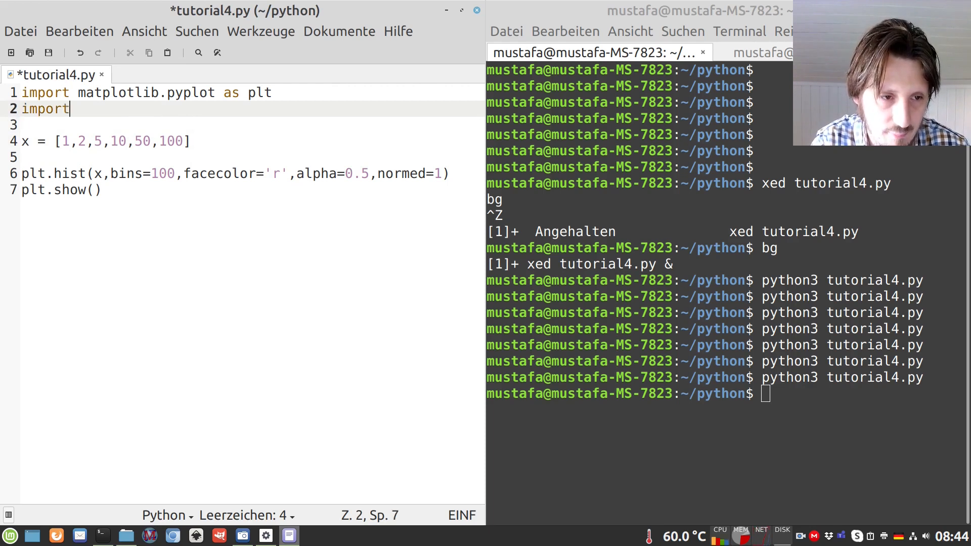
pyautogui.write('numpy')
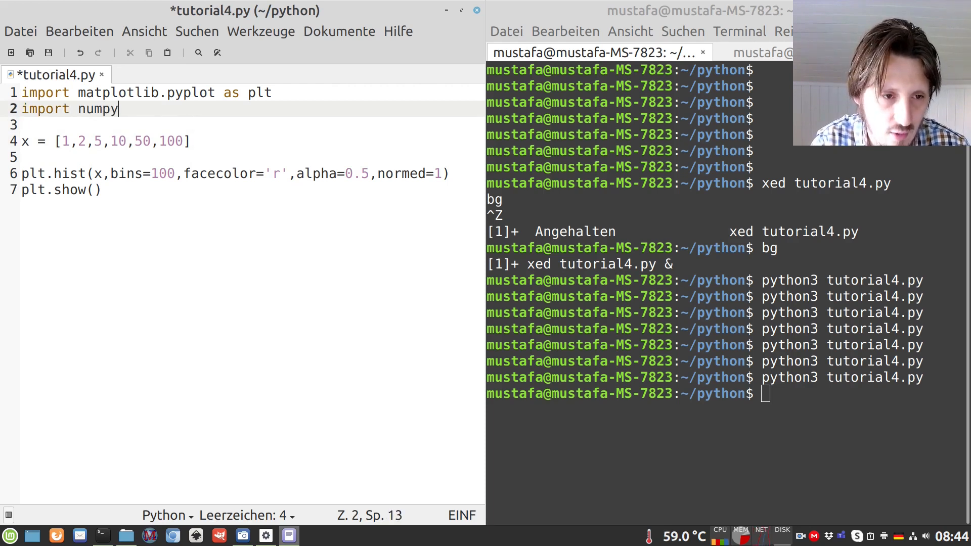
pyautogui.write('as np')
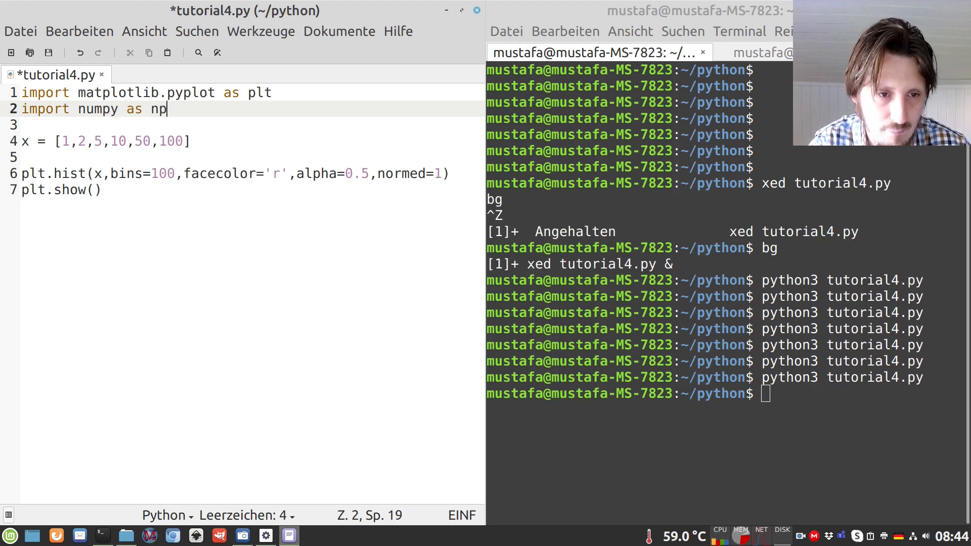
pyautogui.press('ctrl+s')
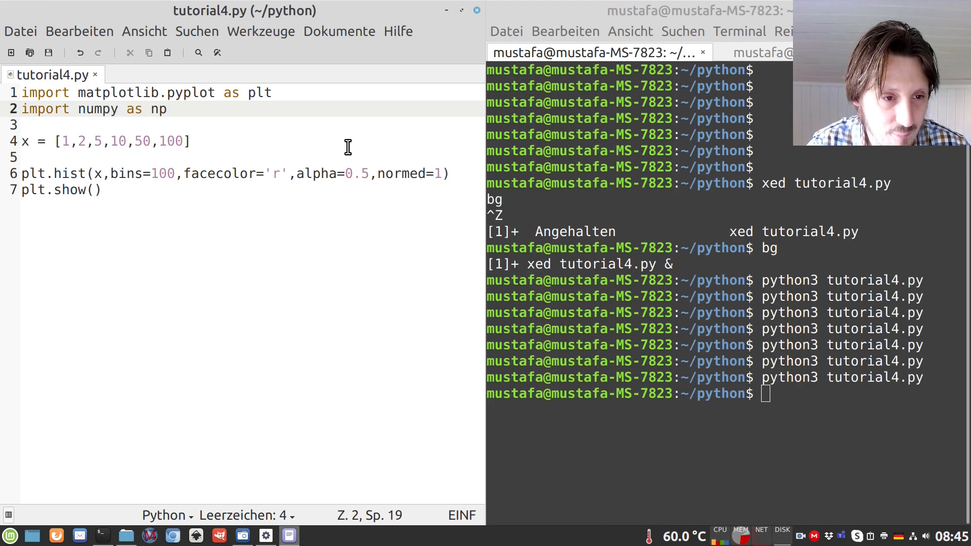
# Replace the fixed list with x = np.random.randint(1,7,100) and save.
pyautogui.press('Return')
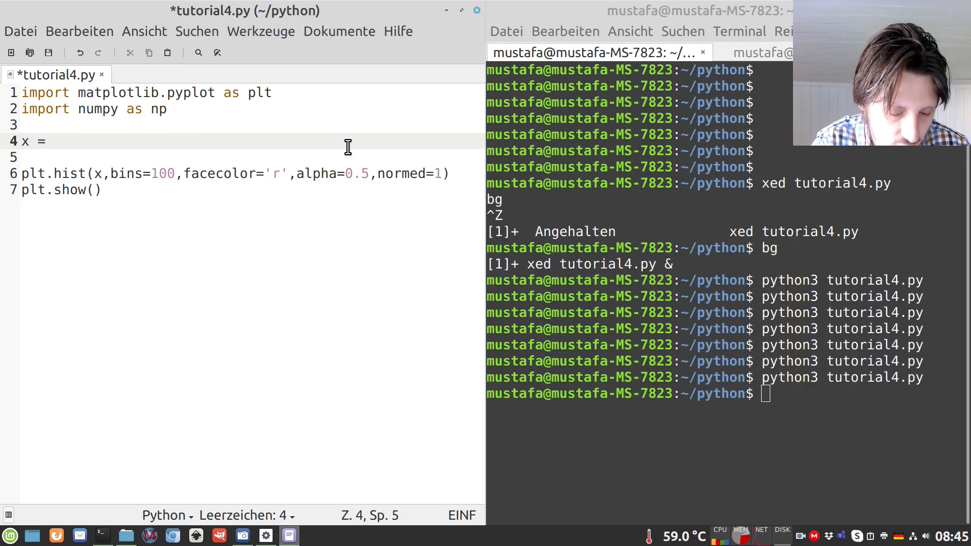
pyautogui.write('np.')
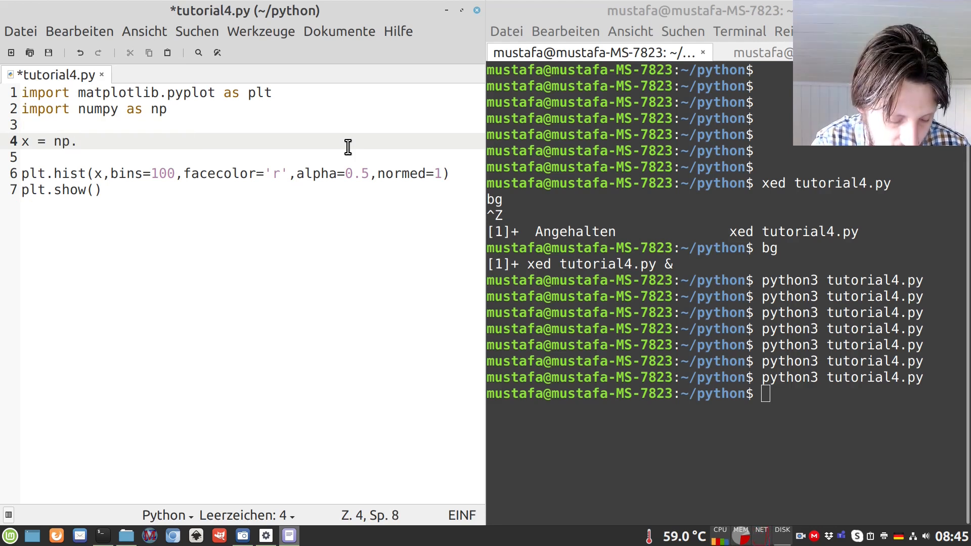
pyautogui.write('random.')
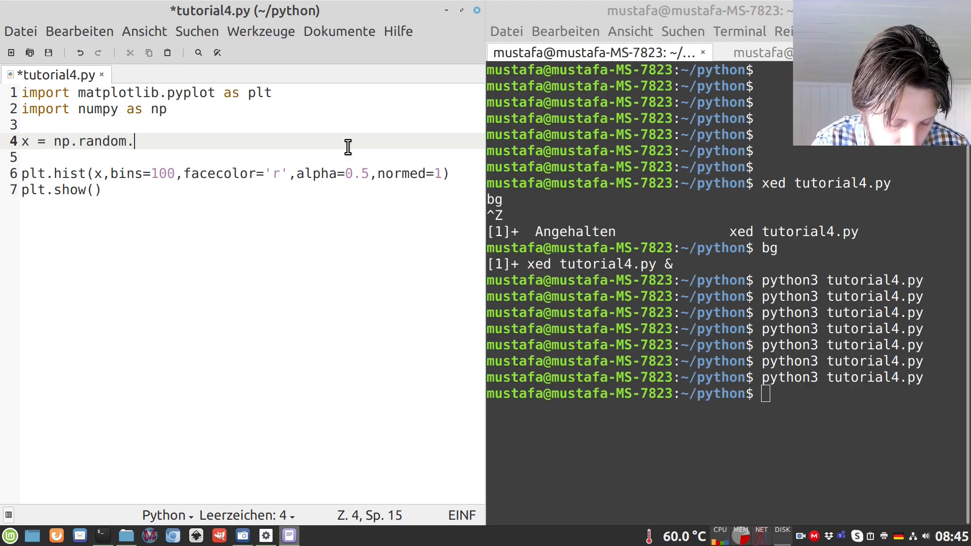
pyautogui.write('randint(')
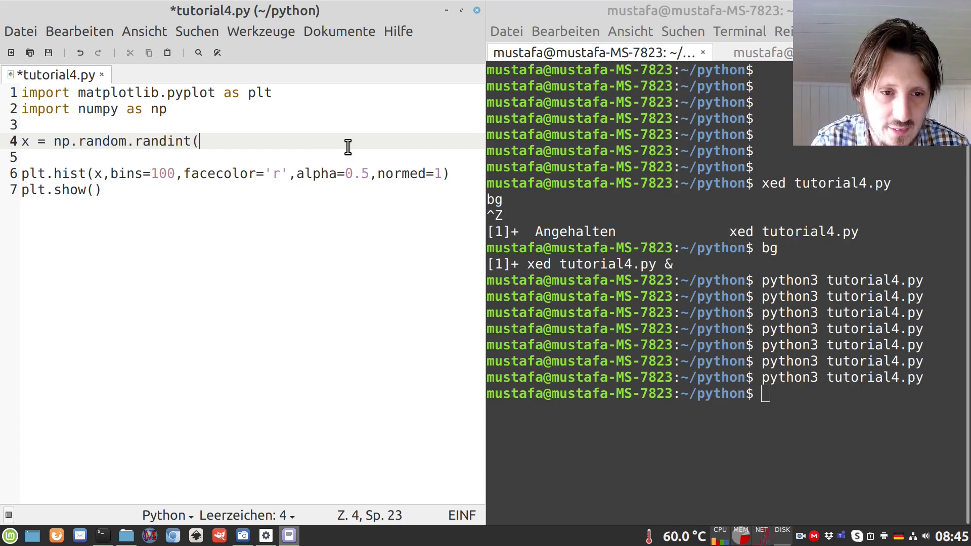
pyautogui.write('1,')
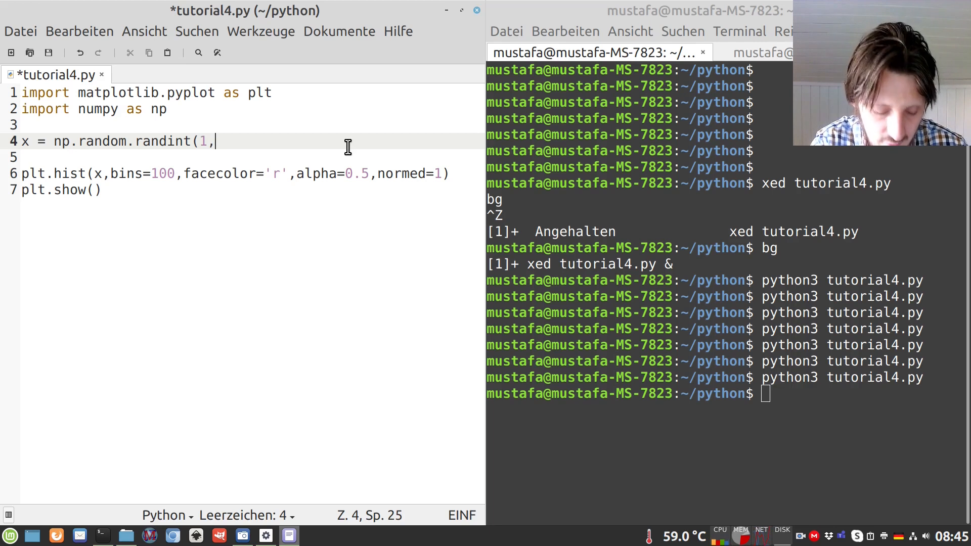
pyautogui.write('7')
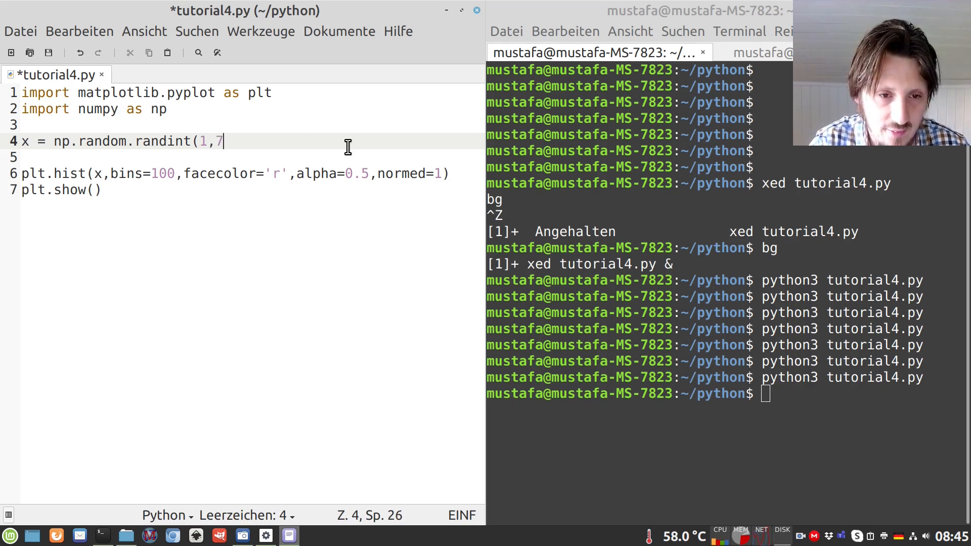
pyautogui.press('ctrl+s')
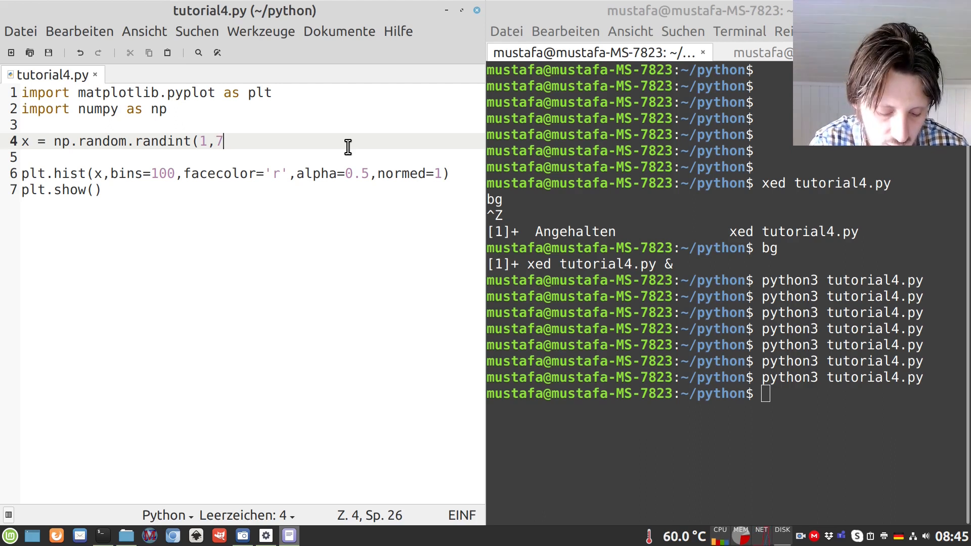
pyautogui.write(',')
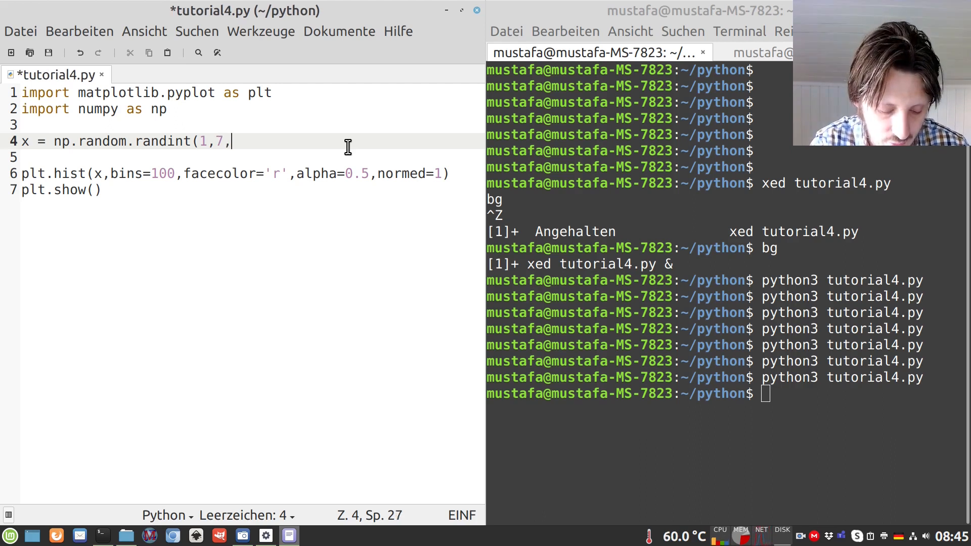
pyautogui.write('100)')
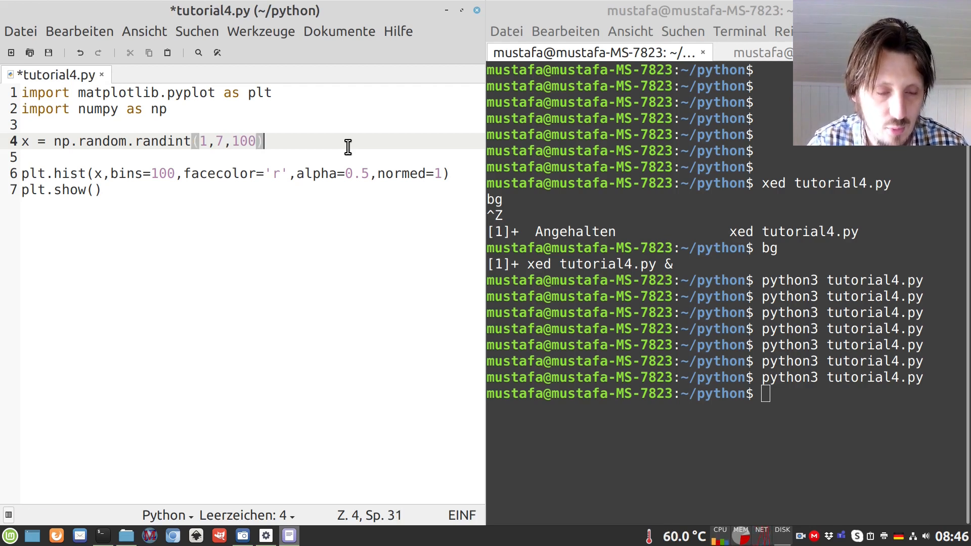
pyautogui.press('ctrl+s')
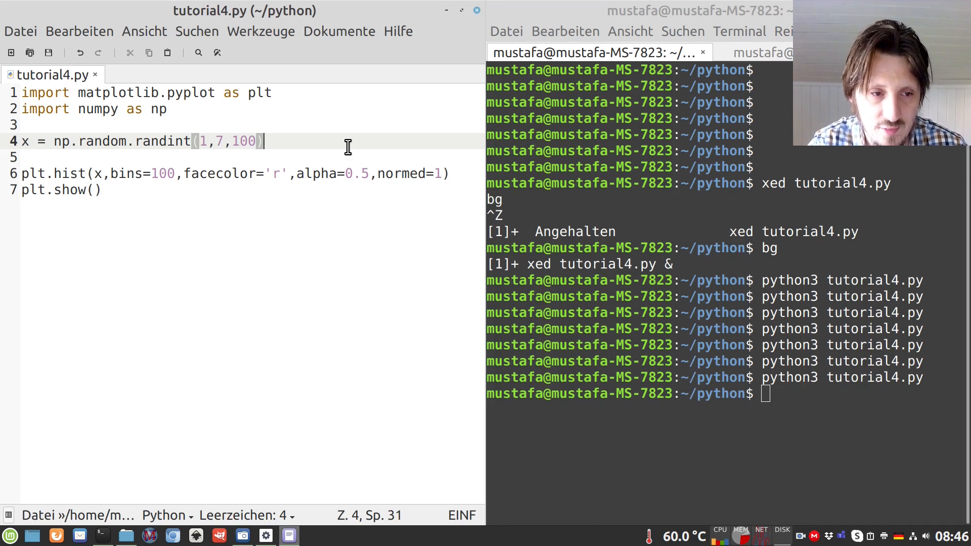
pyautogui.moveTo(266, 122)
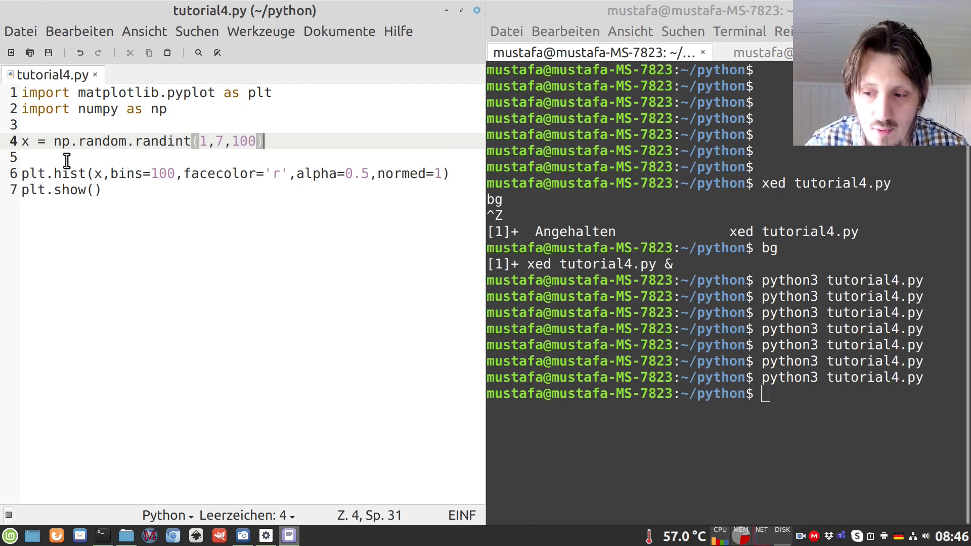
# Set bins=6 and rerun several times to view differently shaped random histograms.
pyautogui.click(151, 173)
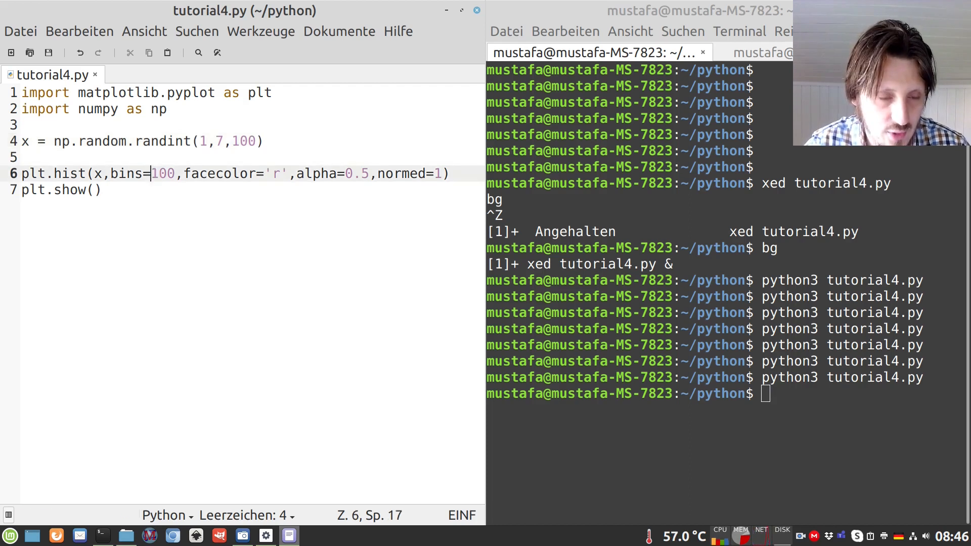
pyautogui.write('6')
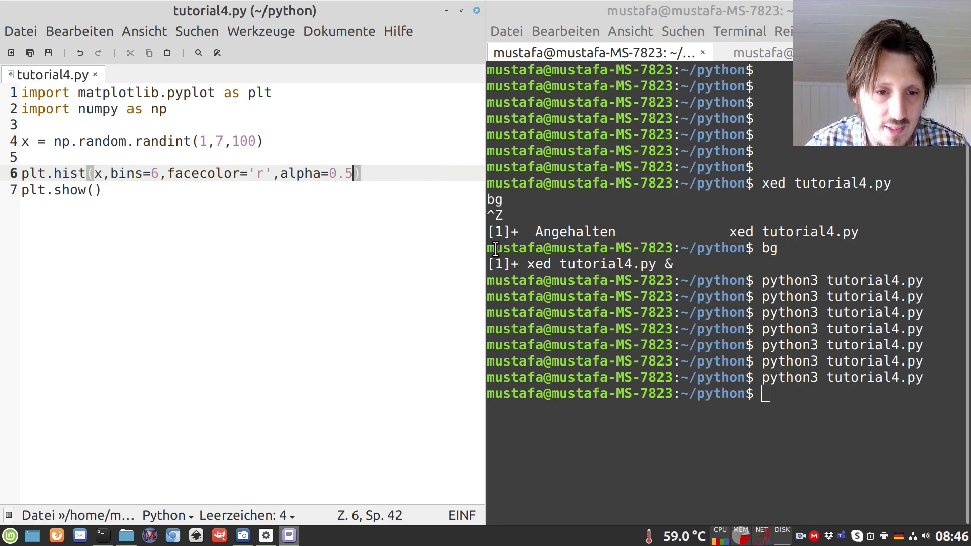
pyautogui.press('Return')
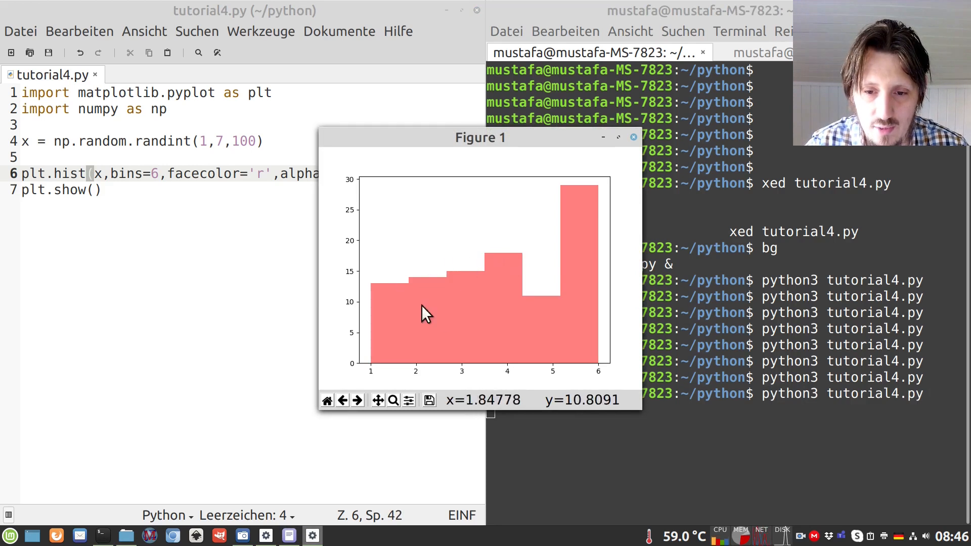
pyautogui.moveTo(408, 269)
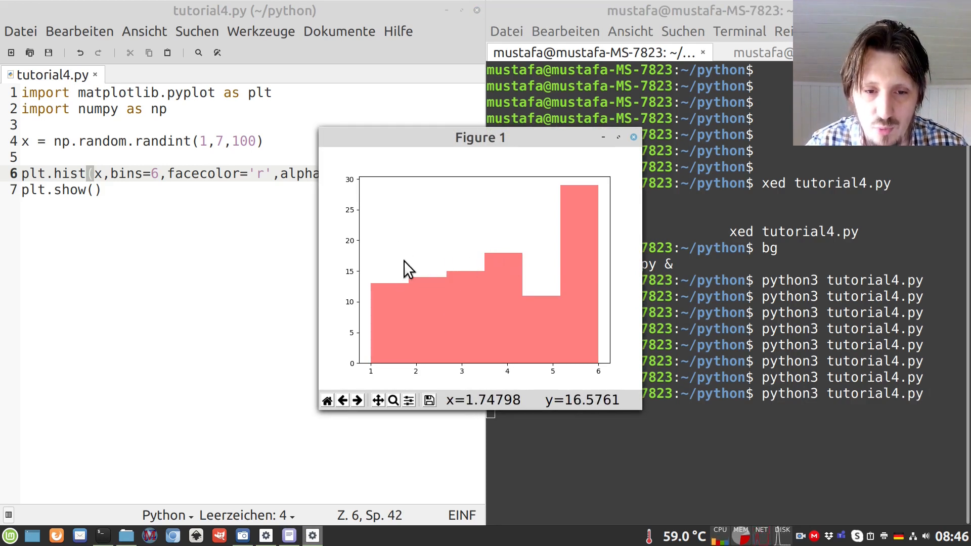
pyautogui.moveTo(636, 146)
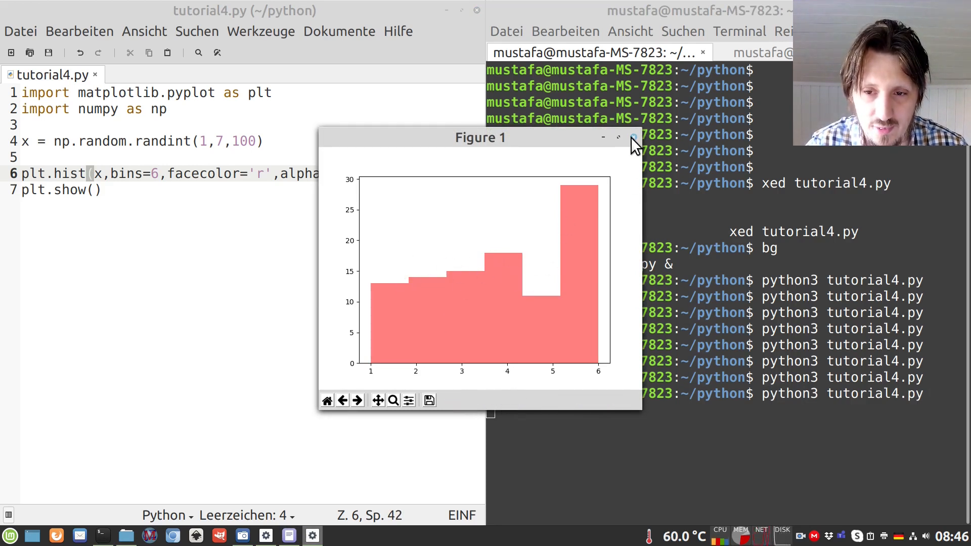
pyautogui.click(633, 137)
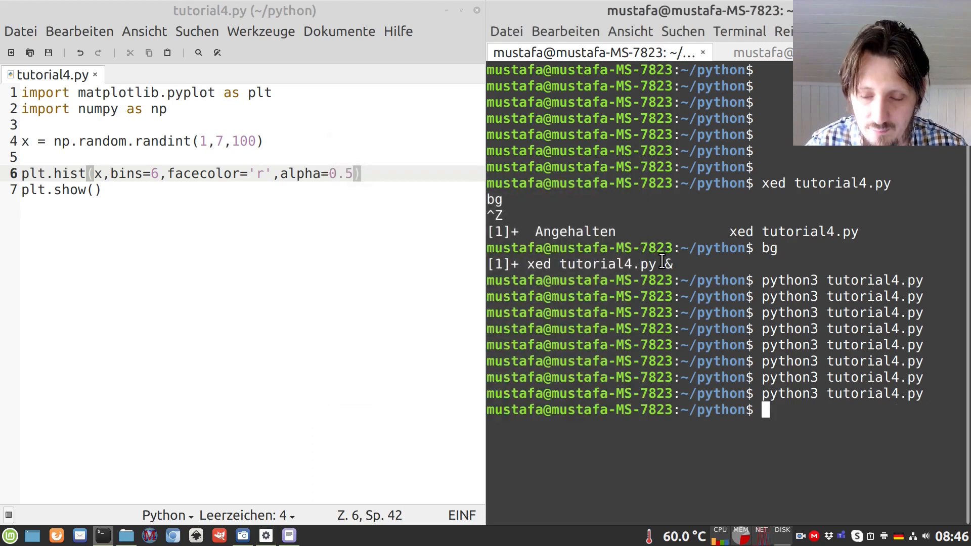
pyautogui.press('Return')
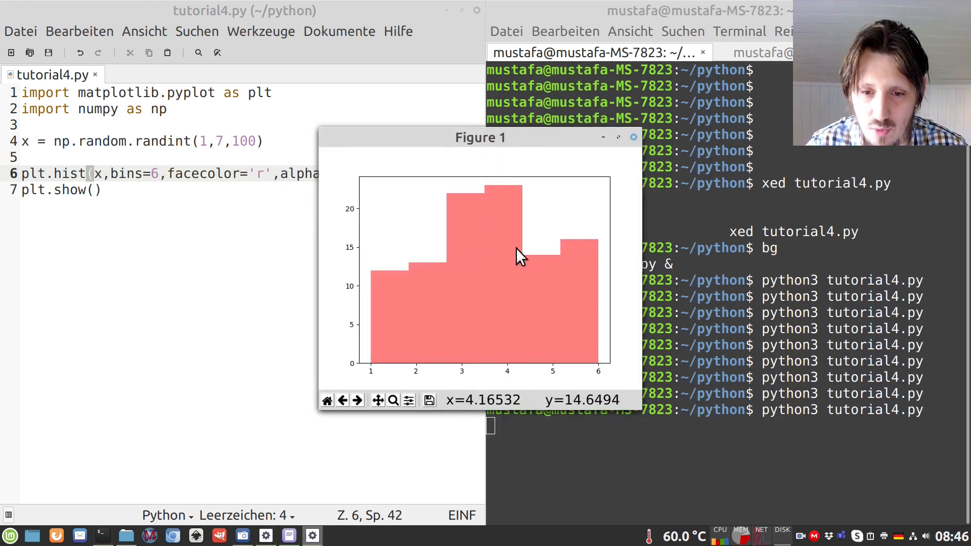
pyautogui.moveTo(487, 291)
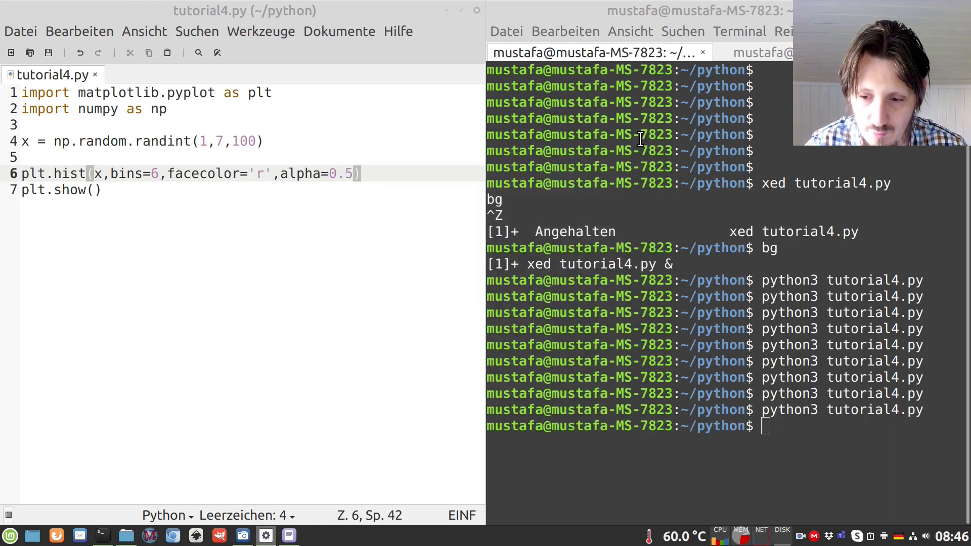
pyautogui.press('Return')
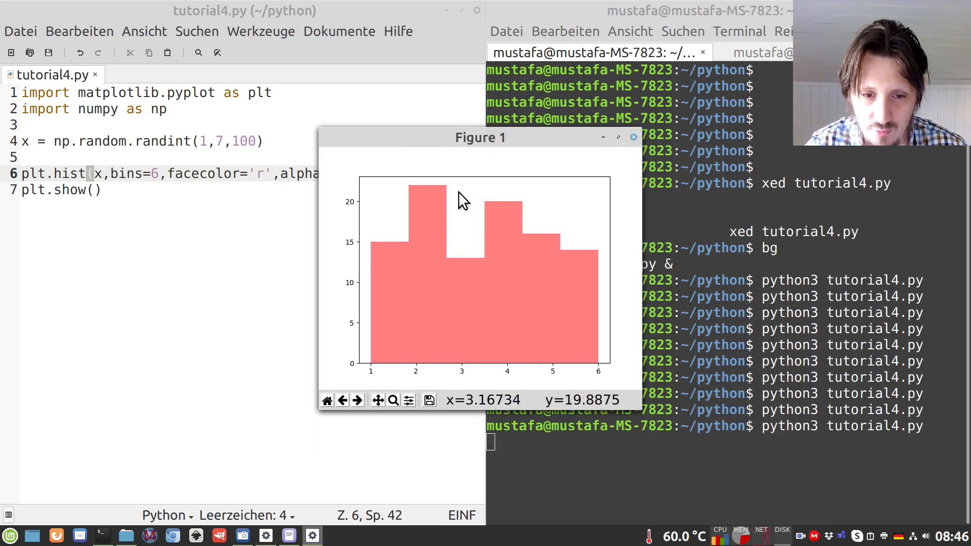
pyautogui.moveTo(437, 260)
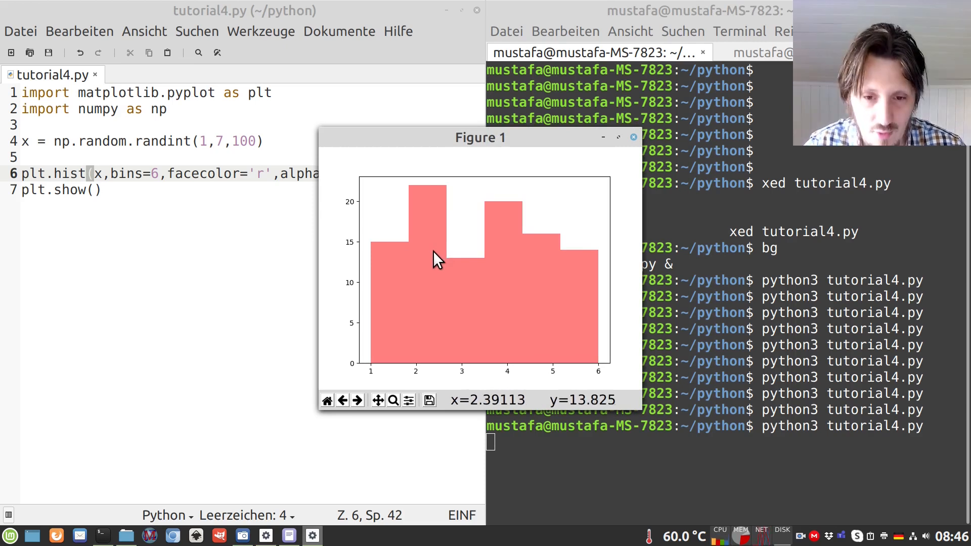
pyautogui.moveTo(628, 140)
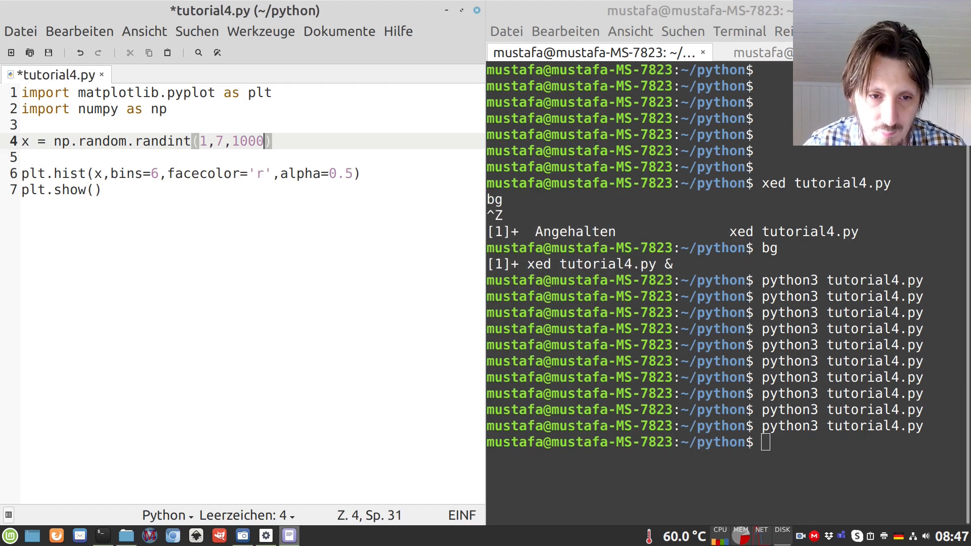
# Try 100000 samples giving a nearly flat histogram, then rerun with 1000 and close.
pyautogui.write('00')
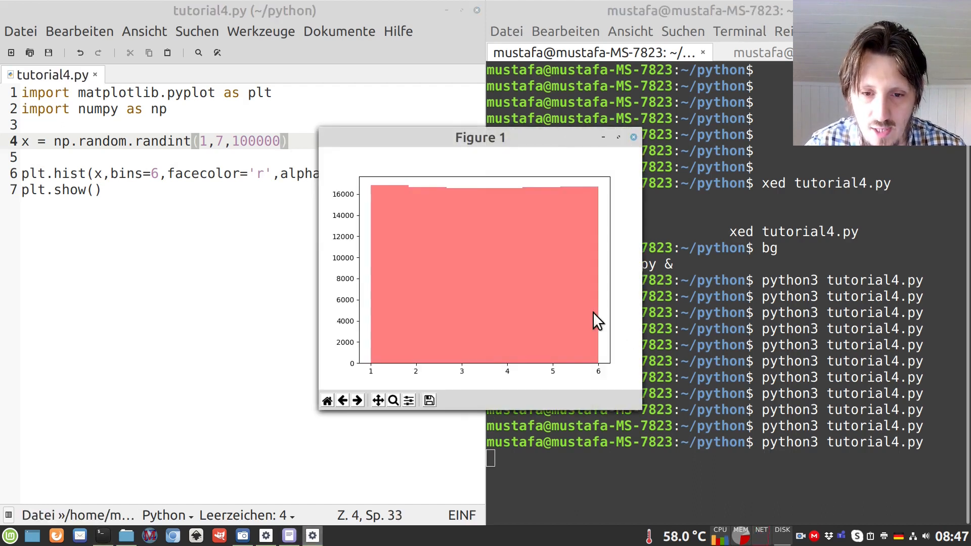
pyautogui.moveTo(399, 196)
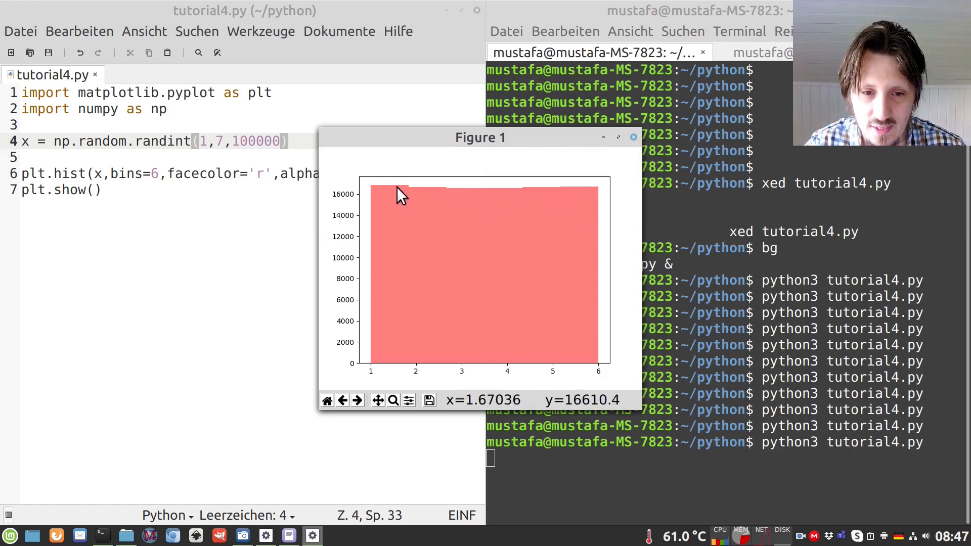
pyautogui.moveTo(555, 214)
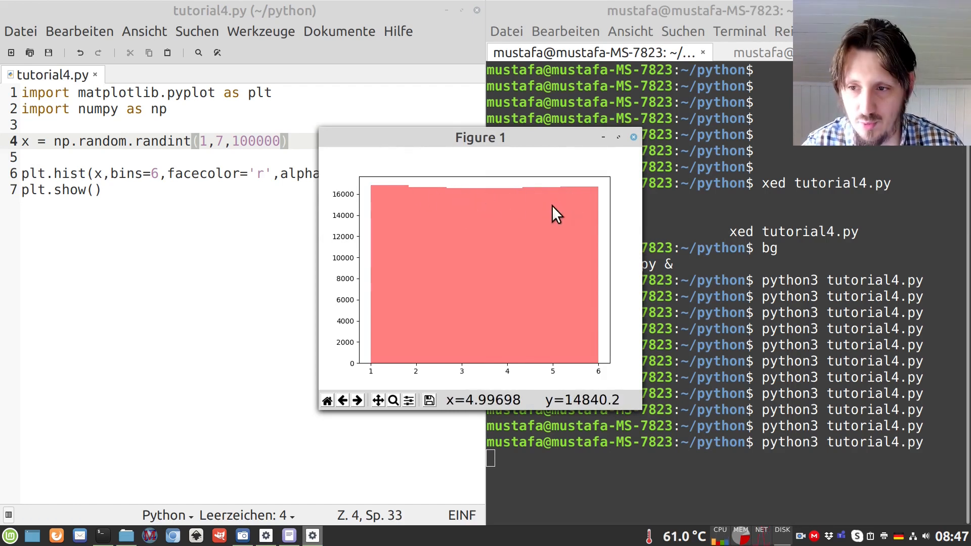
pyautogui.moveTo(632, 163)
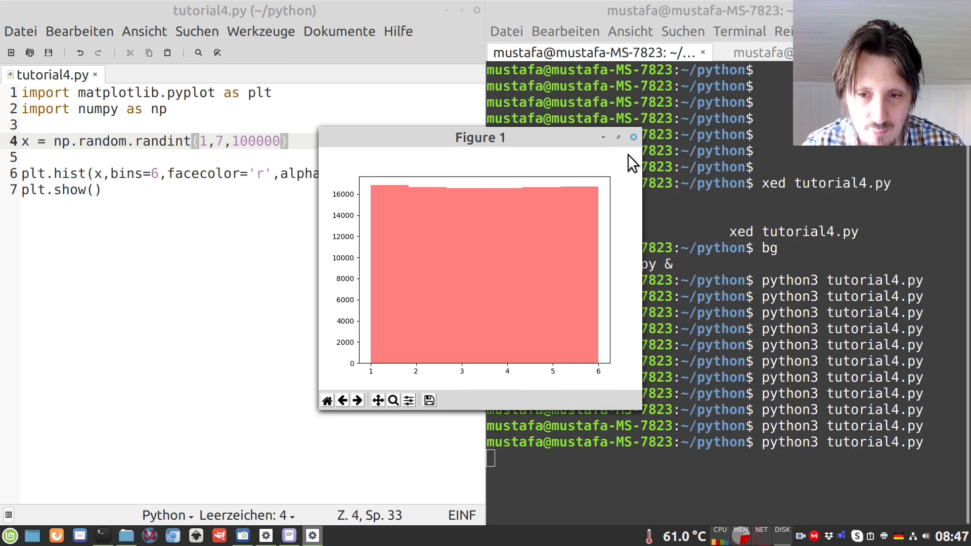
pyautogui.click(633, 136)
pyautogui.write('python3 tutorial4.py')
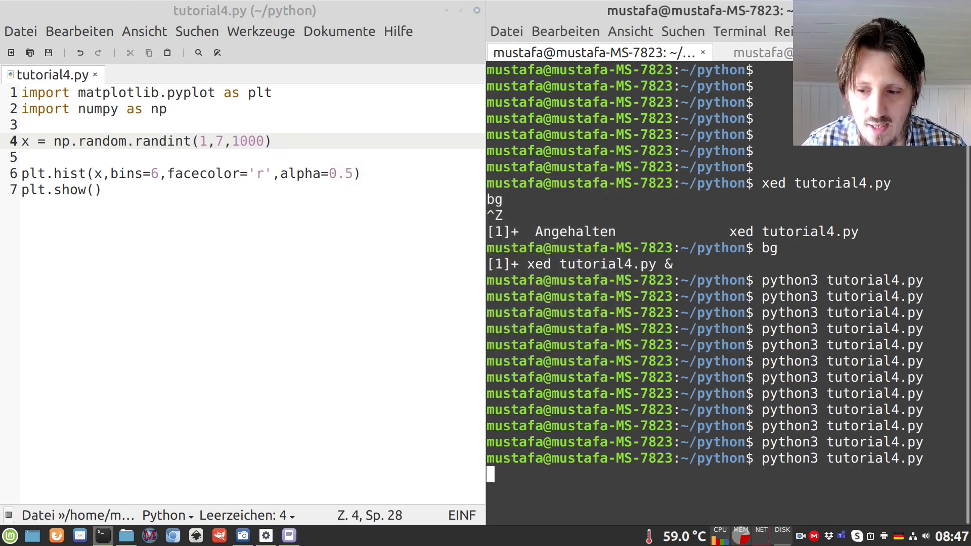
pyautogui.press('Return')
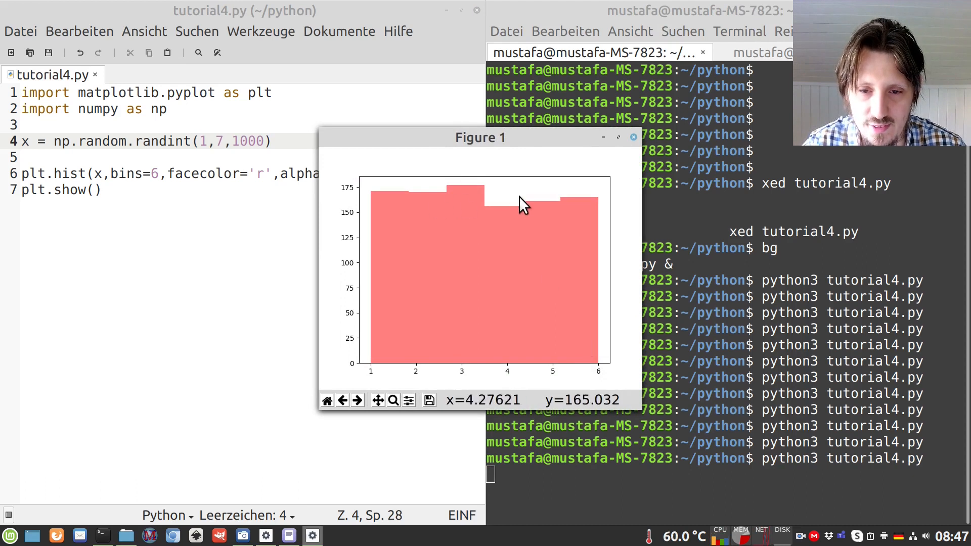
pyautogui.click(633, 136)
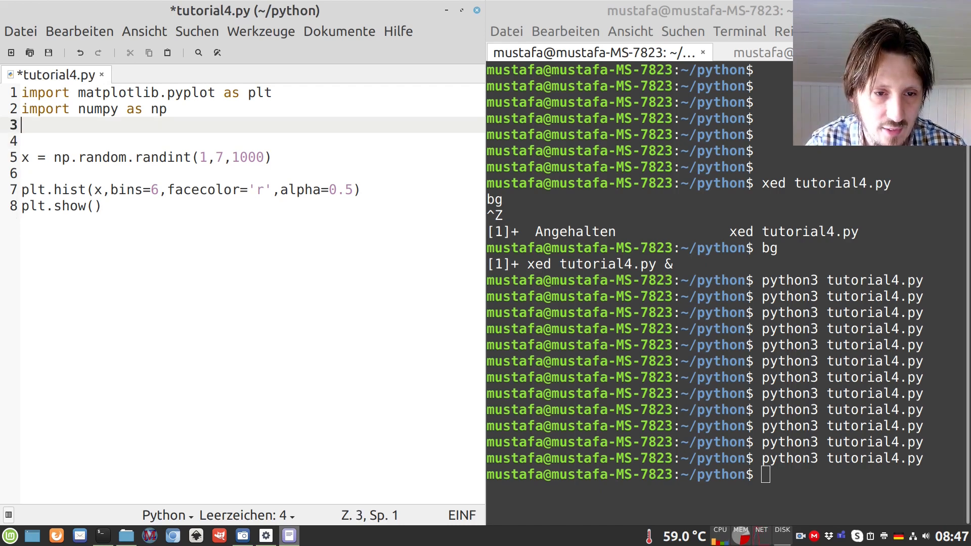
# Add mean = x.mean() and std = x.std() on lines 6-7 of the script.
pyautogui.press('Return')
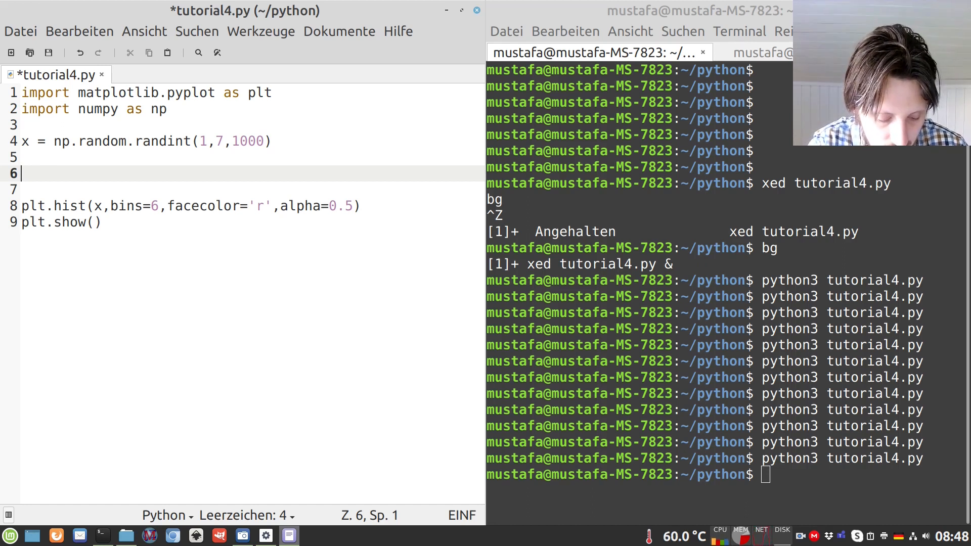
pyautogui.write('mean =')
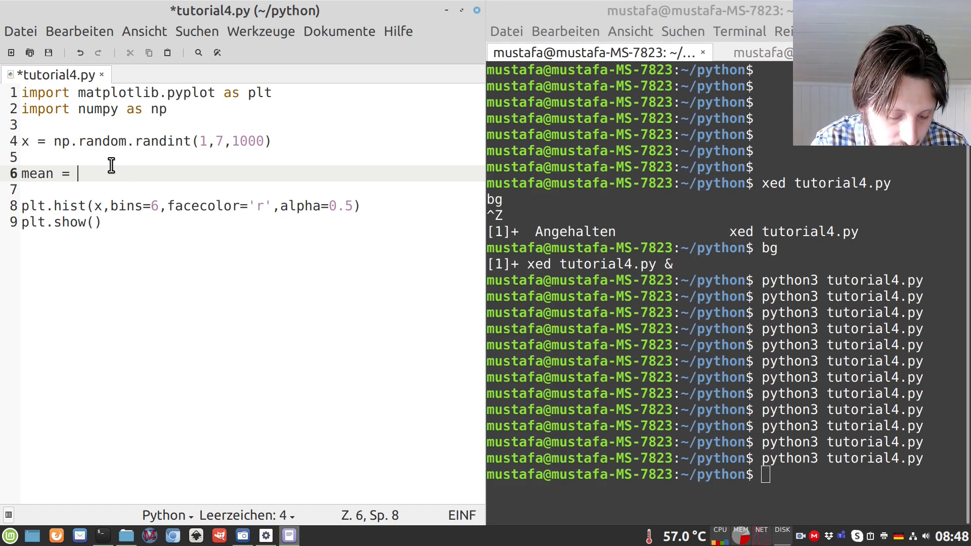
pyautogui.write('x.mer')
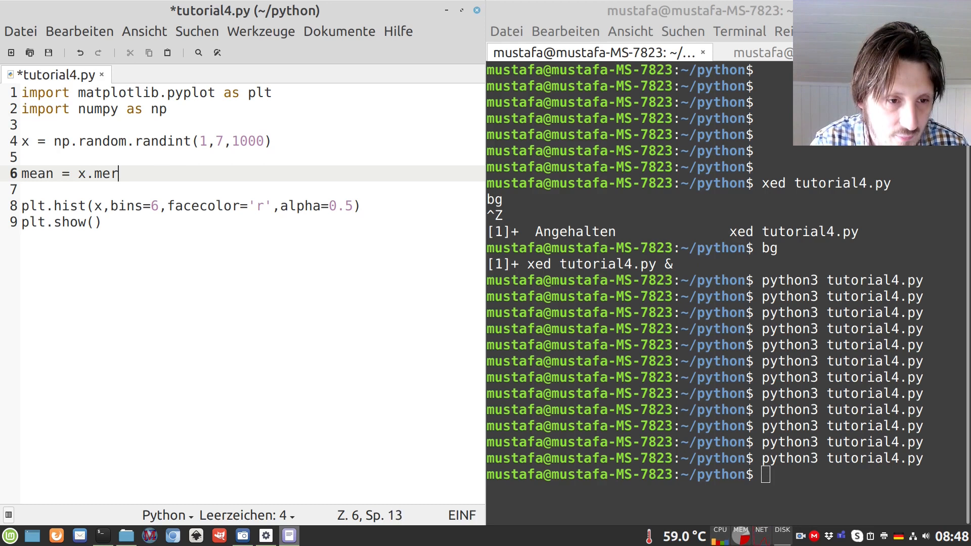
pyautogui.write('an(')
pyautogui.write('s')
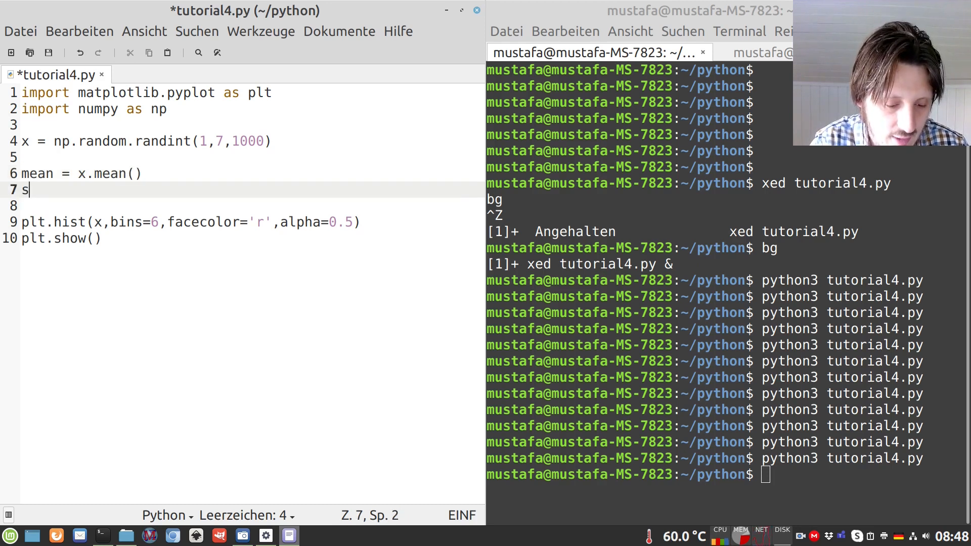
pyautogui.write('td = x.')
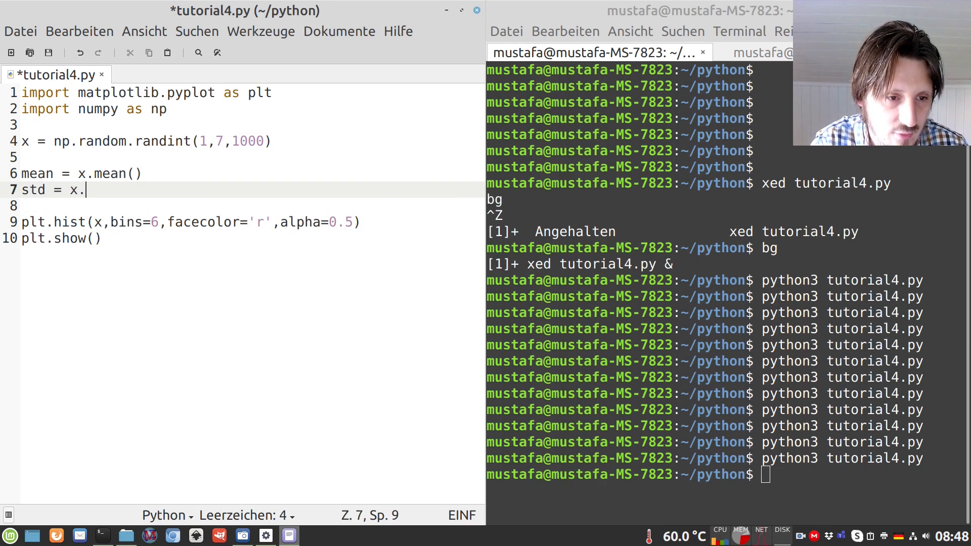
pyautogui.write('std()')
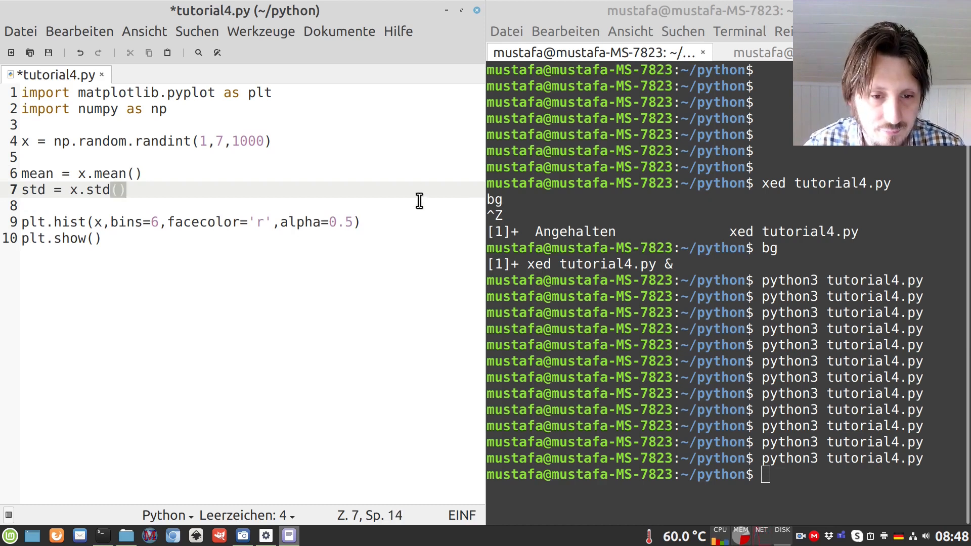
# Start an empty line directly below the plt.hist call.
pyautogui.click(360, 222)
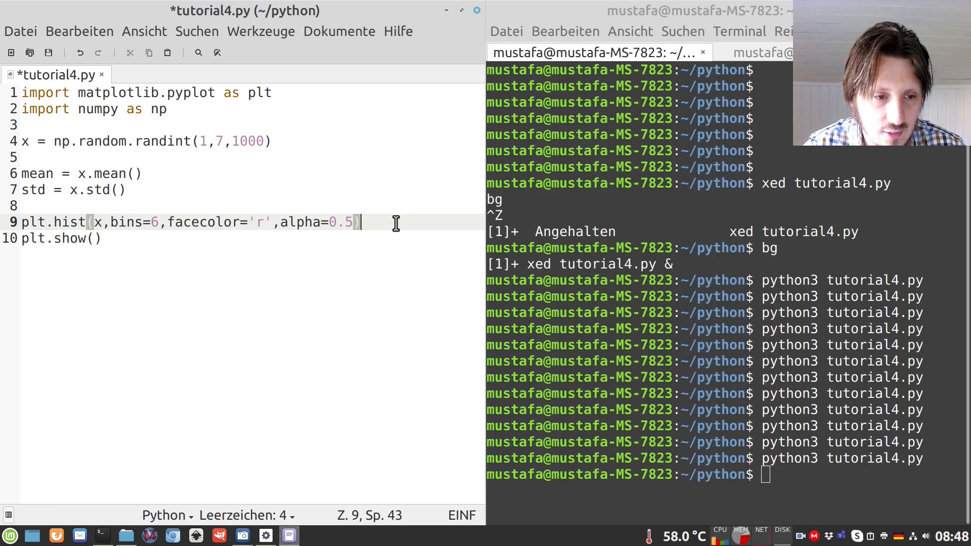
pyautogui.press('Return')
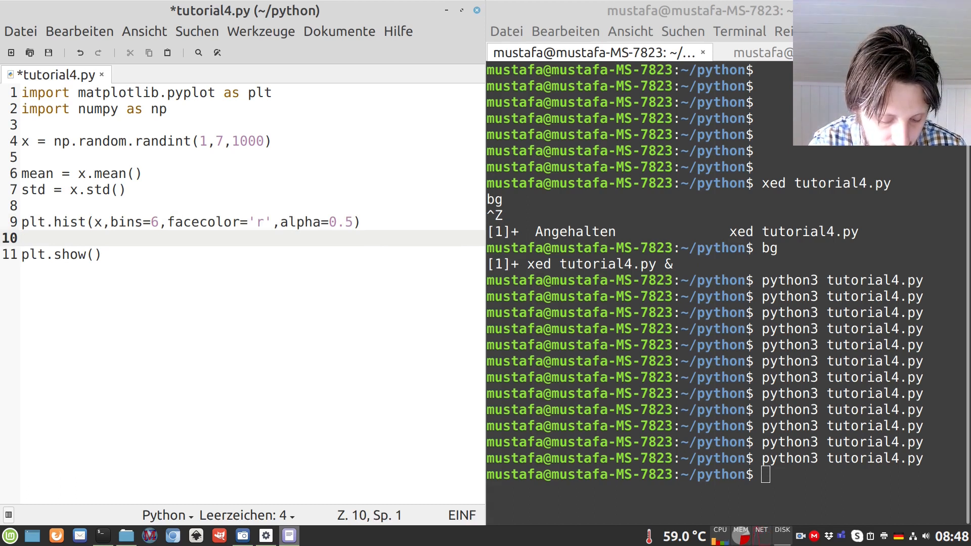
# Add plt.text(4,125,str(mean)) to annotate the mean on the histogram and save.
pyautogui.write('plt.text(')
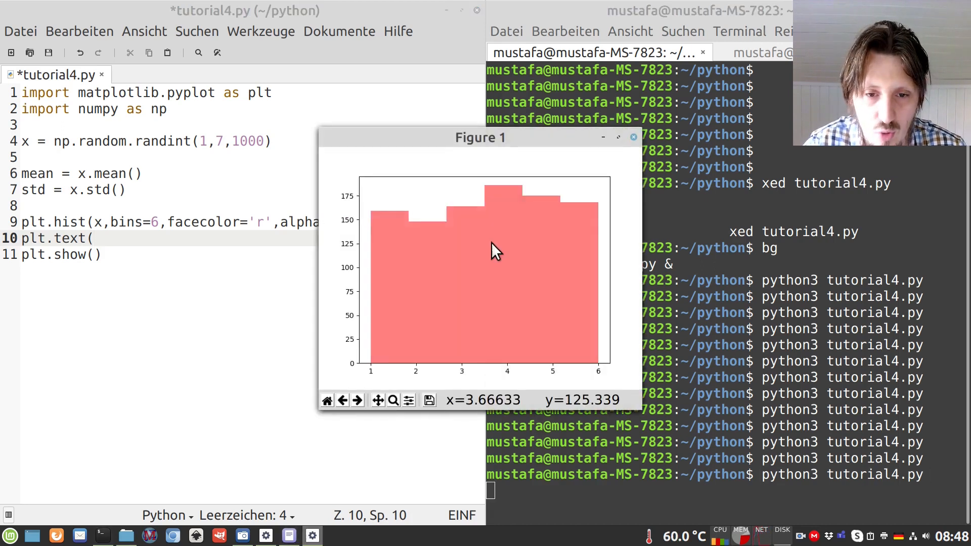
pyautogui.moveTo(517, 241)
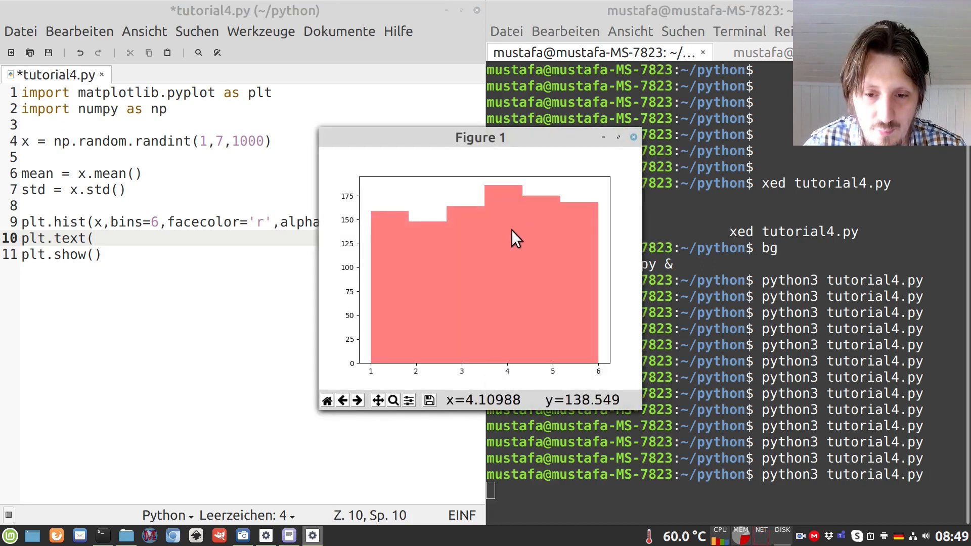
pyautogui.moveTo(511, 256)
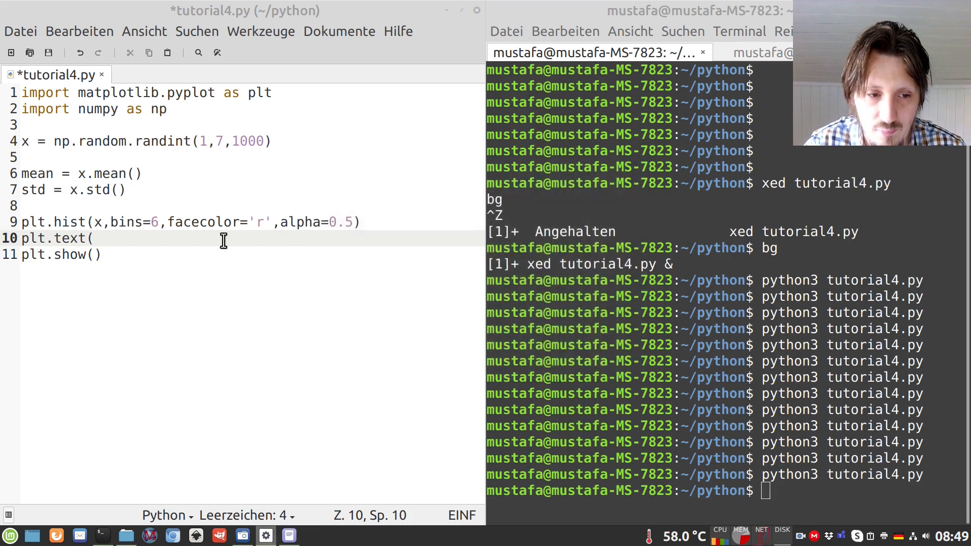
pyautogui.write('4,12')
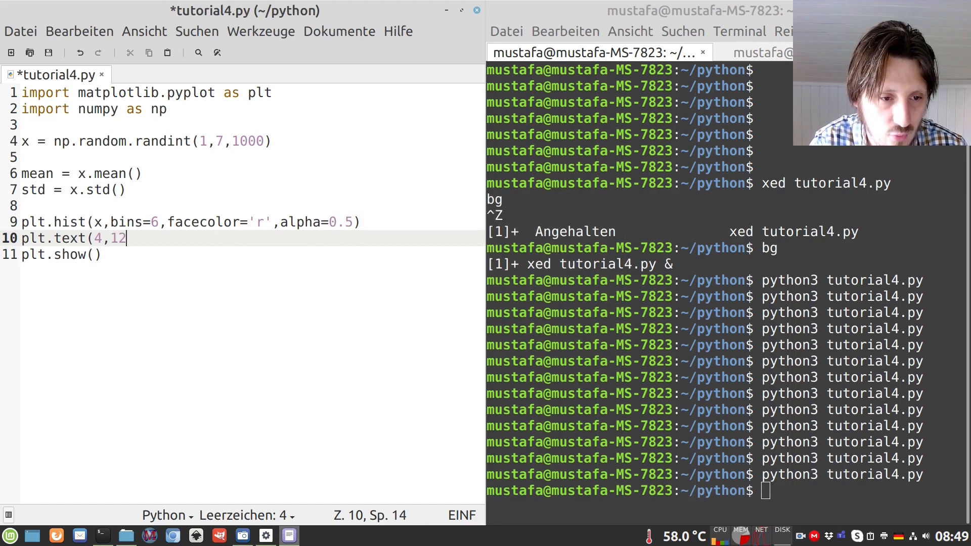
pyautogui.write('5,')
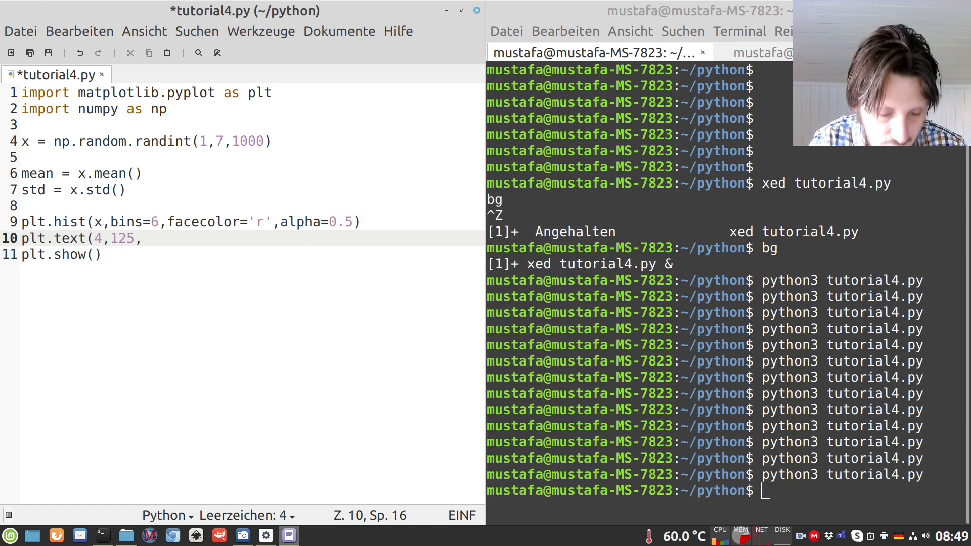
pyautogui.write('str')
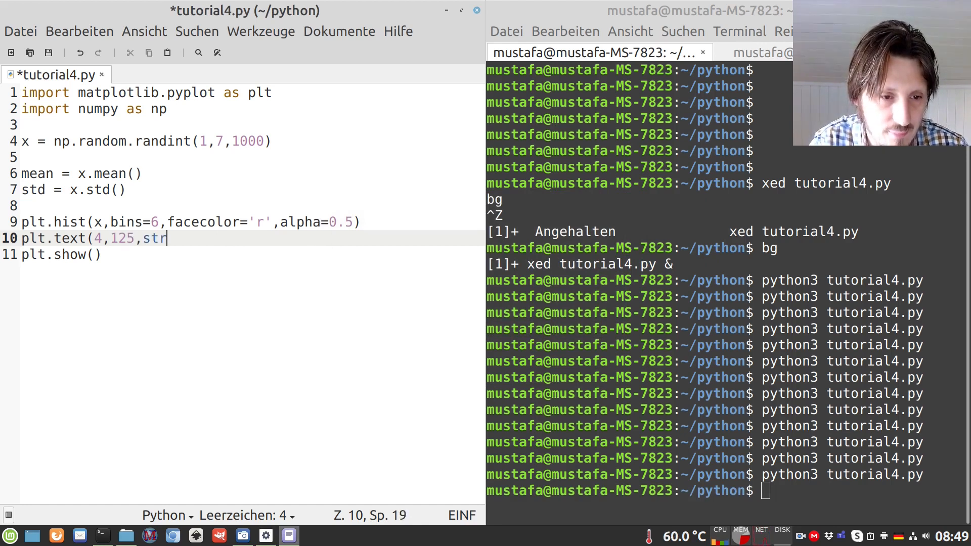
pyautogui.write('(')
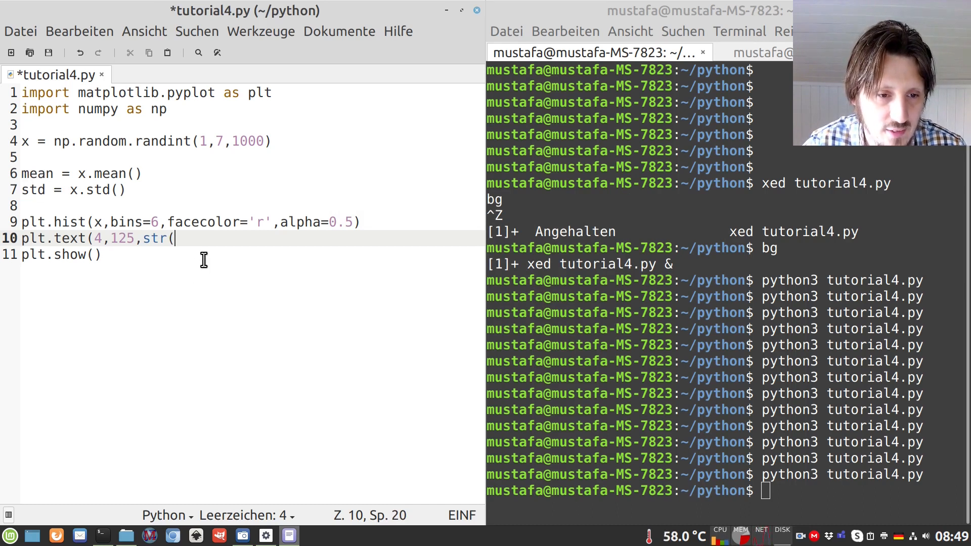
pyautogui.write('mean))')
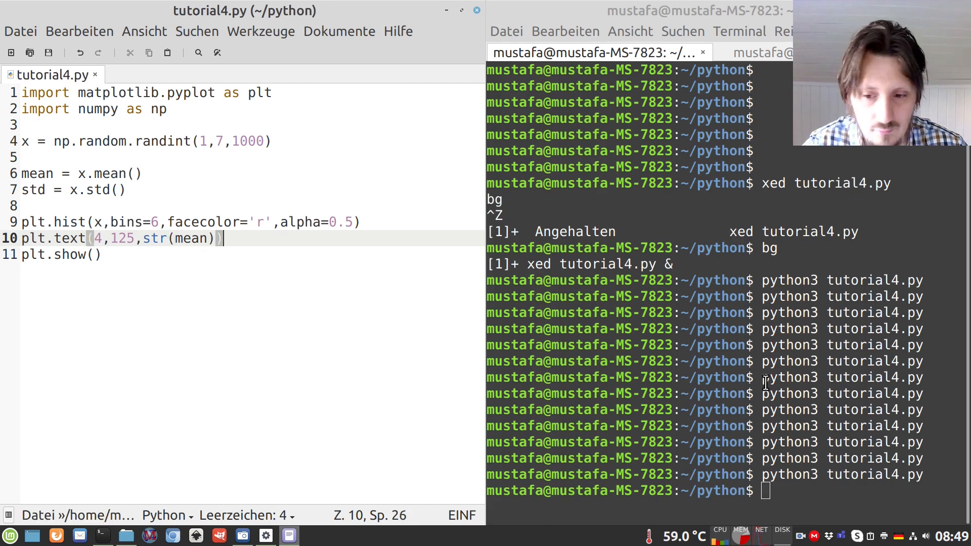
pyautogui.press('Return')
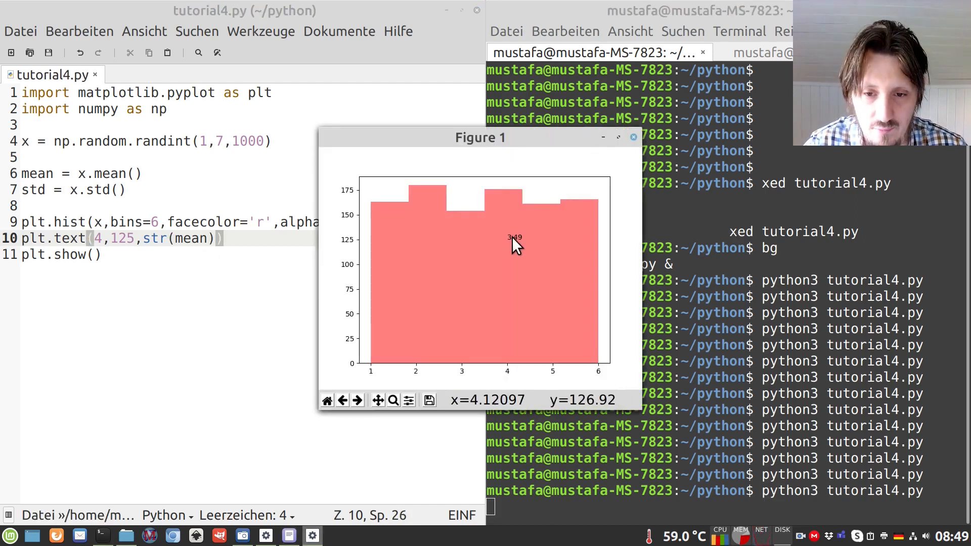
pyautogui.click(632, 137)
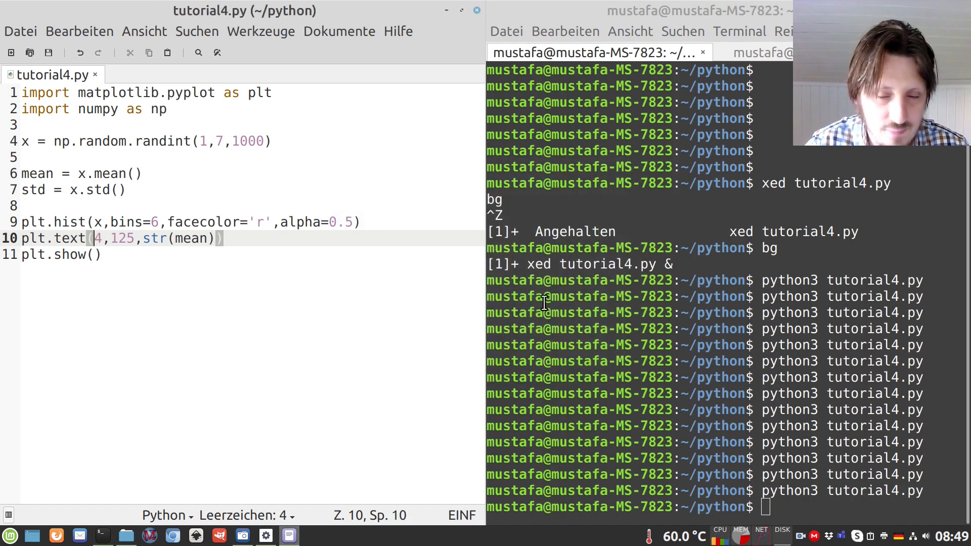
pyautogui.moveTo(308, 311)
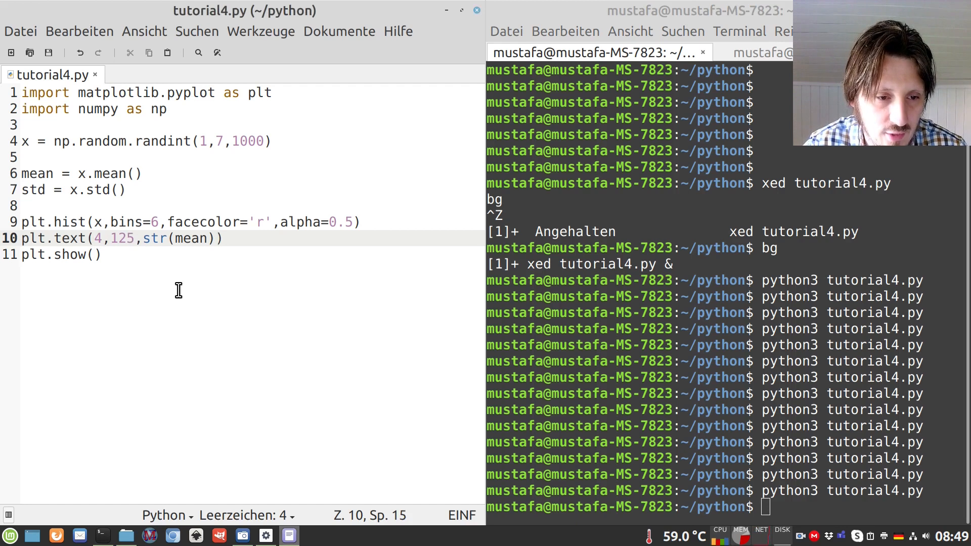
# Prefix the annotation value with the string "Mean: " and save.
pyautogui.write('"m')
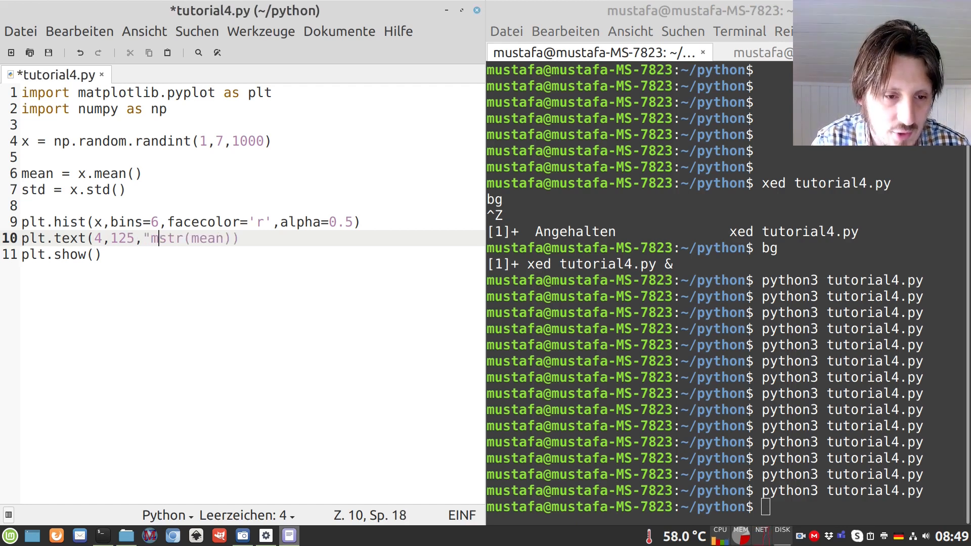
pyautogui.write('Mean: "+')
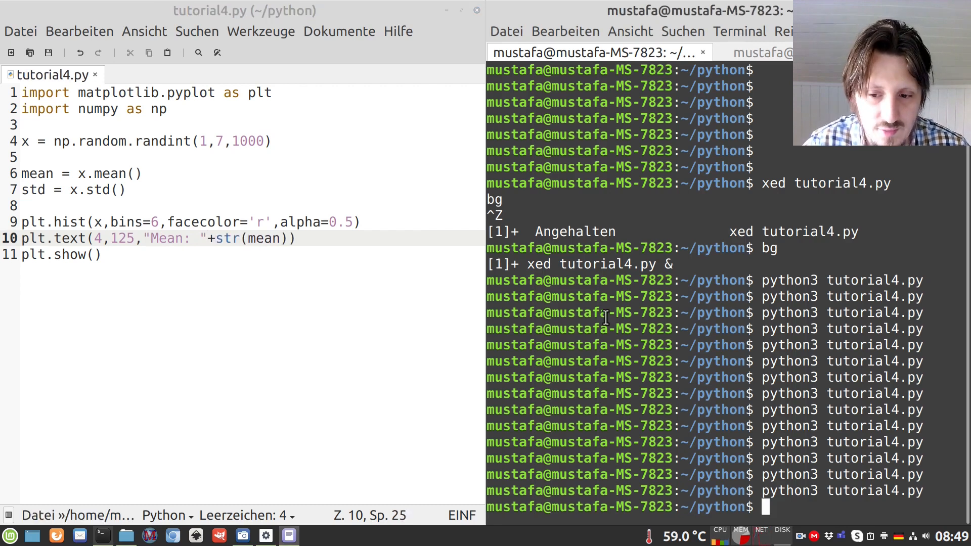
pyautogui.press('Return')
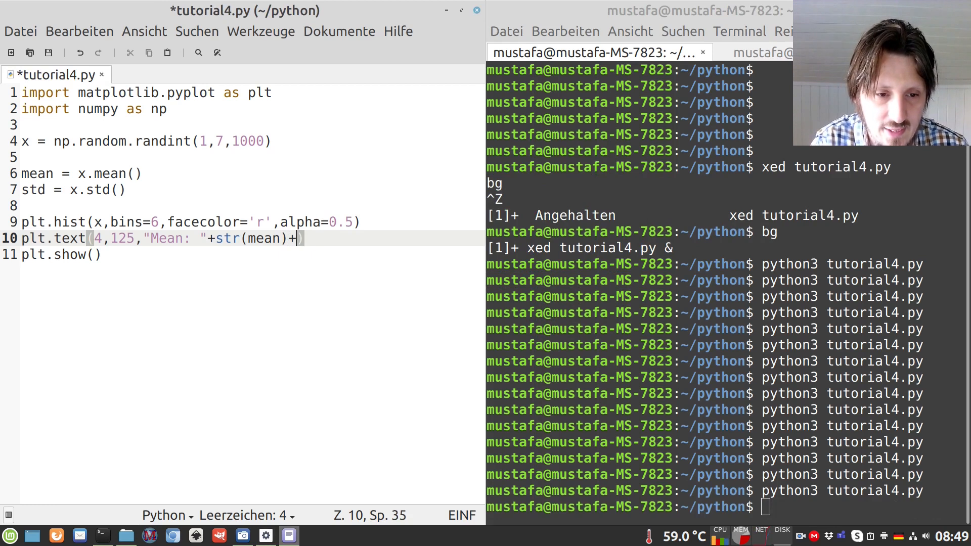
pyautogui.write('"')
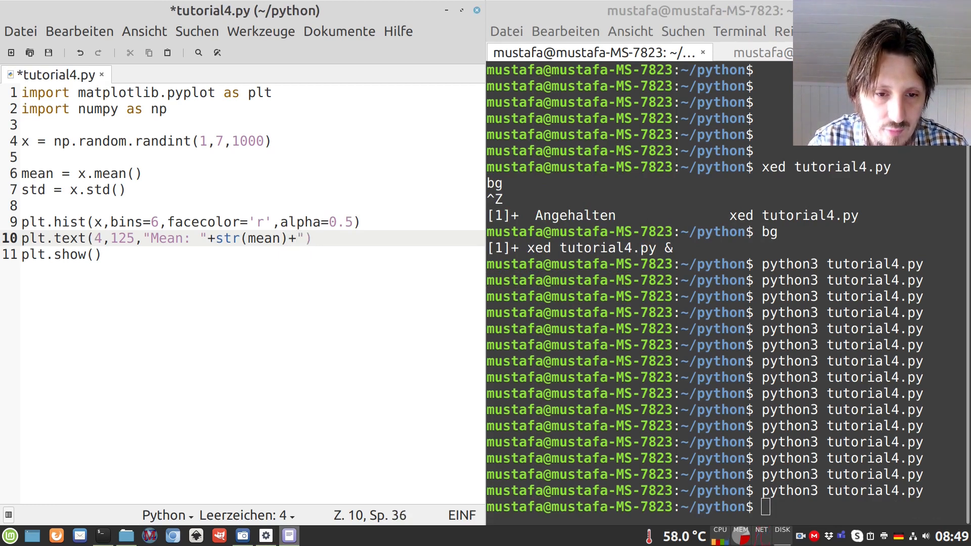
# Append a second "\nSTD: "+str(std) line to the annotation and check the figure.
pyautogui.write('\\n')
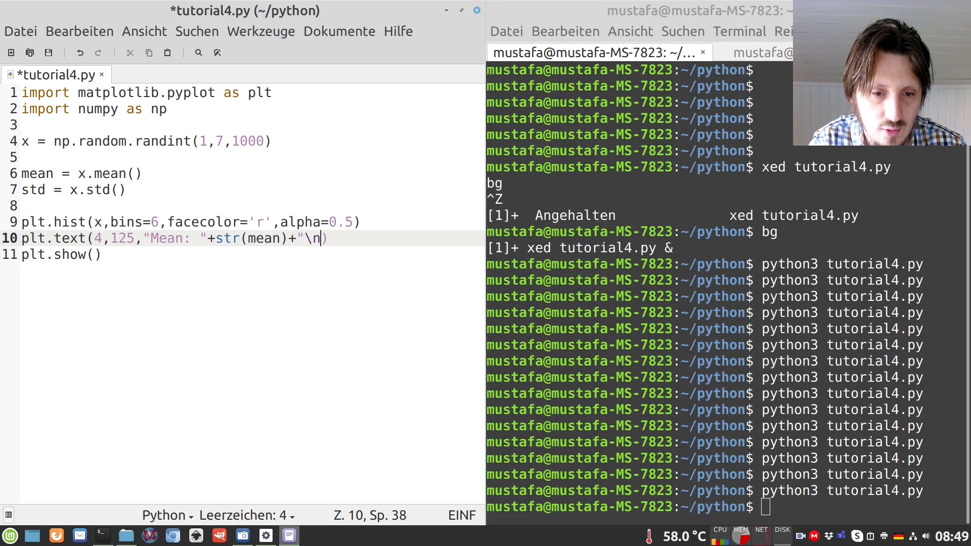
pyautogui.write('S')
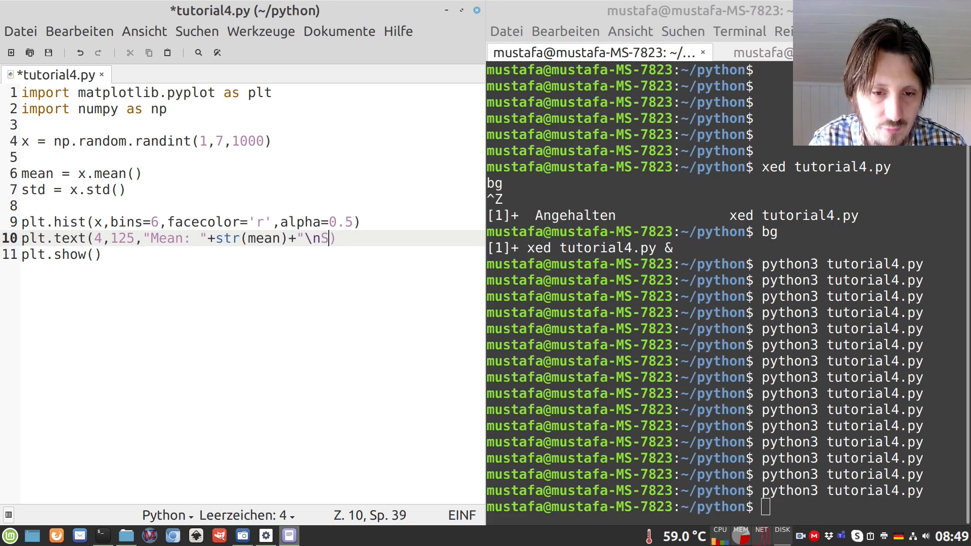
pyautogui.write('TD')
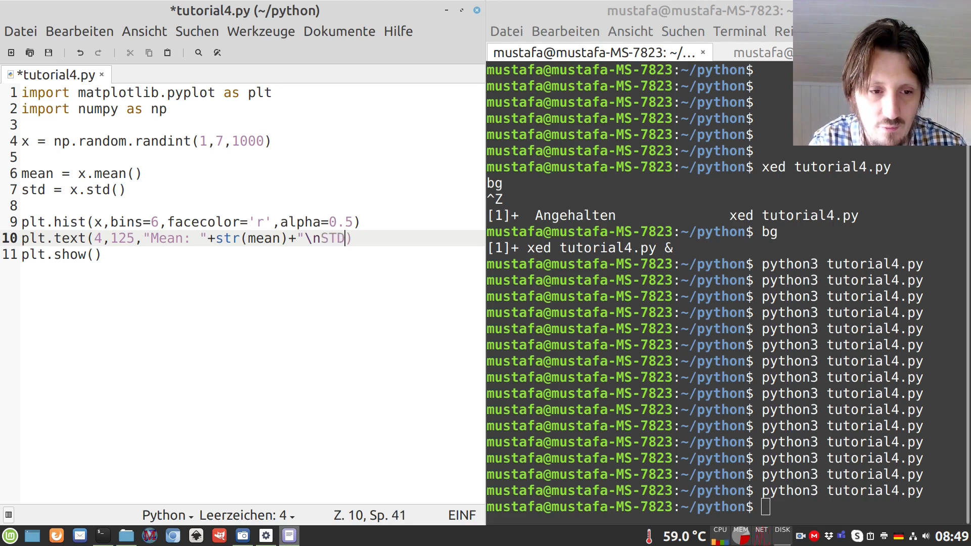
pyautogui.write(':')
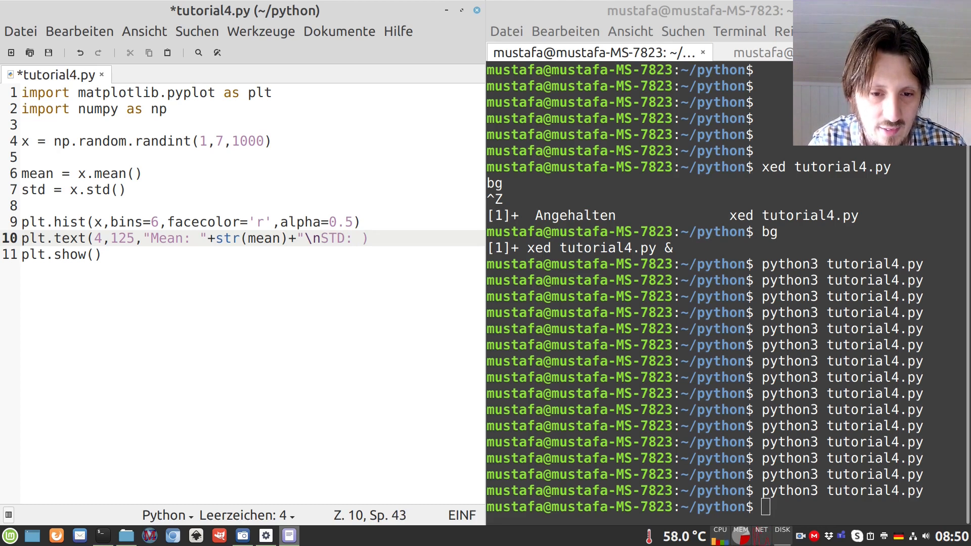
pyautogui.write('+str(')
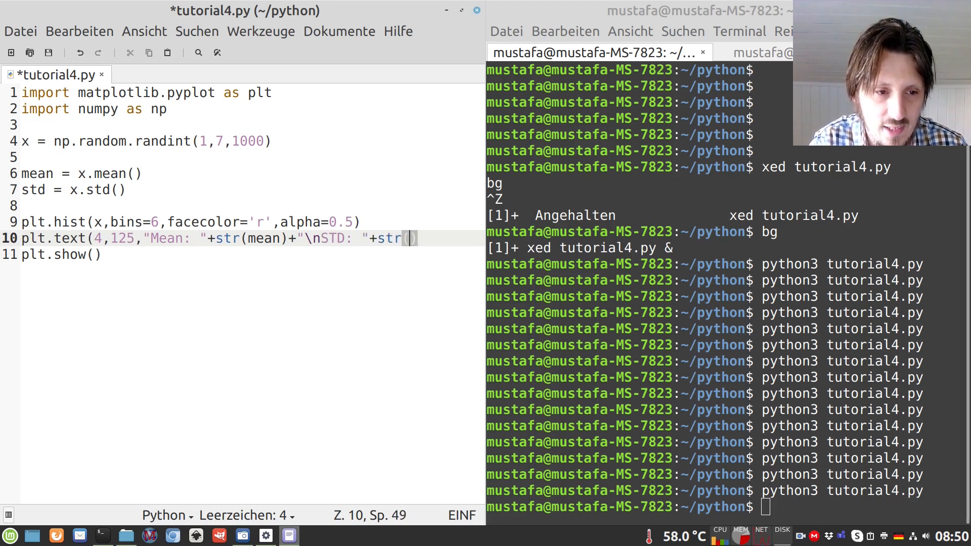
pyautogui.write('std')
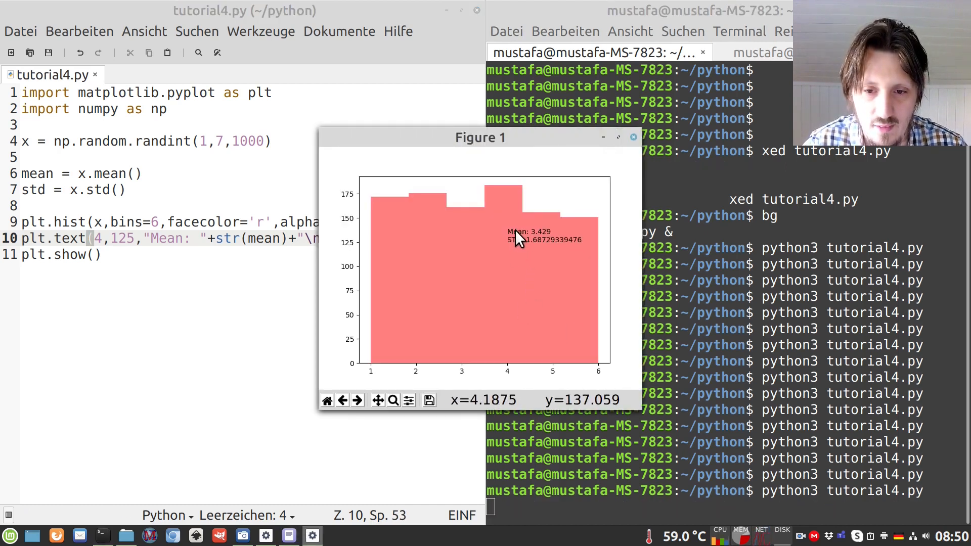
pyautogui.moveTo(520, 251)
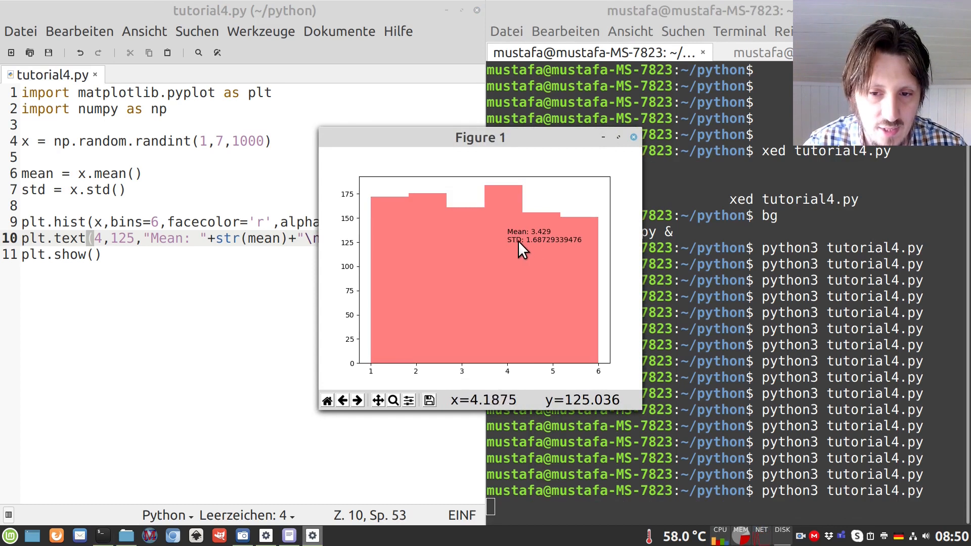
pyautogui.moveTo(548, 243)
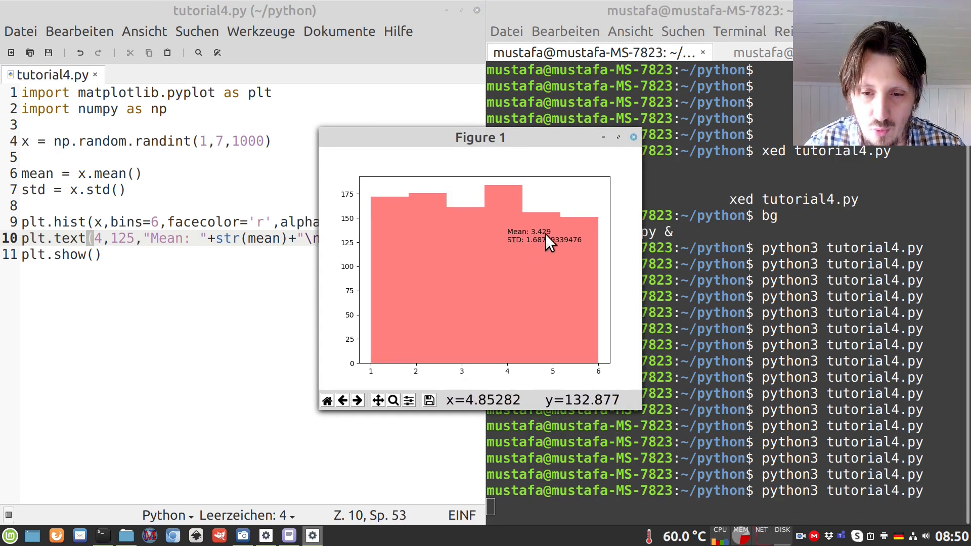
pyautogui.moveTo(636, 146)
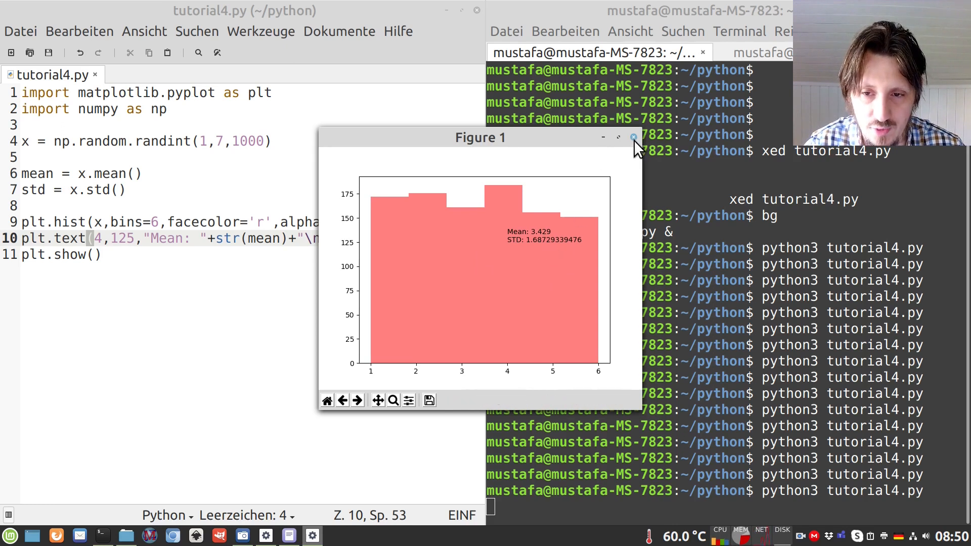
pyautogui.click(634, 137)
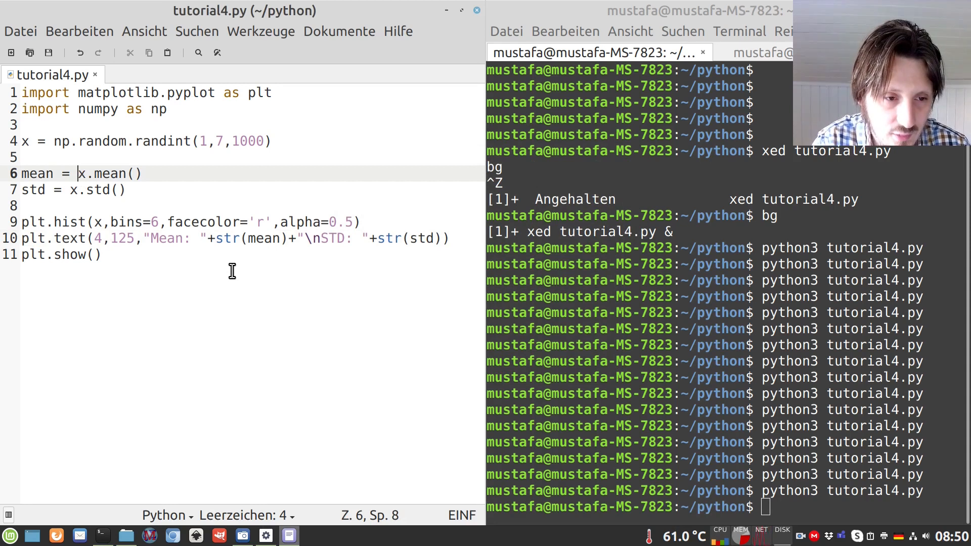
# Wrap x.mean() and x.std() in format(..., '.2f') for two decimals and save.
pyautogui.write('format(')
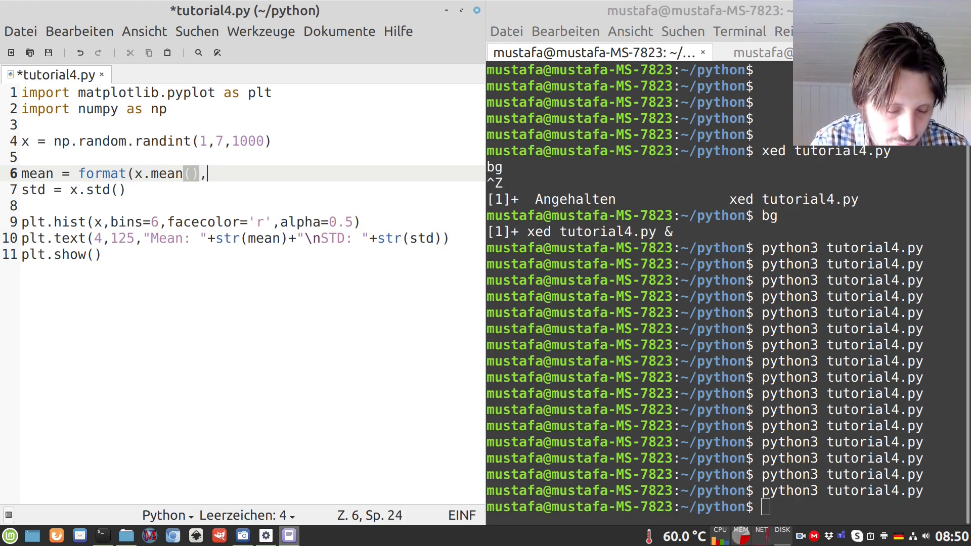
pyautogui.write("'")
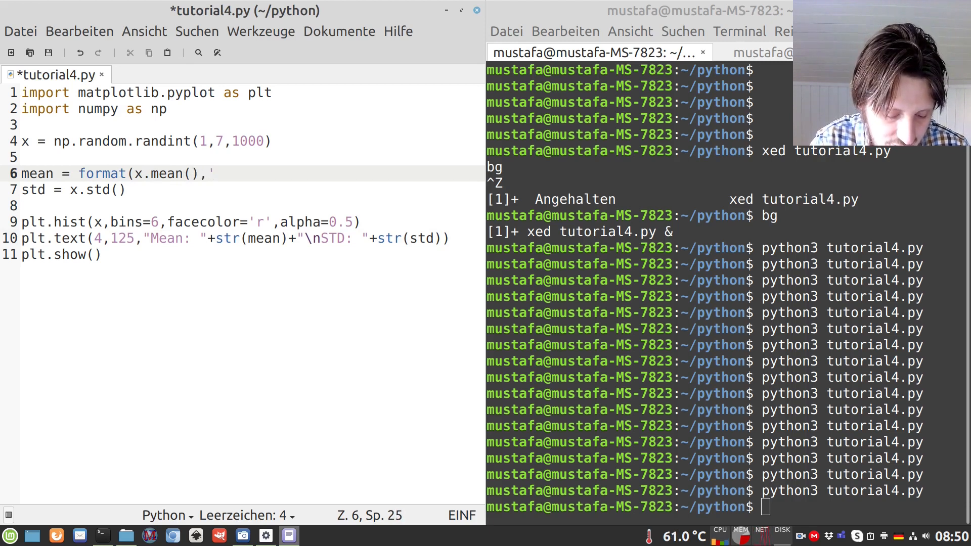
pyautogui.write('.2f')
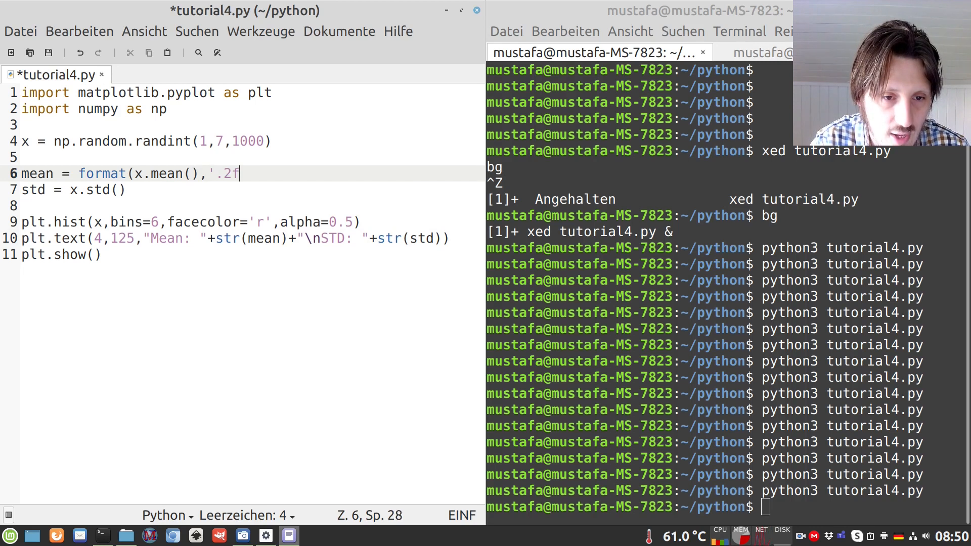
pyautogui.write(')')
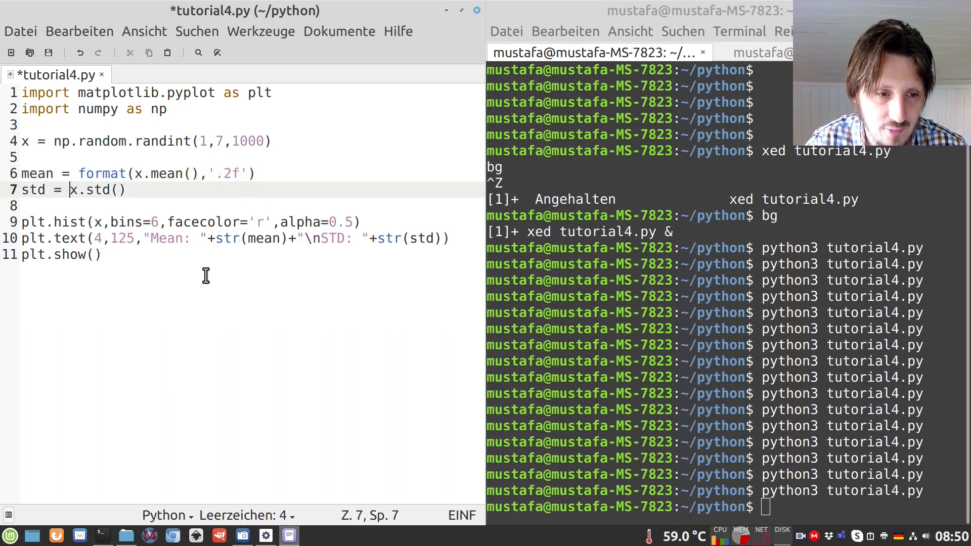
pyautogui.write('format(')
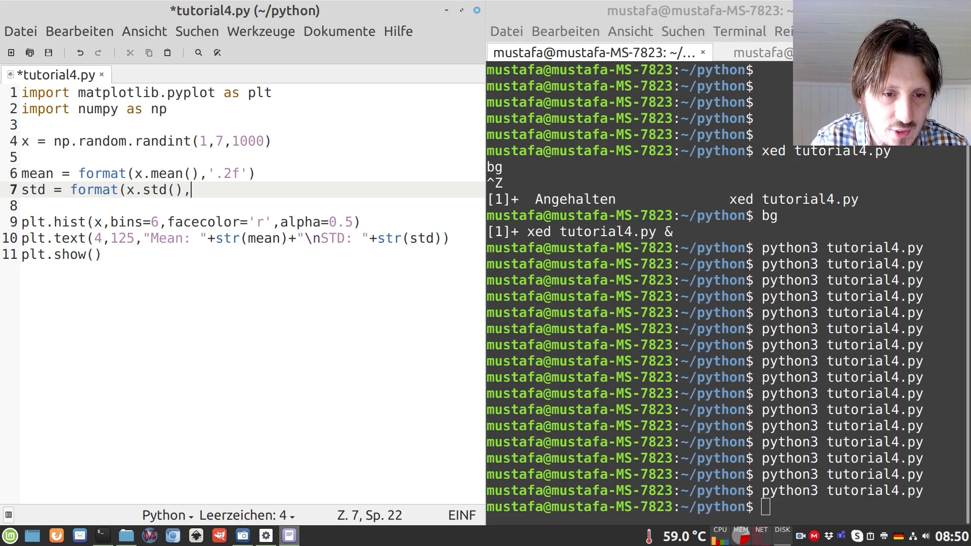
pyautogui.write("'.2f')")
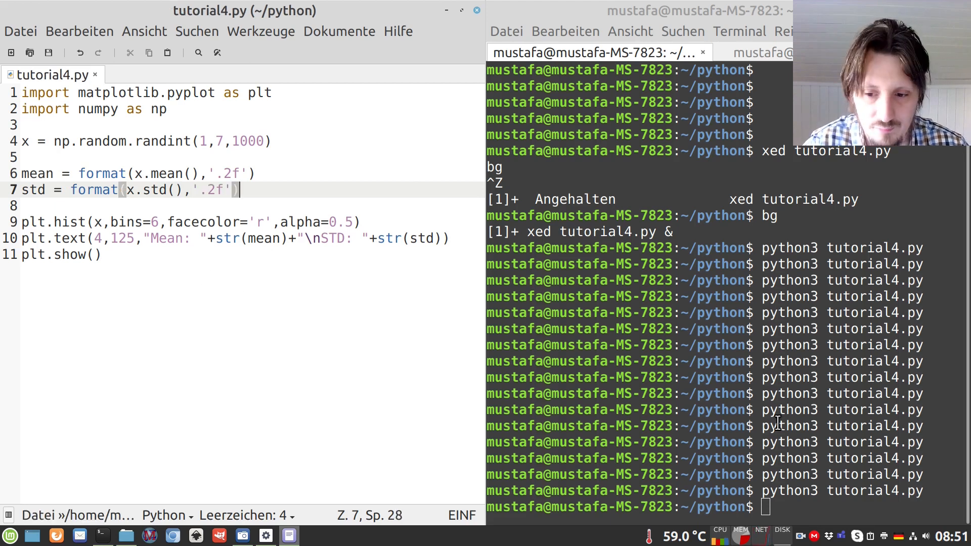
pyautogui.write('00')
pyautogui.press('Return')
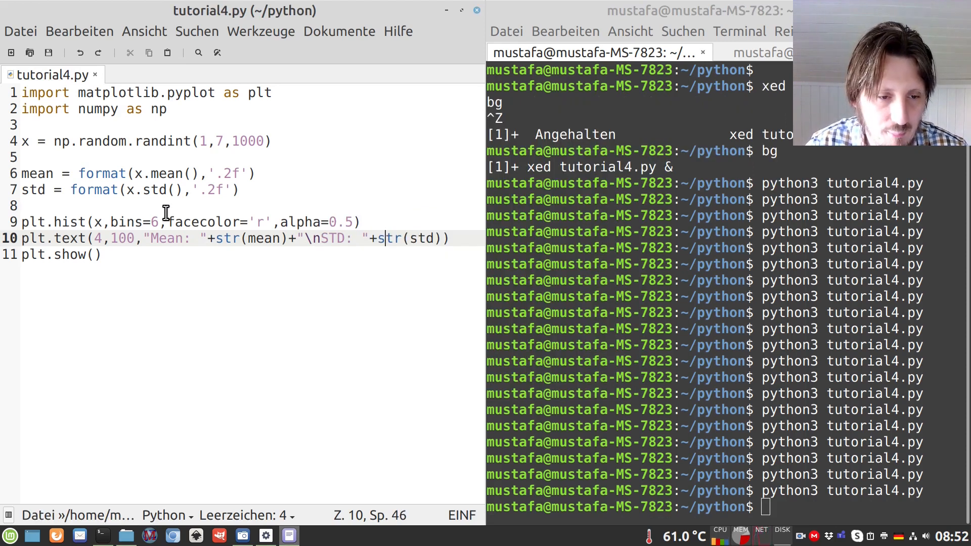
# Prepend "Entries: "+str(len(x)) to the annotation at height 100 and save.
pyautogui.write("'")
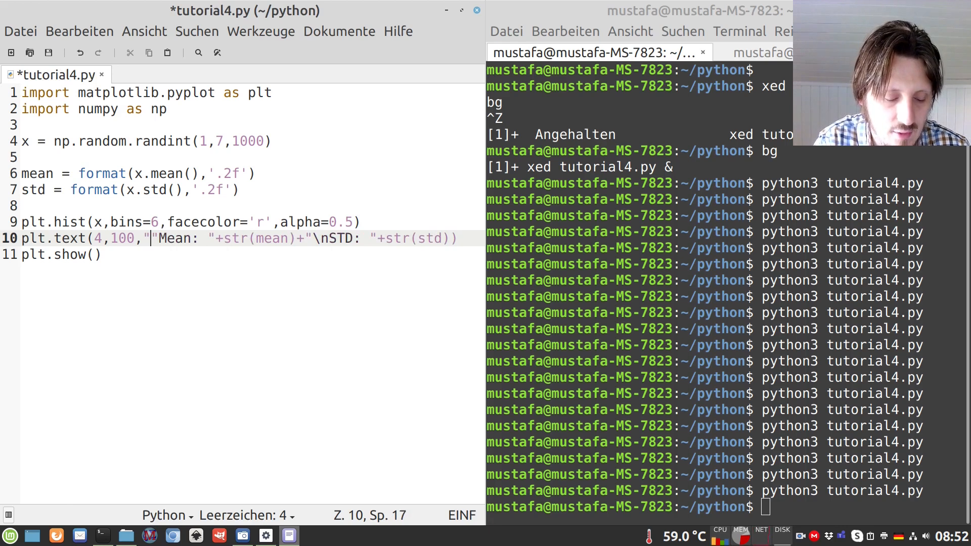
pyautogui.write('Entries:')
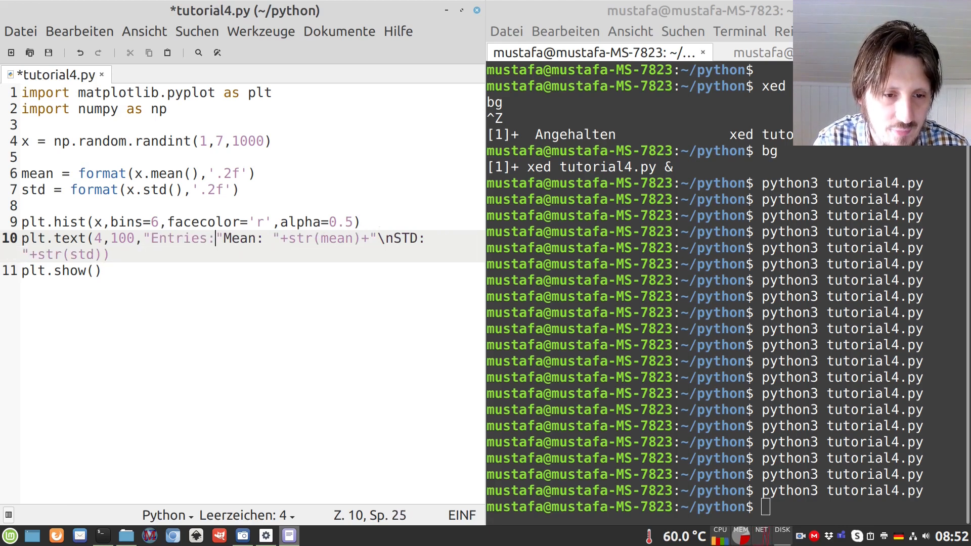
pyautogui.write('"+')
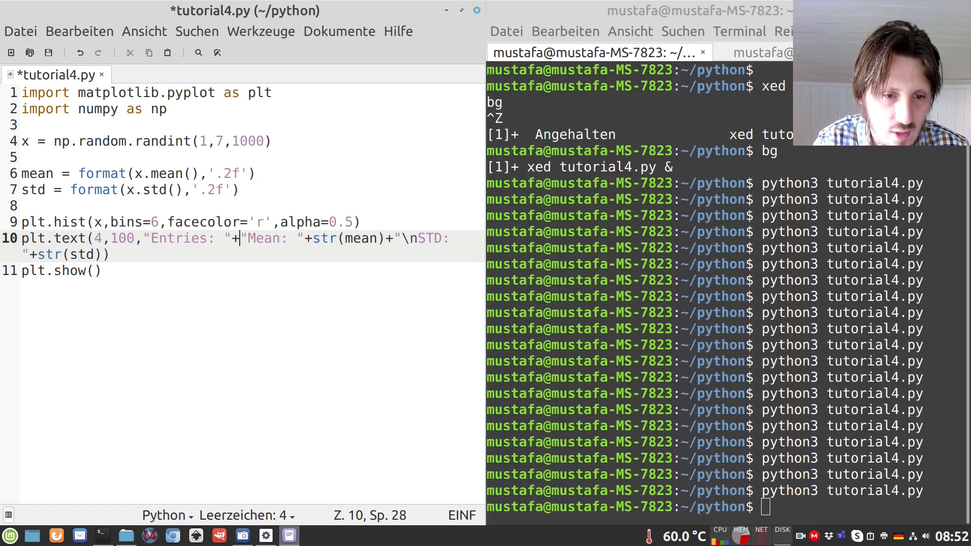
pyautogui.write('str(')
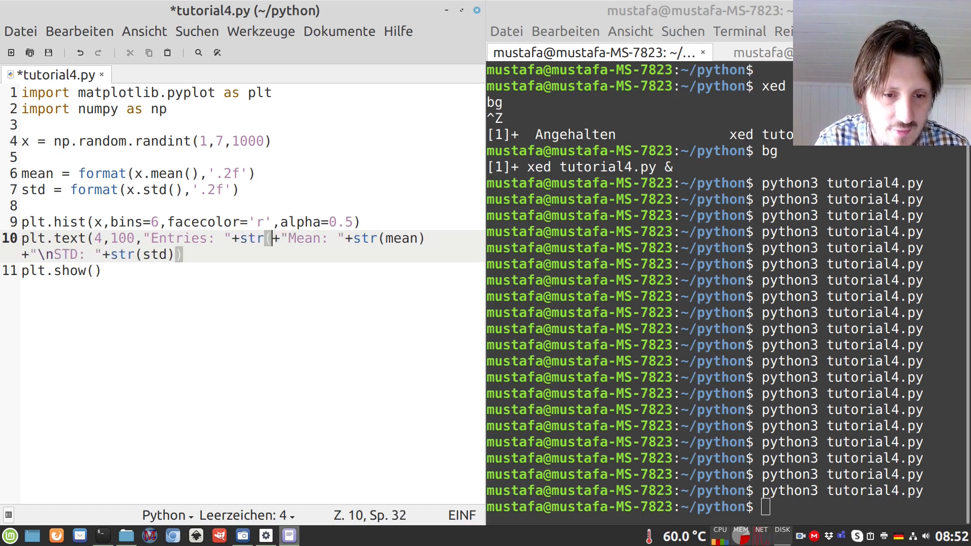
pyautogui.write('len(x))')
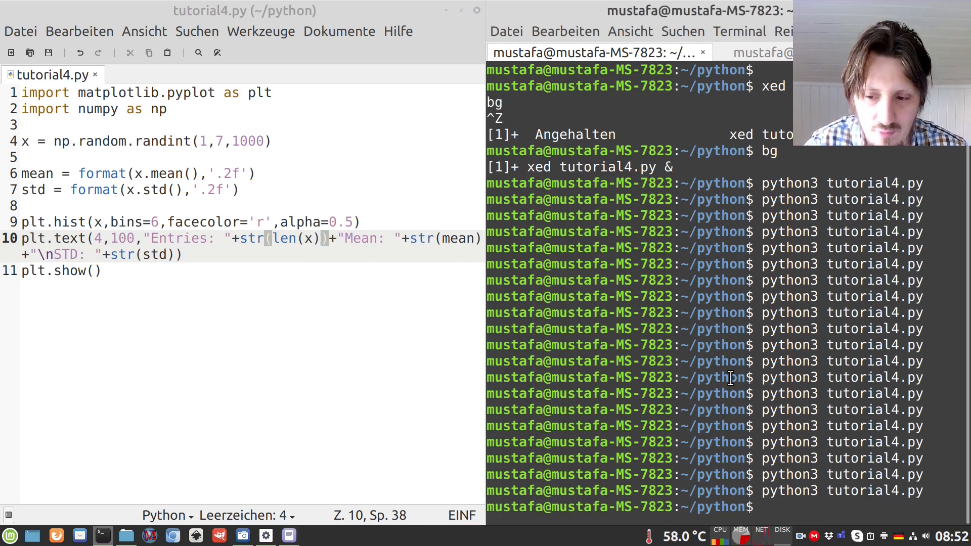
pyautogui.press('Return')
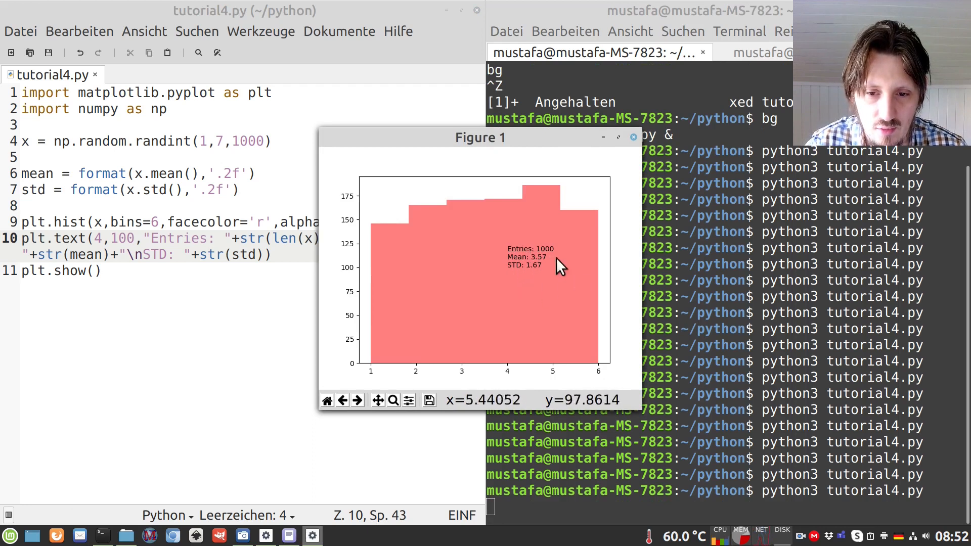
pyautogui.moveTo(526, 313)
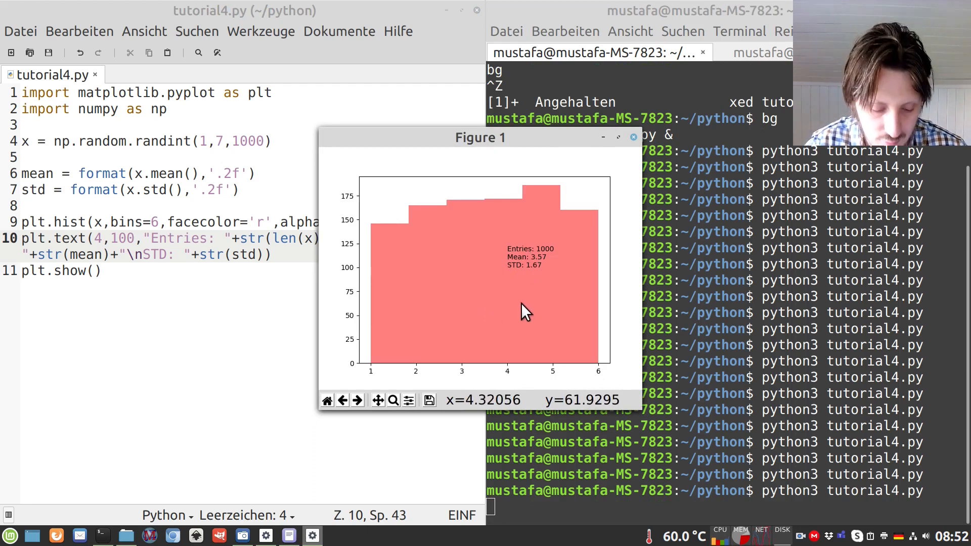
pyautogui.moveTo(576, 260)
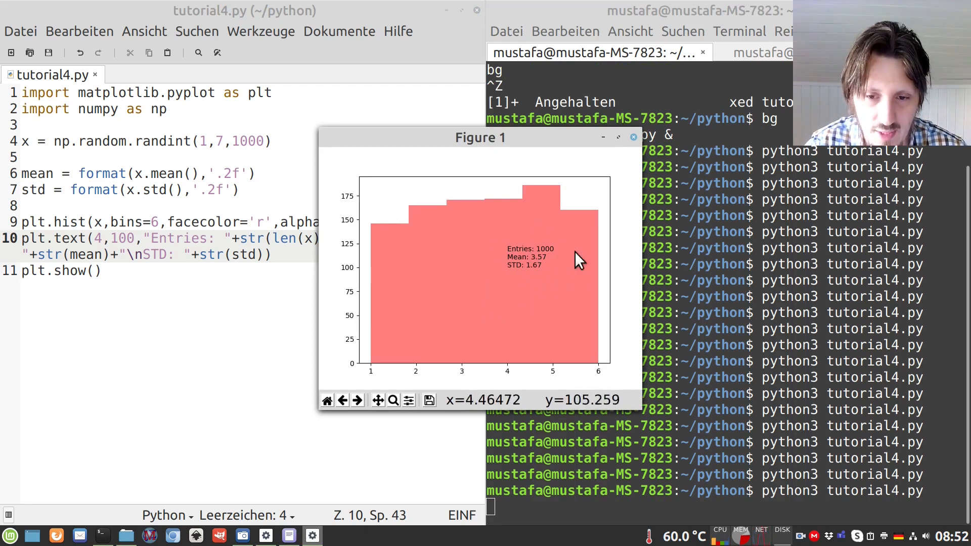
pyautogui.moveTo(533, 292)
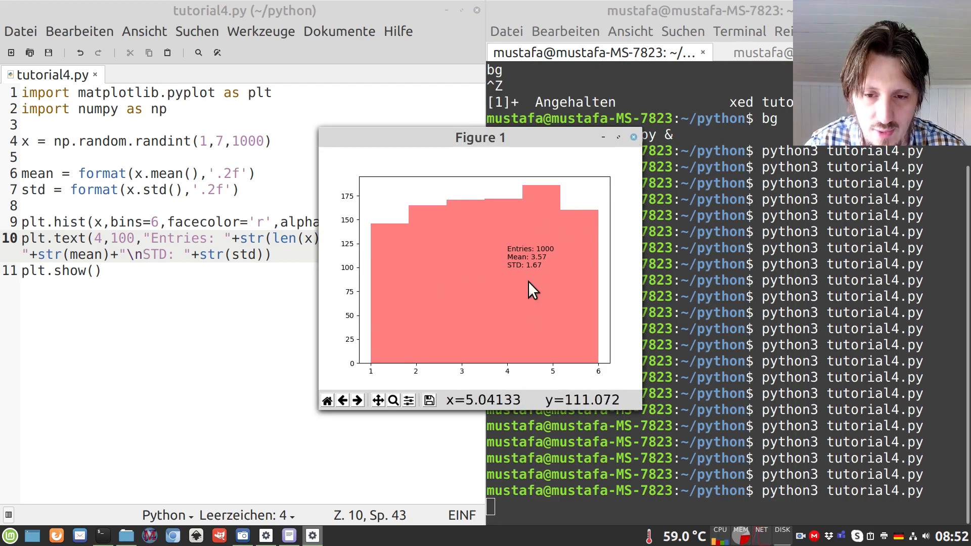
pyautogui.moveTo(567, 324)
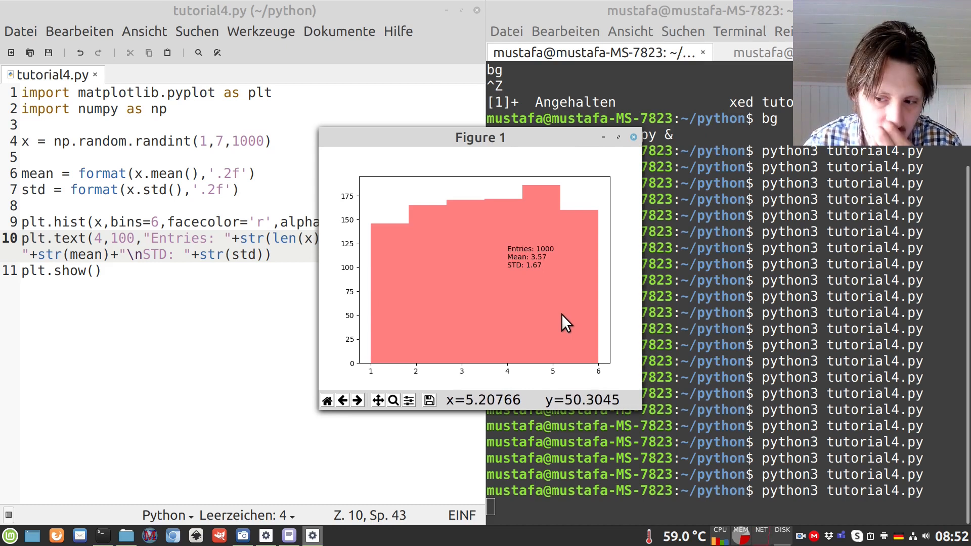
pyautogui.moveTo(638, 148)
pyautogui.write('p')
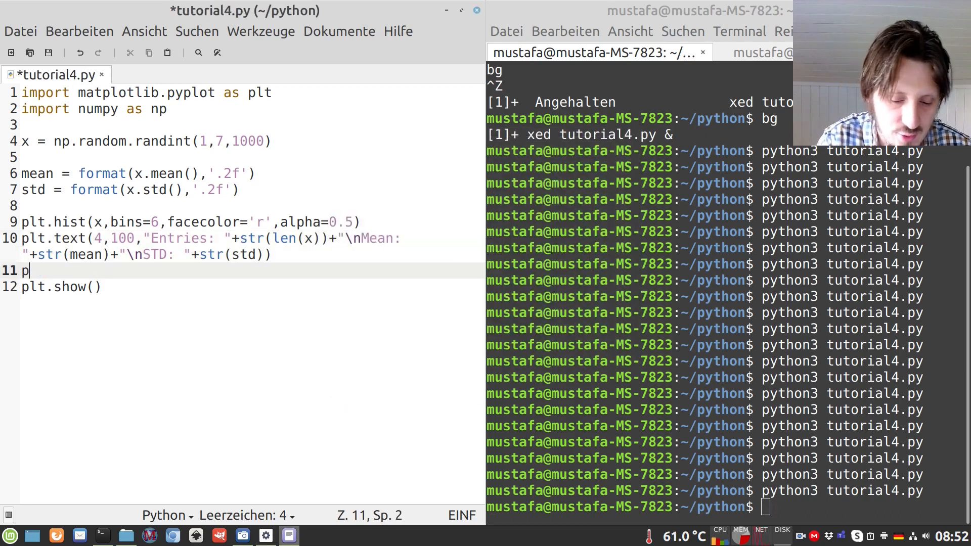
# Add plt.title('Histogram'), plt.xlabel('Number') and plt.ylabel('Entries') to the script.
pyautogui.write("lt.title('Histogram")
pyautogui.write('plt.xla')
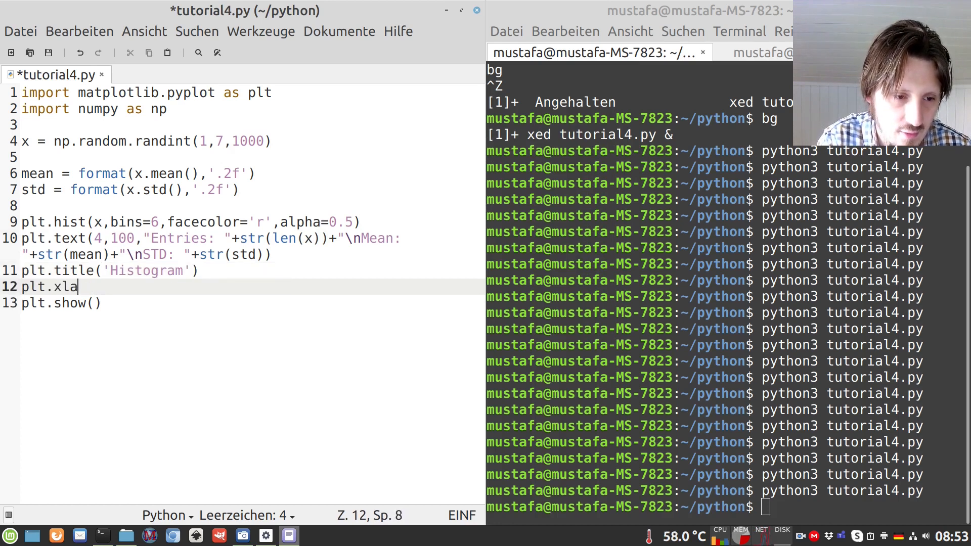
pyautogui.write("bel('Number'")
pyautogui.write('plt.')
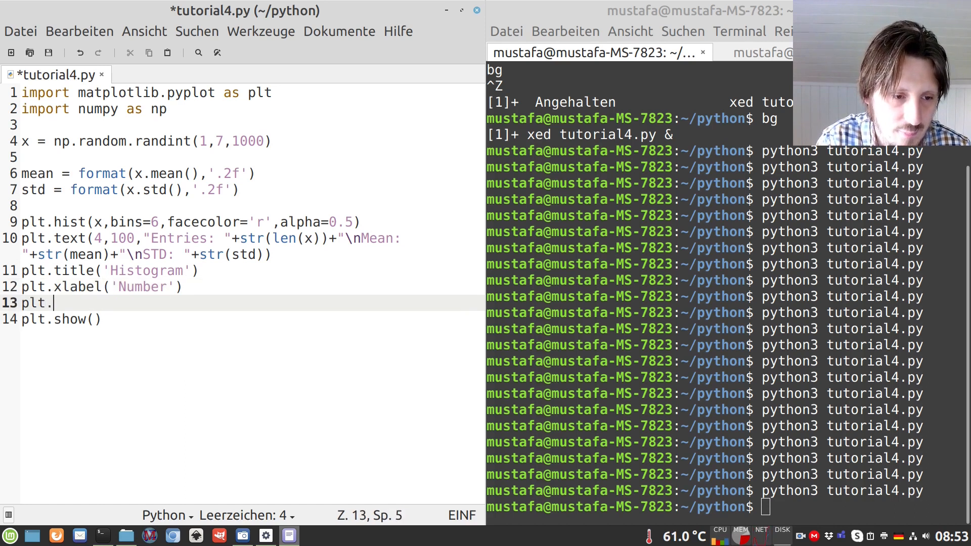
pyautogui.write('ylabale')
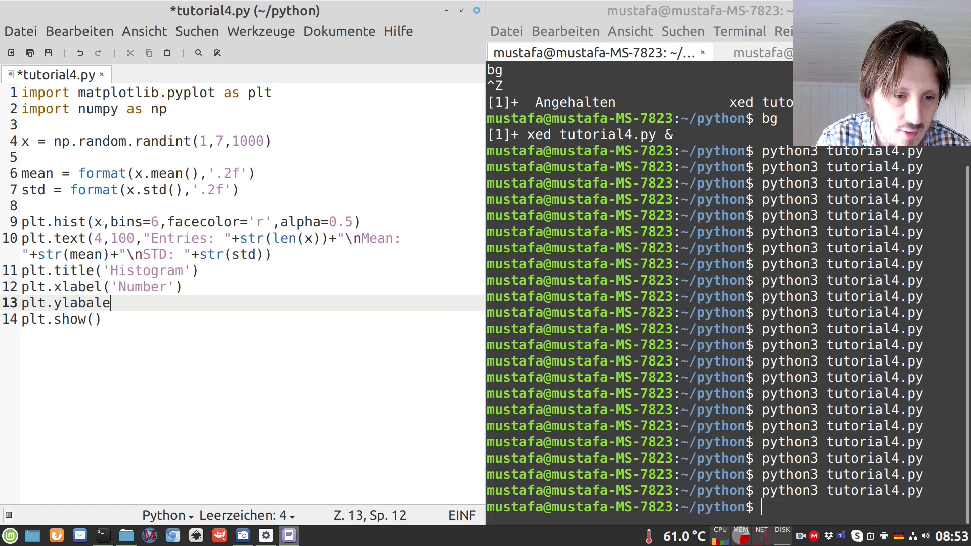
pyautogui.write("('Entries")
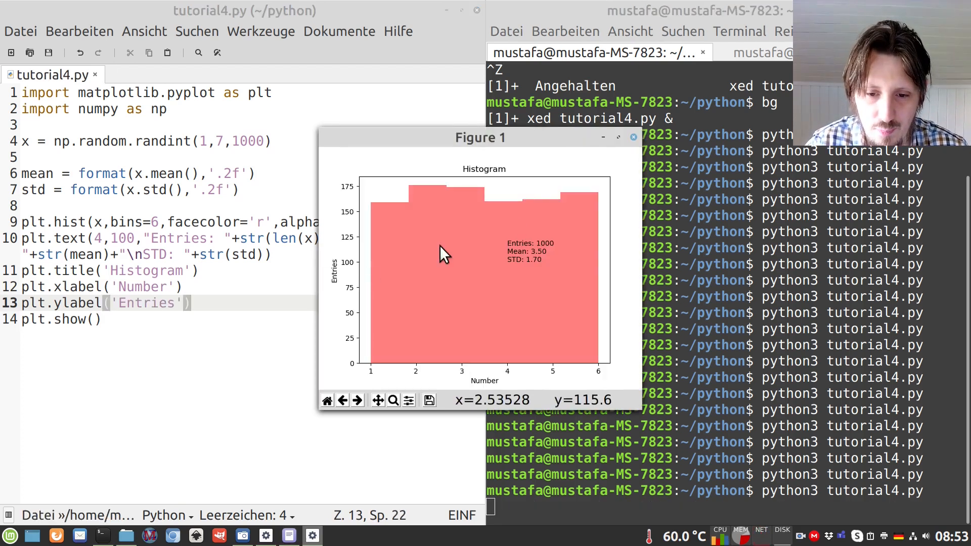
pyautogui.moveTo(415, 233)
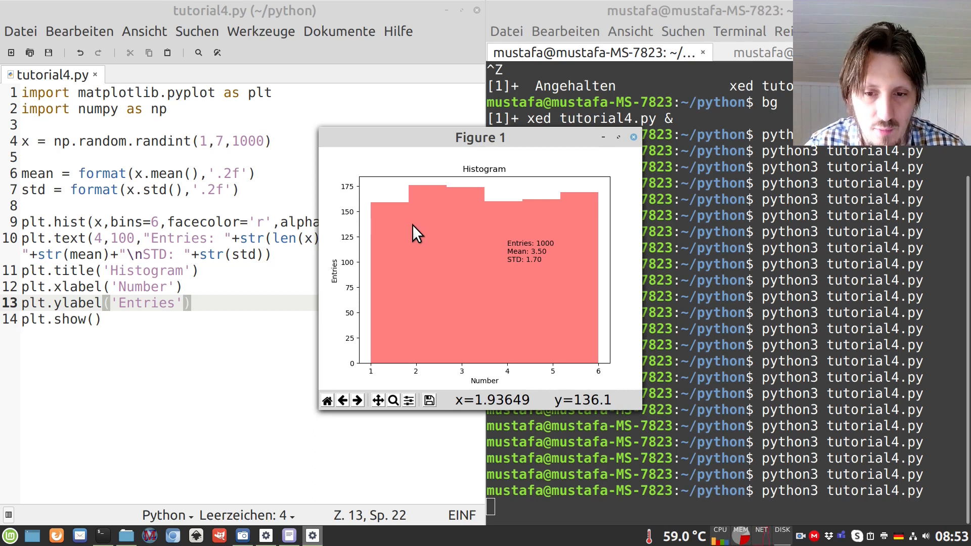
pyautogui.moveTo(368, 374)
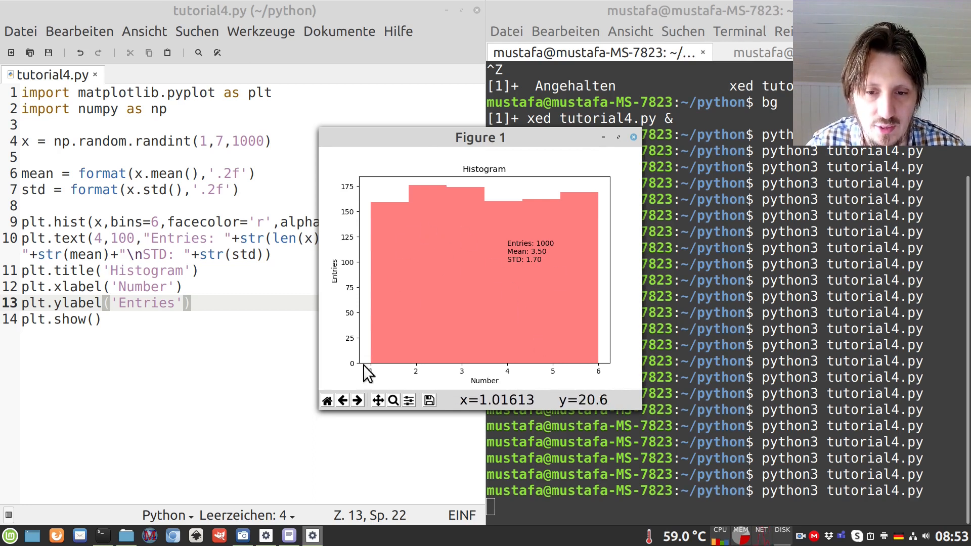
pyautogui.moveTo(340, 328)
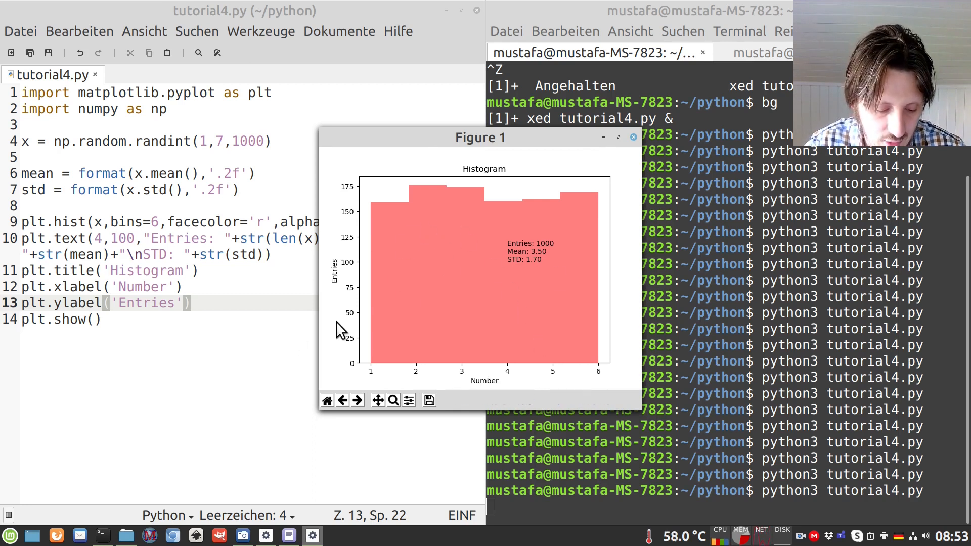